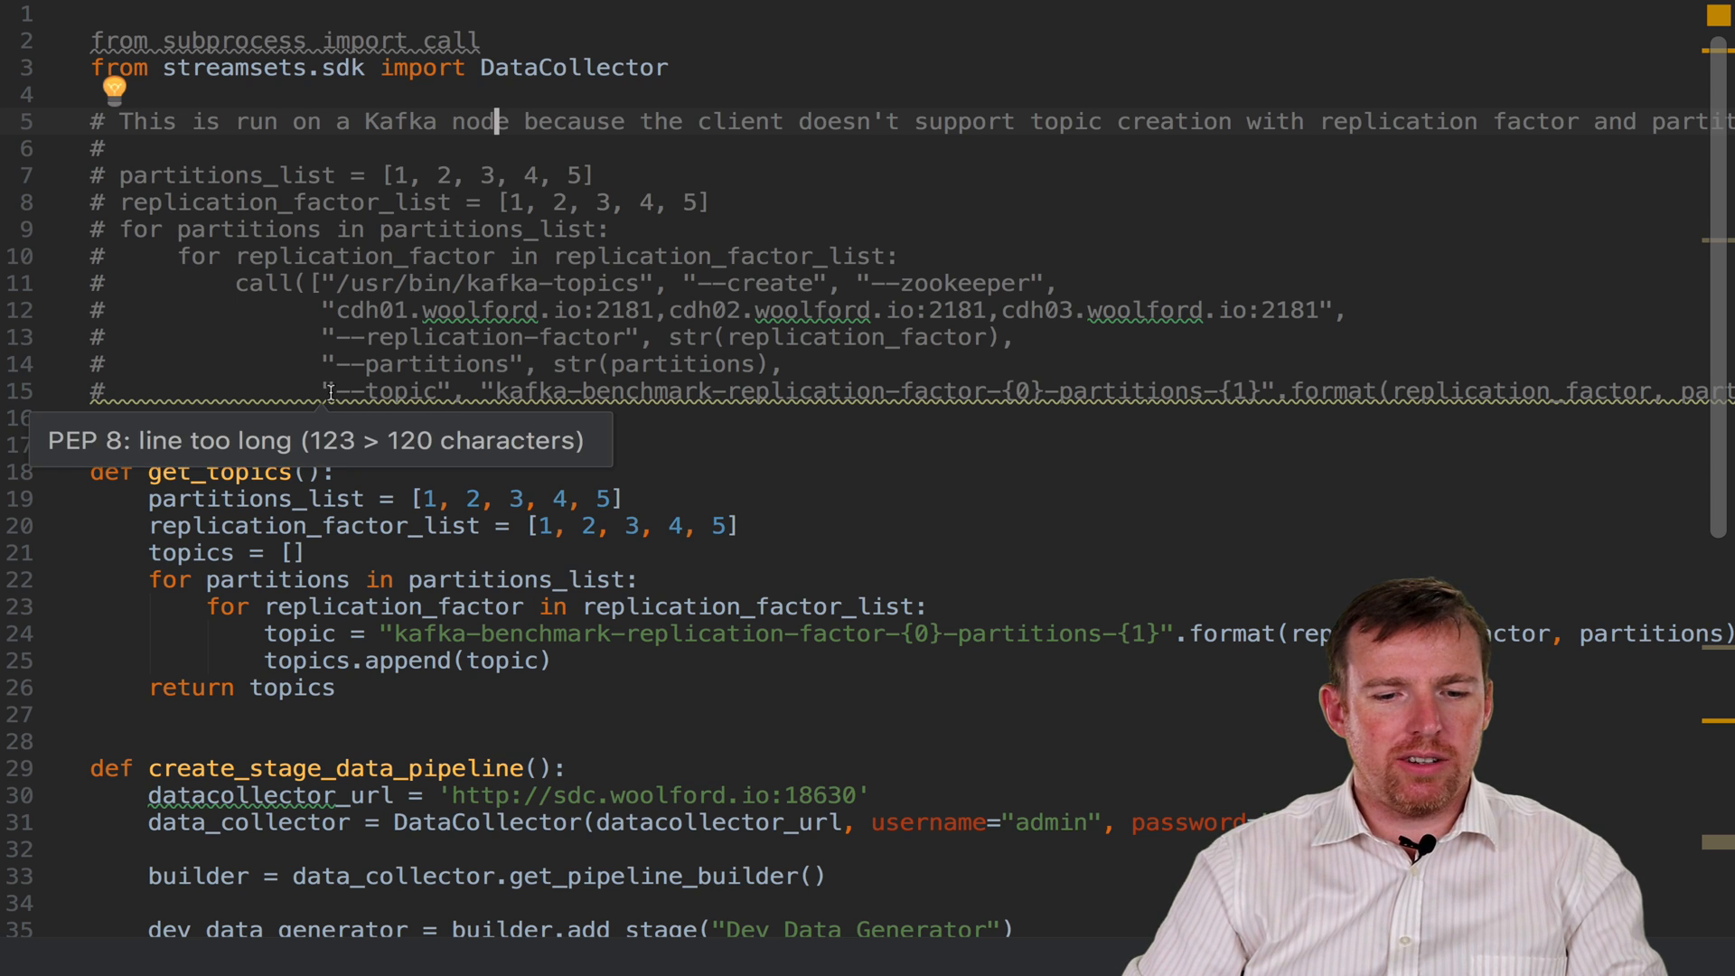
Step: Uncomment lines 7–15, the loop creating kafka-benchmark topics per partition count and replication factor
{"action": "left_click_drag", "start_coordinate": [94, 174], "coordinate": [332, 391]}
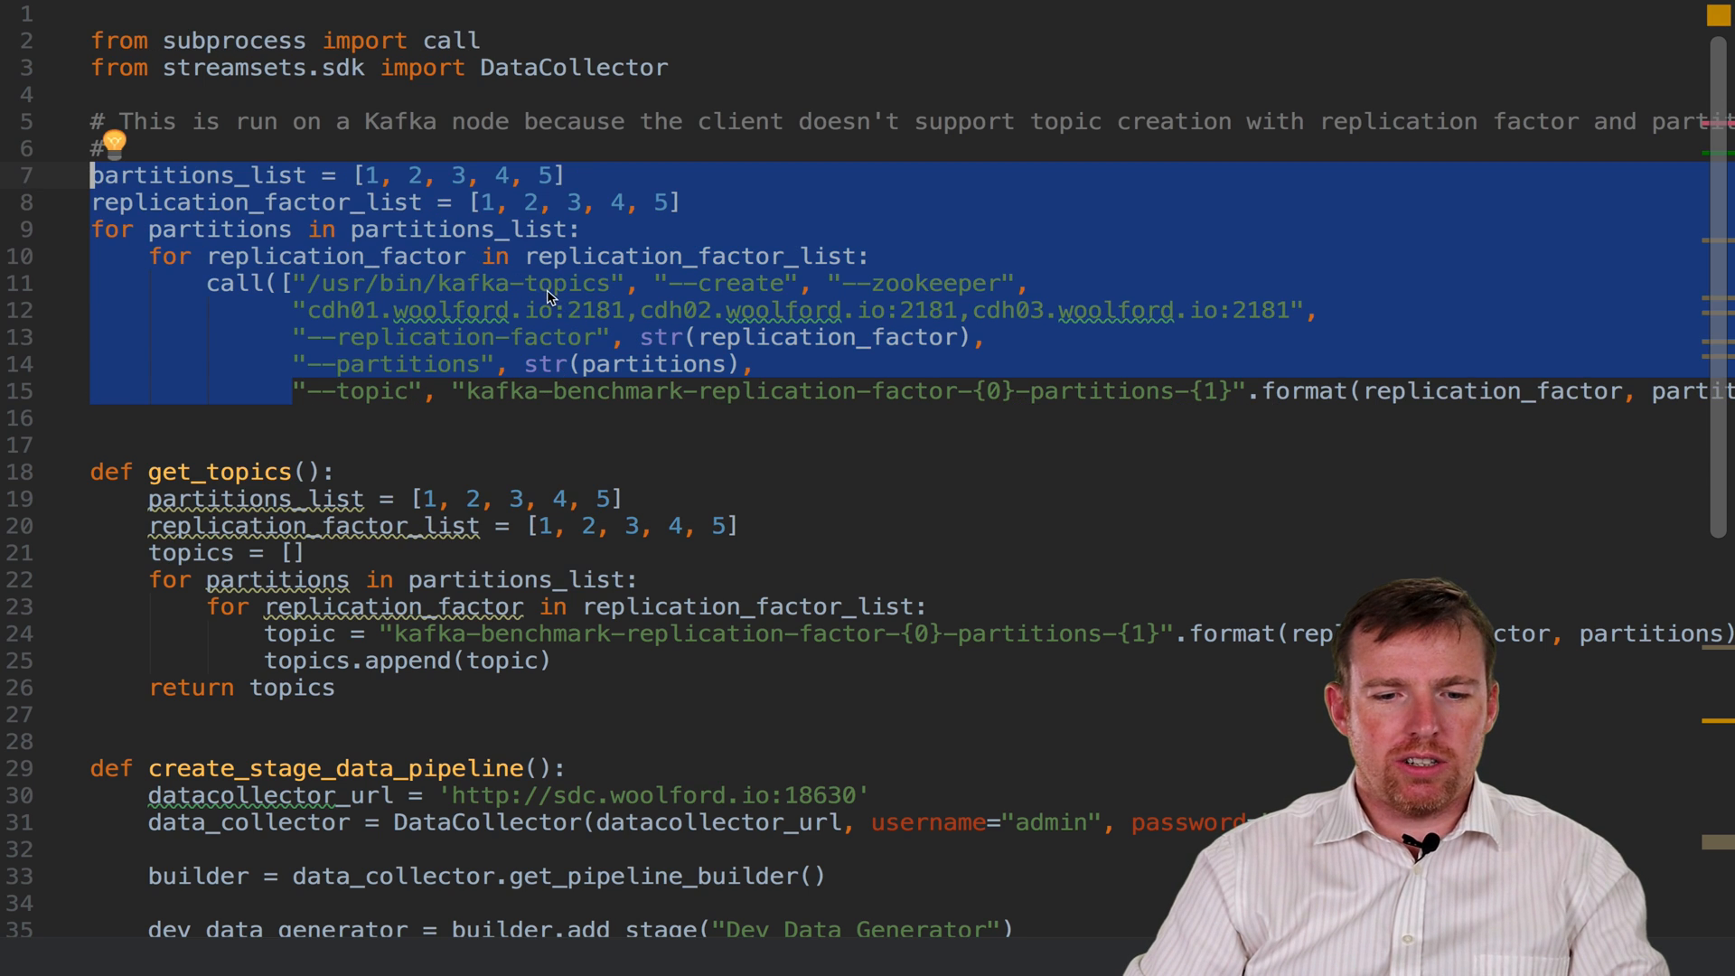
{"action": "double_click", "coordinate": [570, 282]}
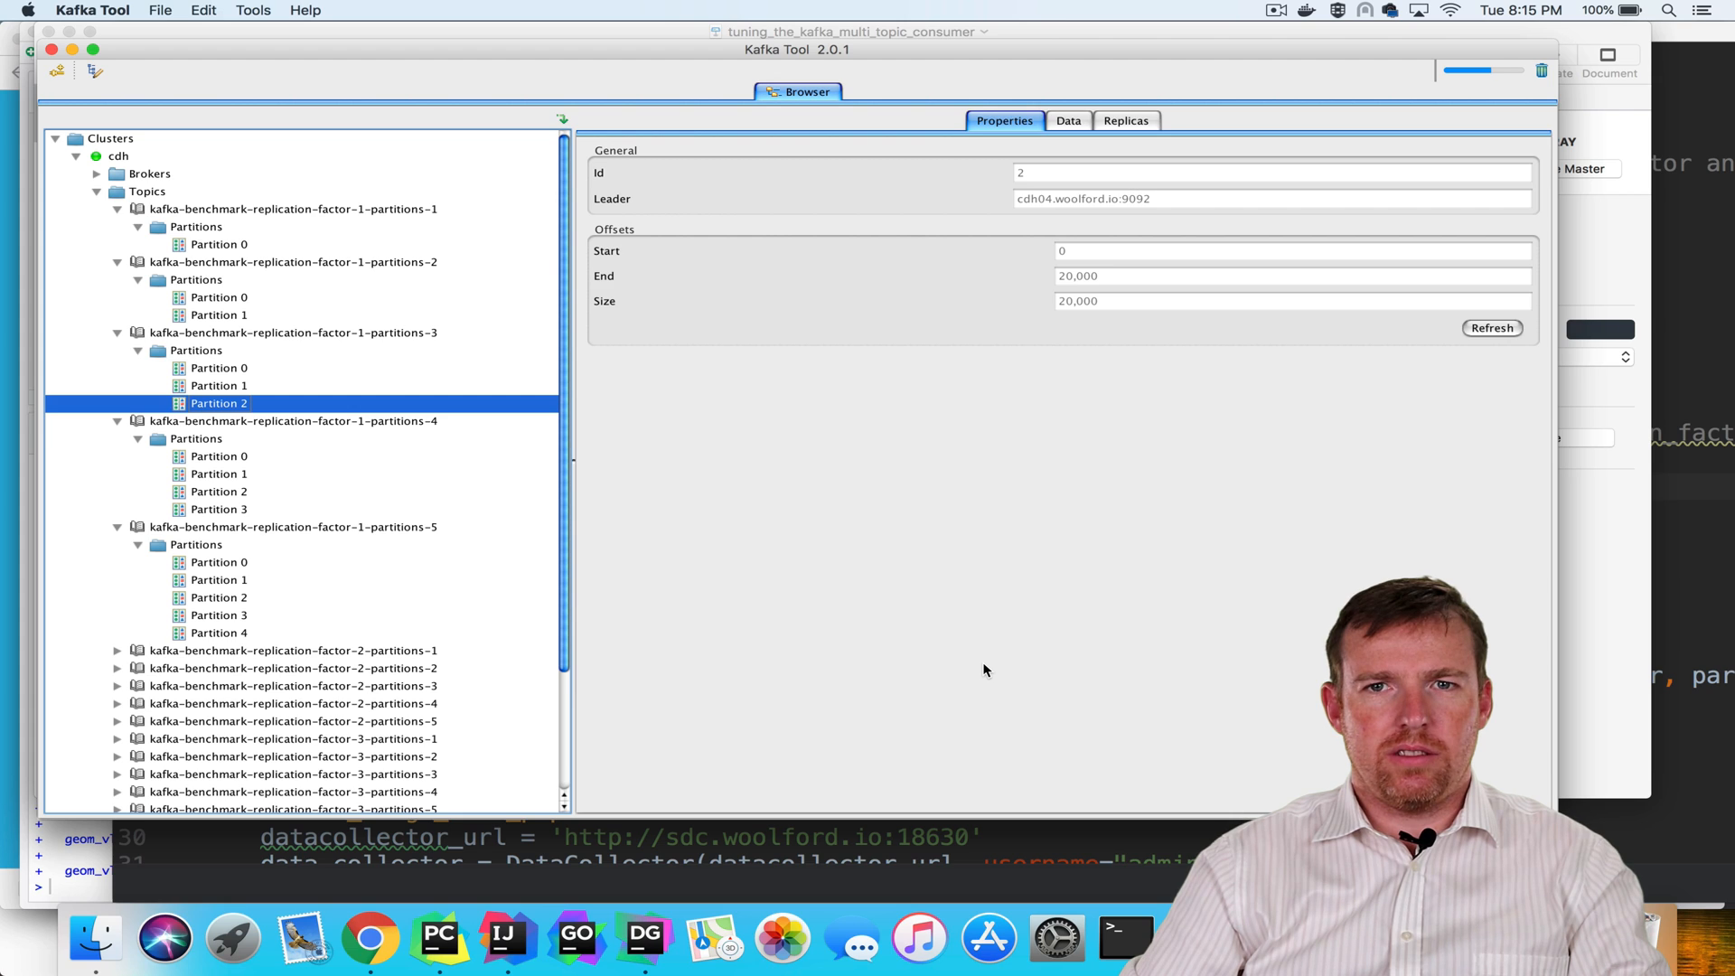
{"action": "mouse_move", "coordinate": [277, 216]}
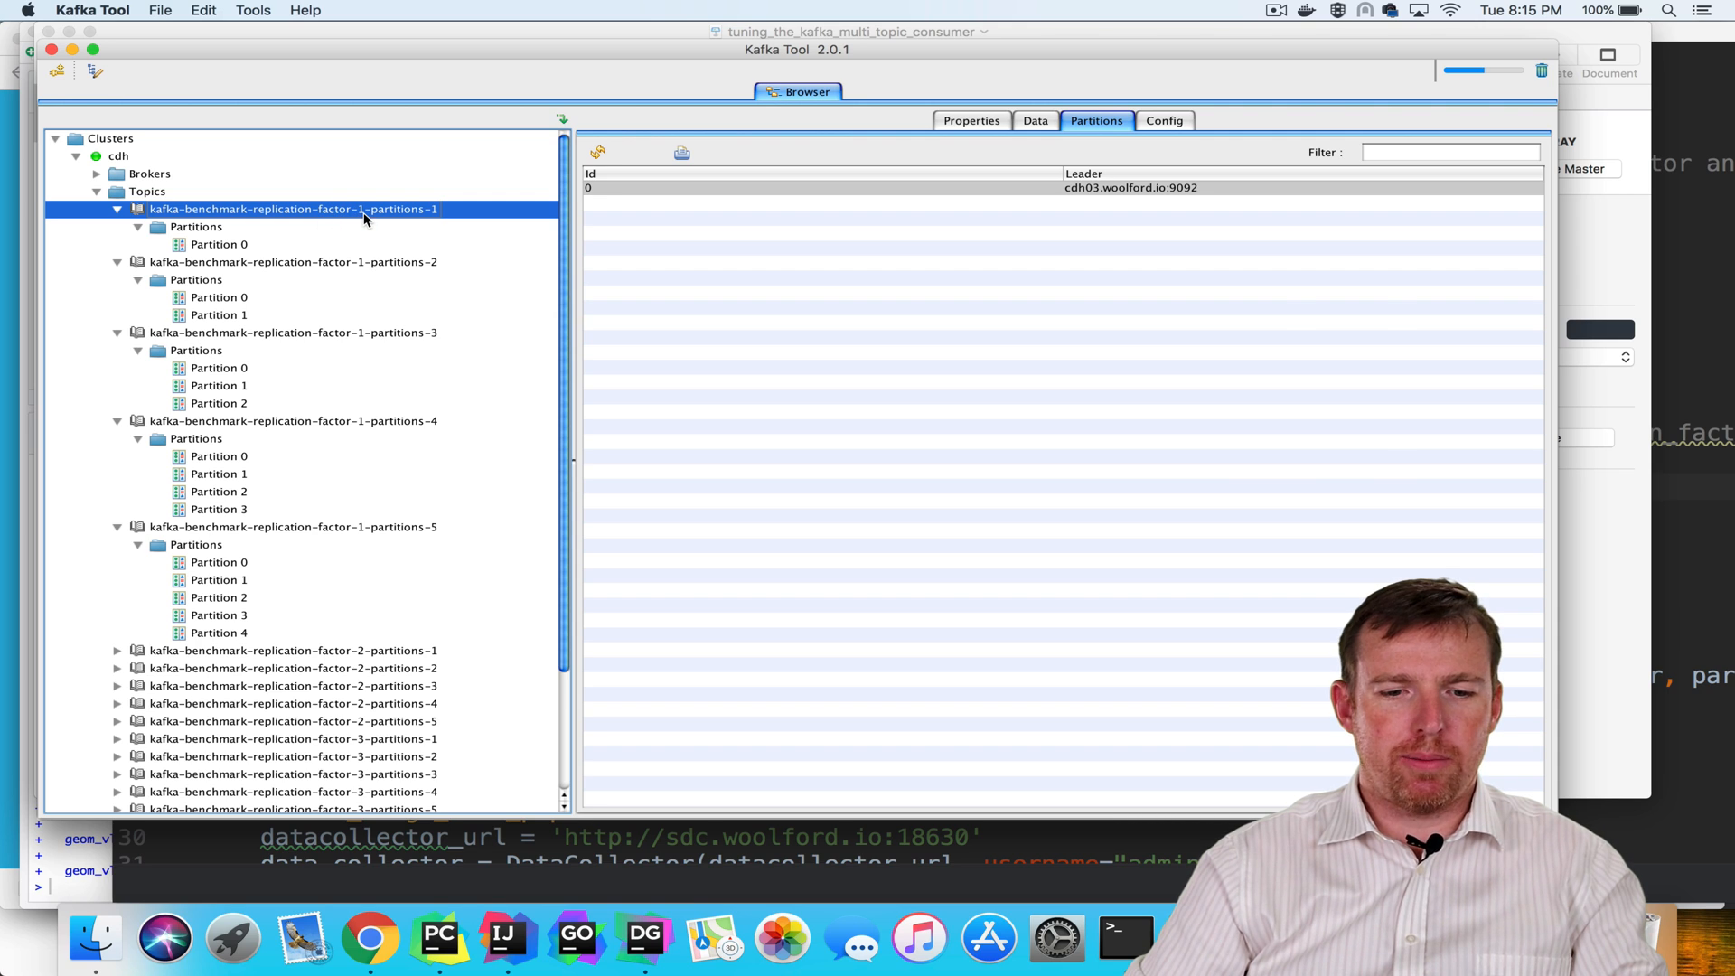
{"action": "mouse_move", "coordinate": [223, 245]}
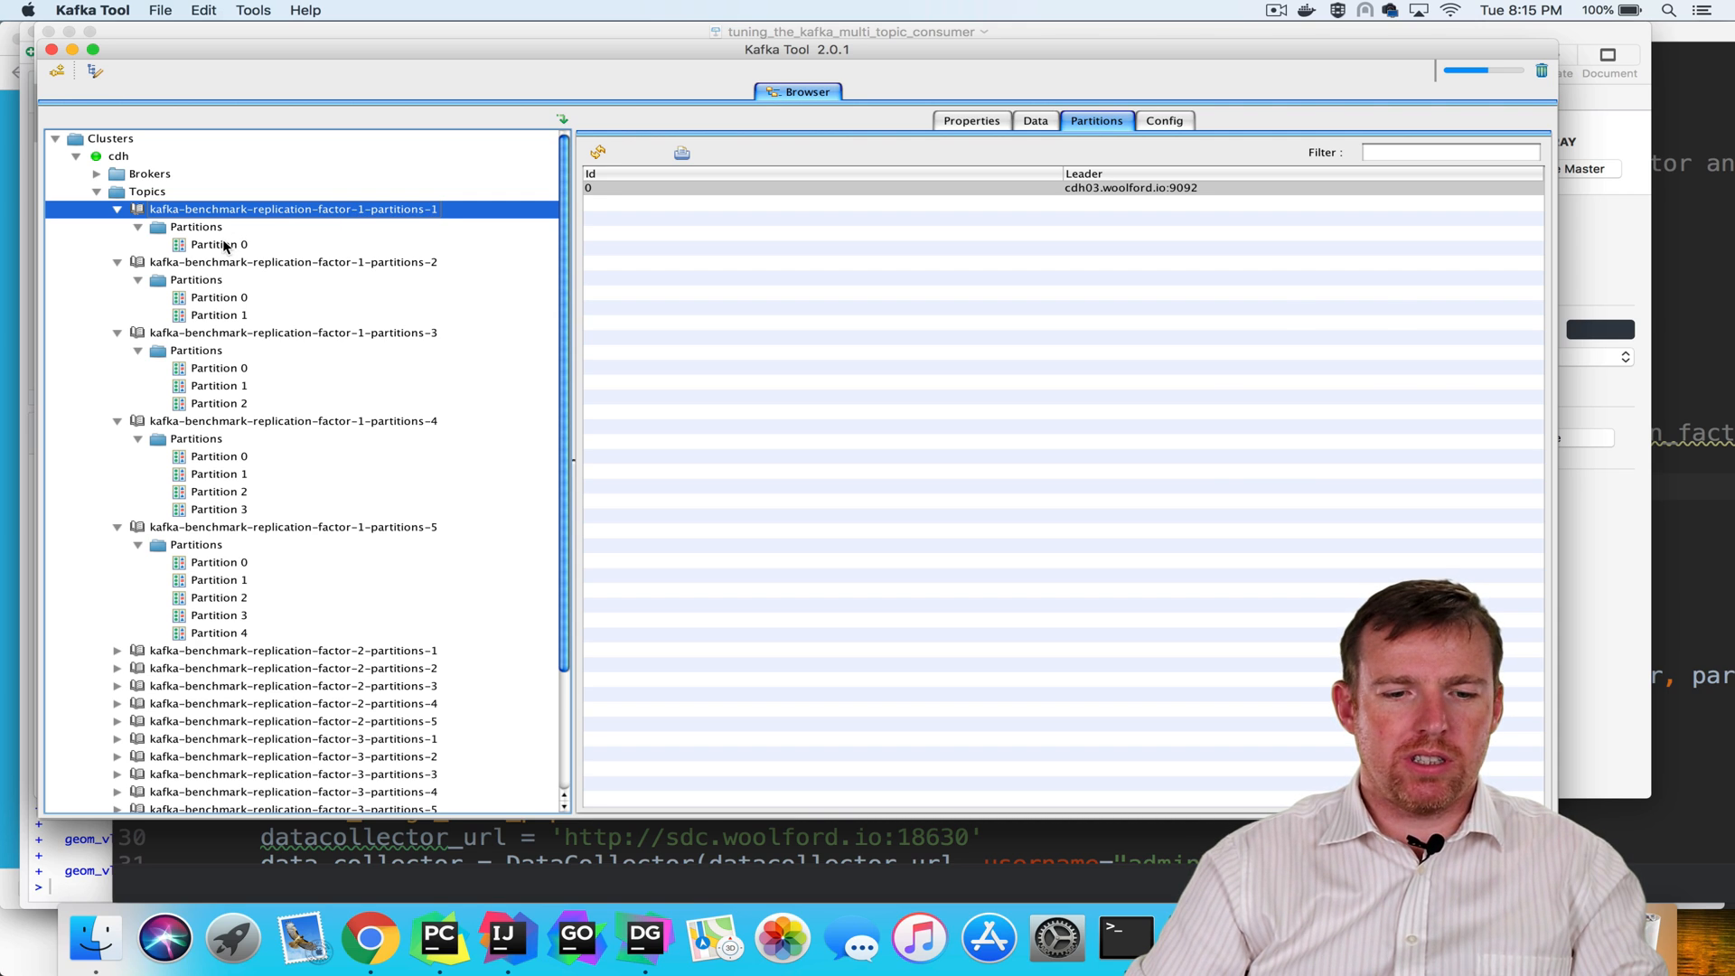
{"action": "mouse_move", "coordinate": [344, 423]}
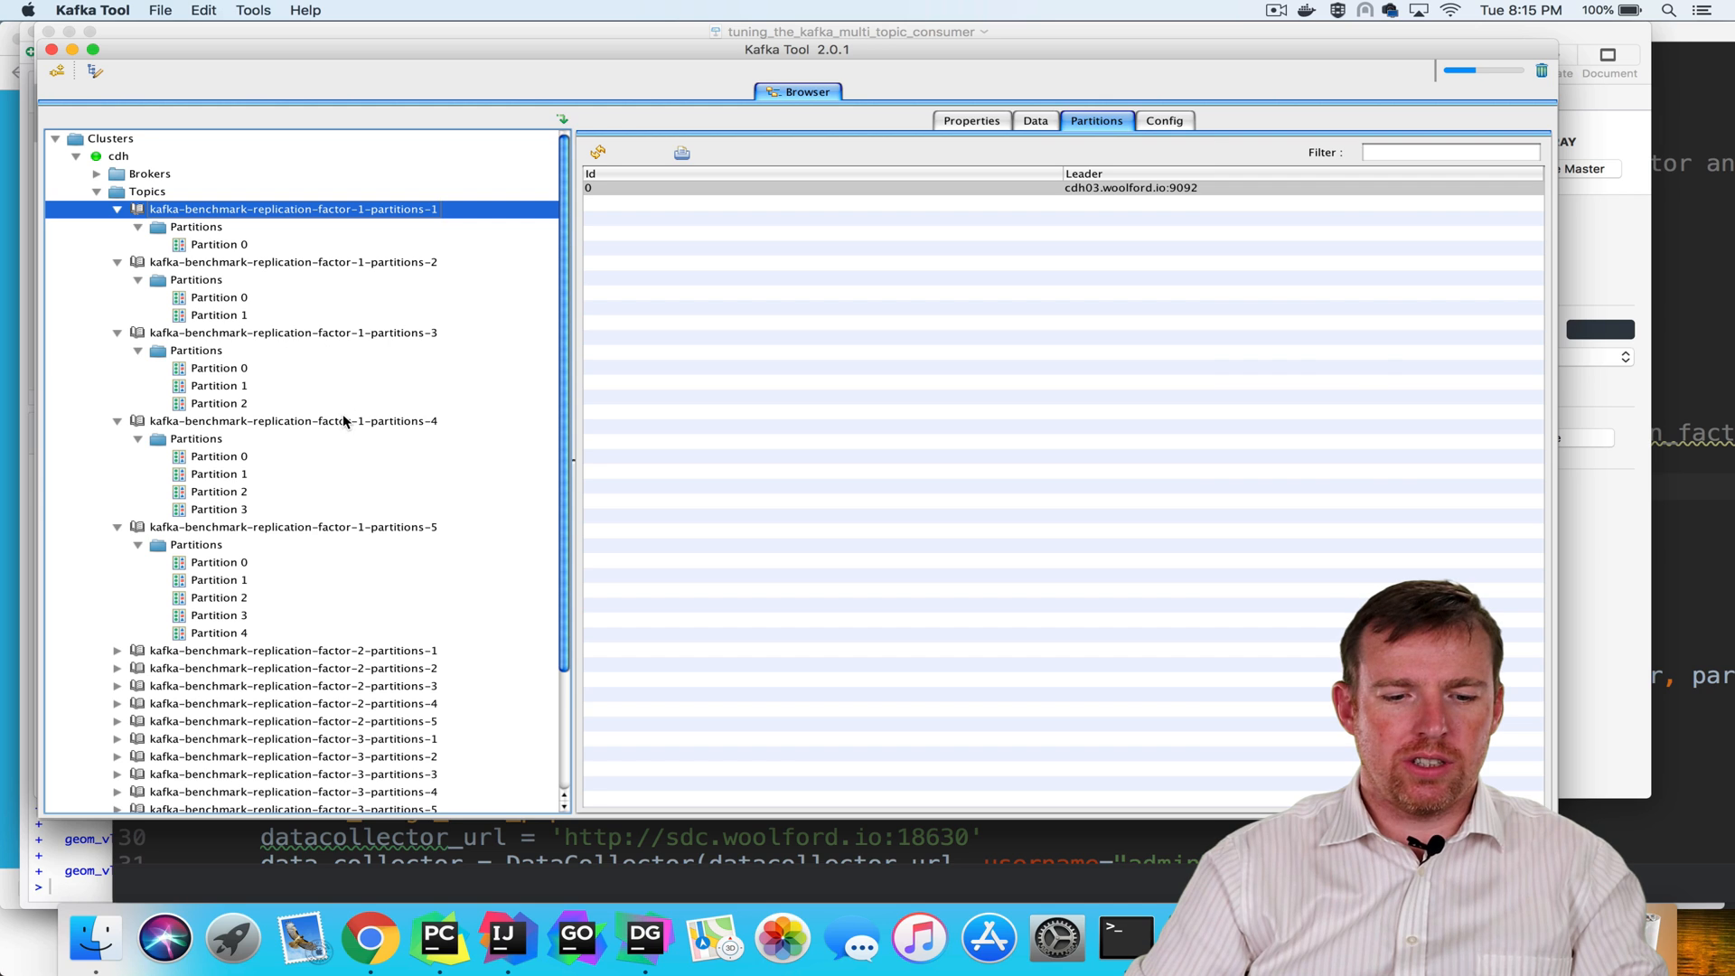
Step: Scroll the Browser tree and expand kafka-benchmark-replication-factor-2-partitions-1 to show its partition
{"action": "scroll", "scroll_direction": "down", "scroll_amount": 3}
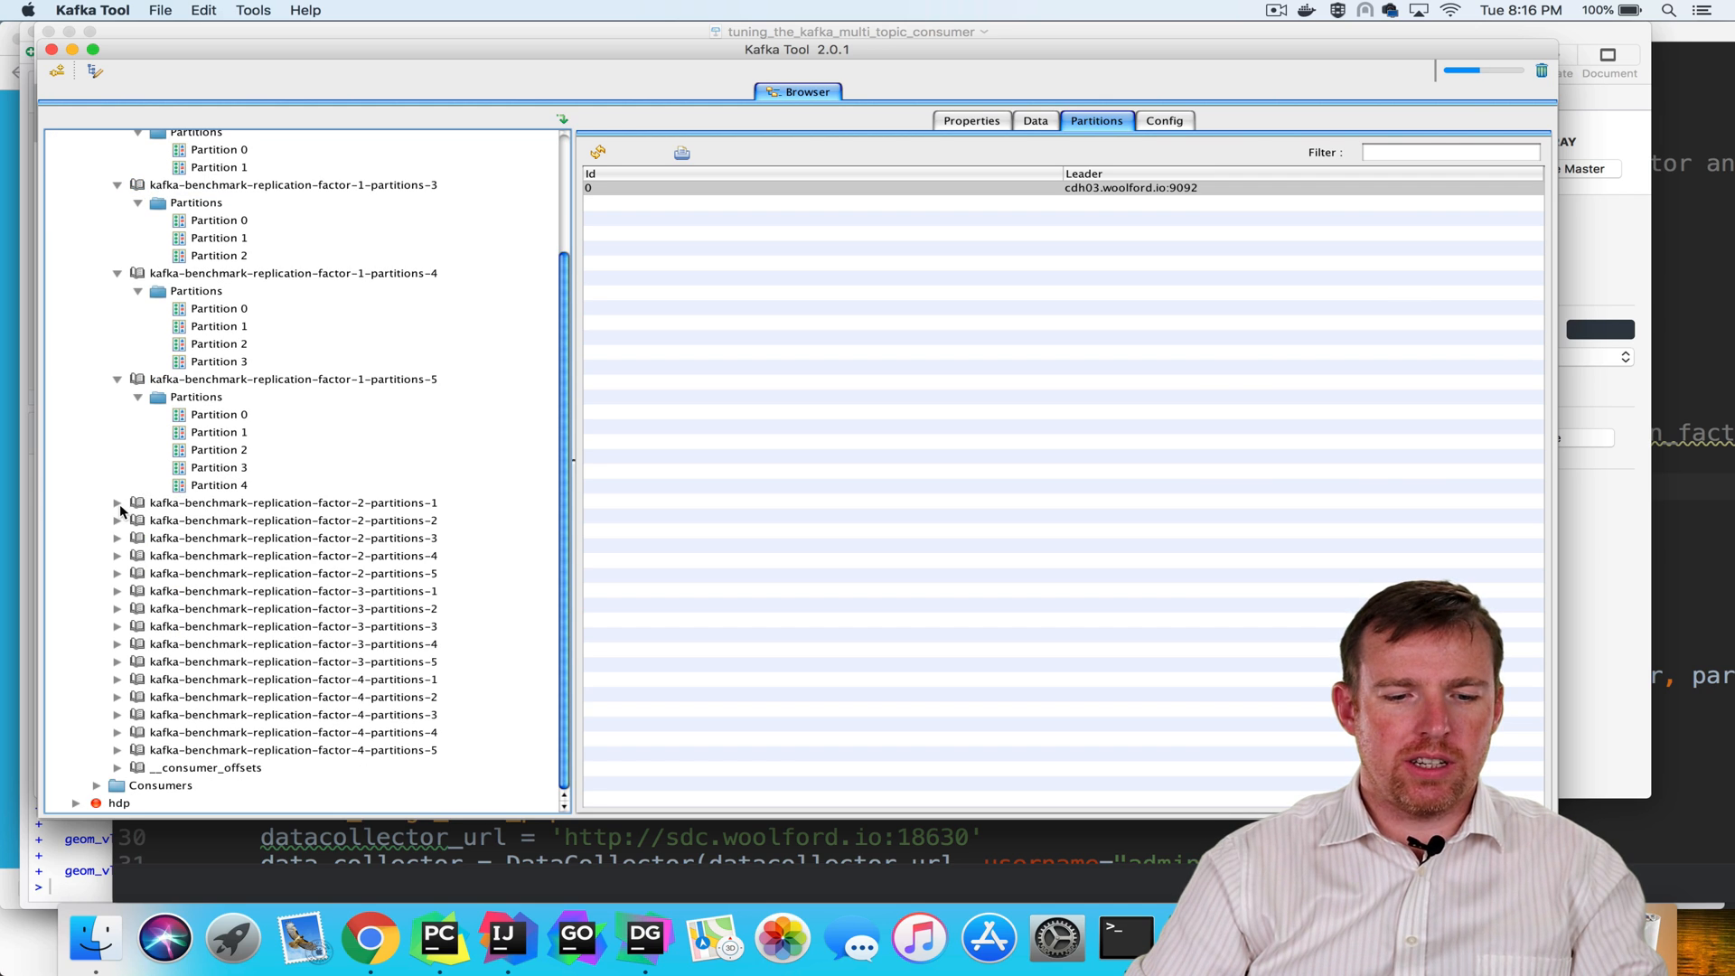
{"action": "left_click", "coordinate": [117, 502]}
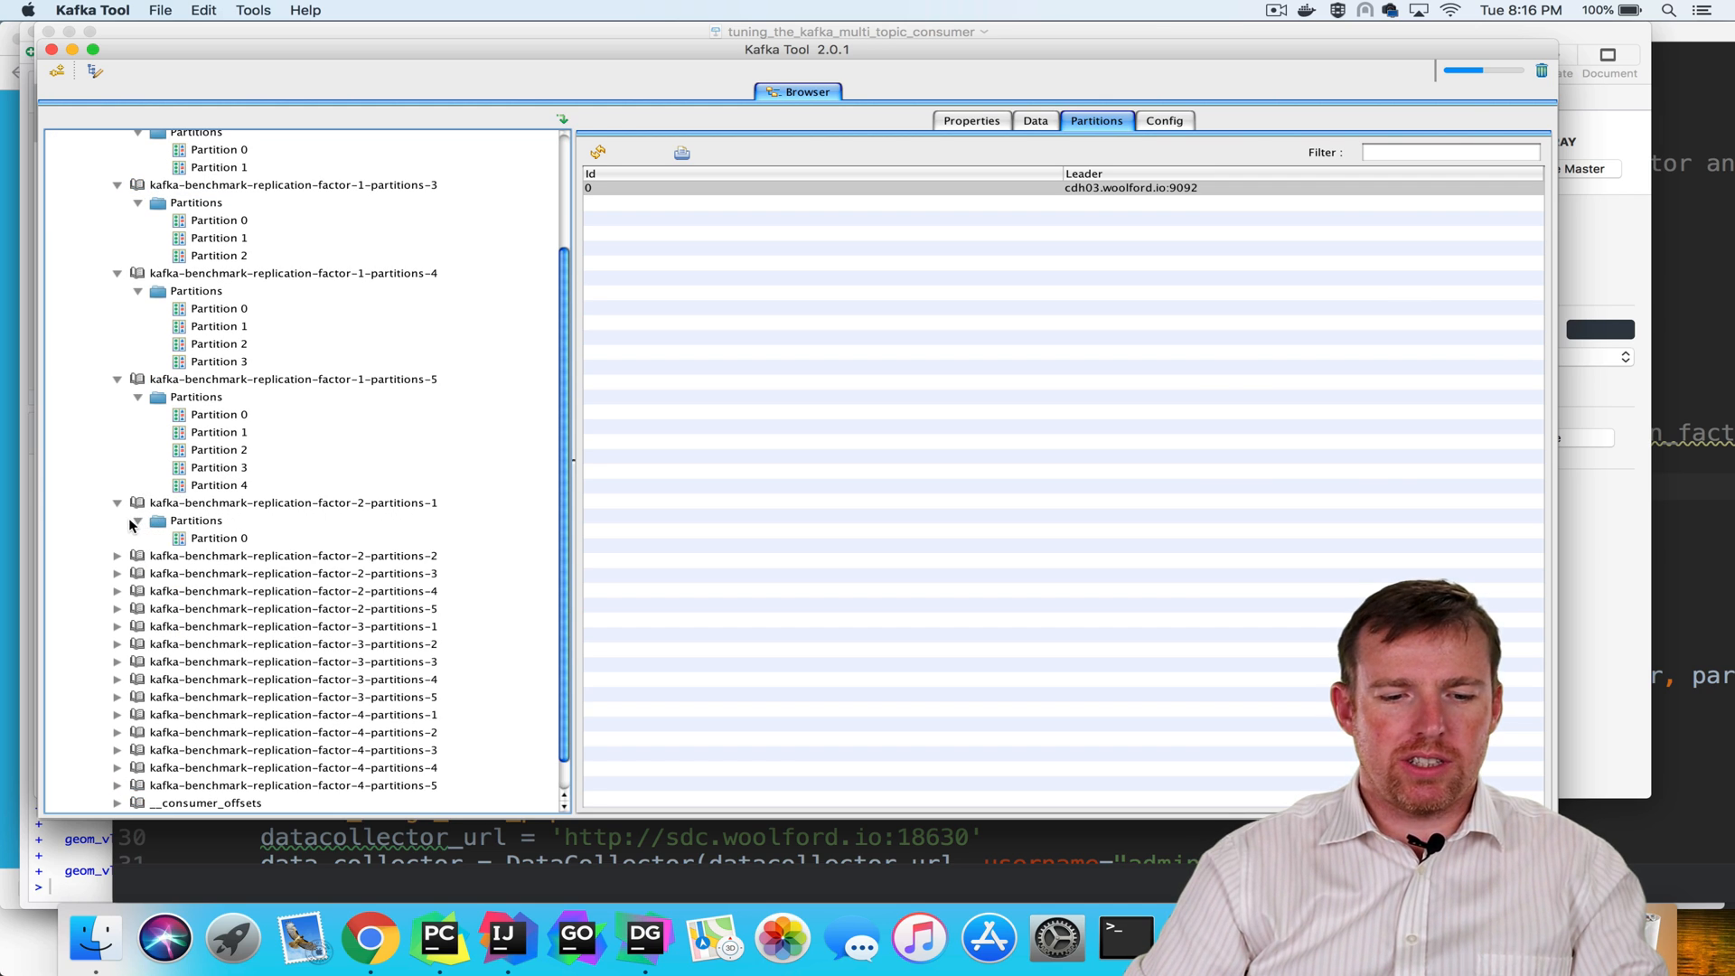
{"action": "left_click", "coordinate": [217, 538]}
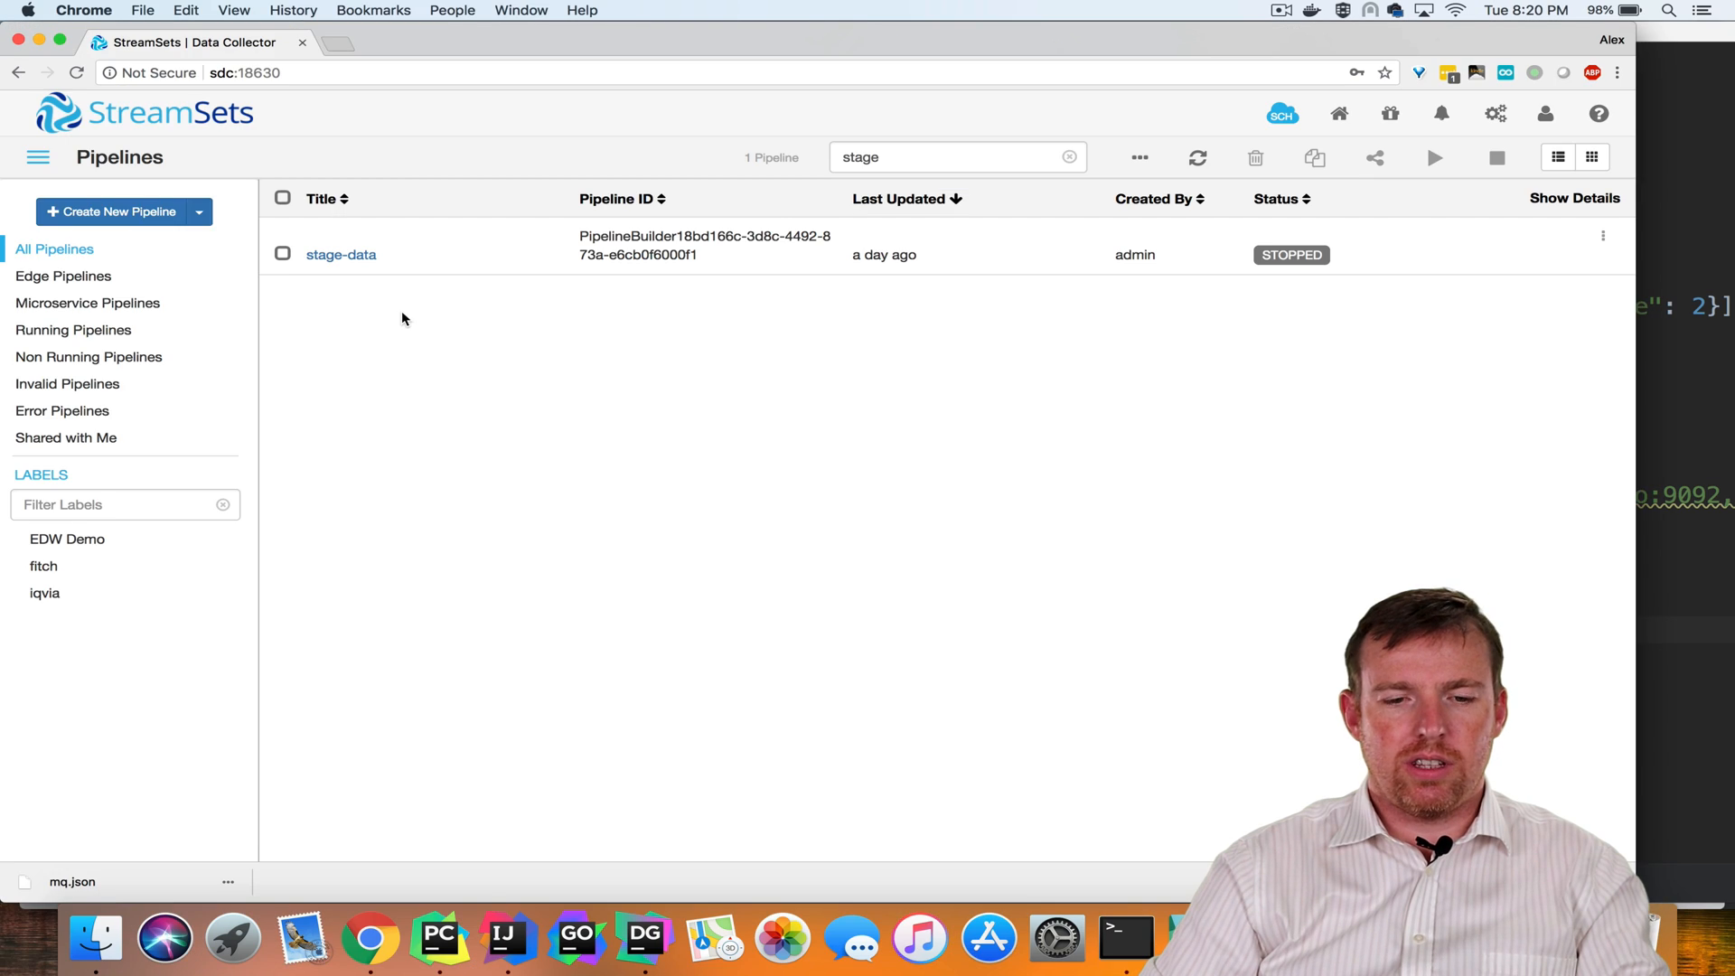
Step: Open stage-data and inspect Dev Data Generator 1 and both Kafka Producers' topic settings
{"action": "left_click", "coordinate": [341, 254]}
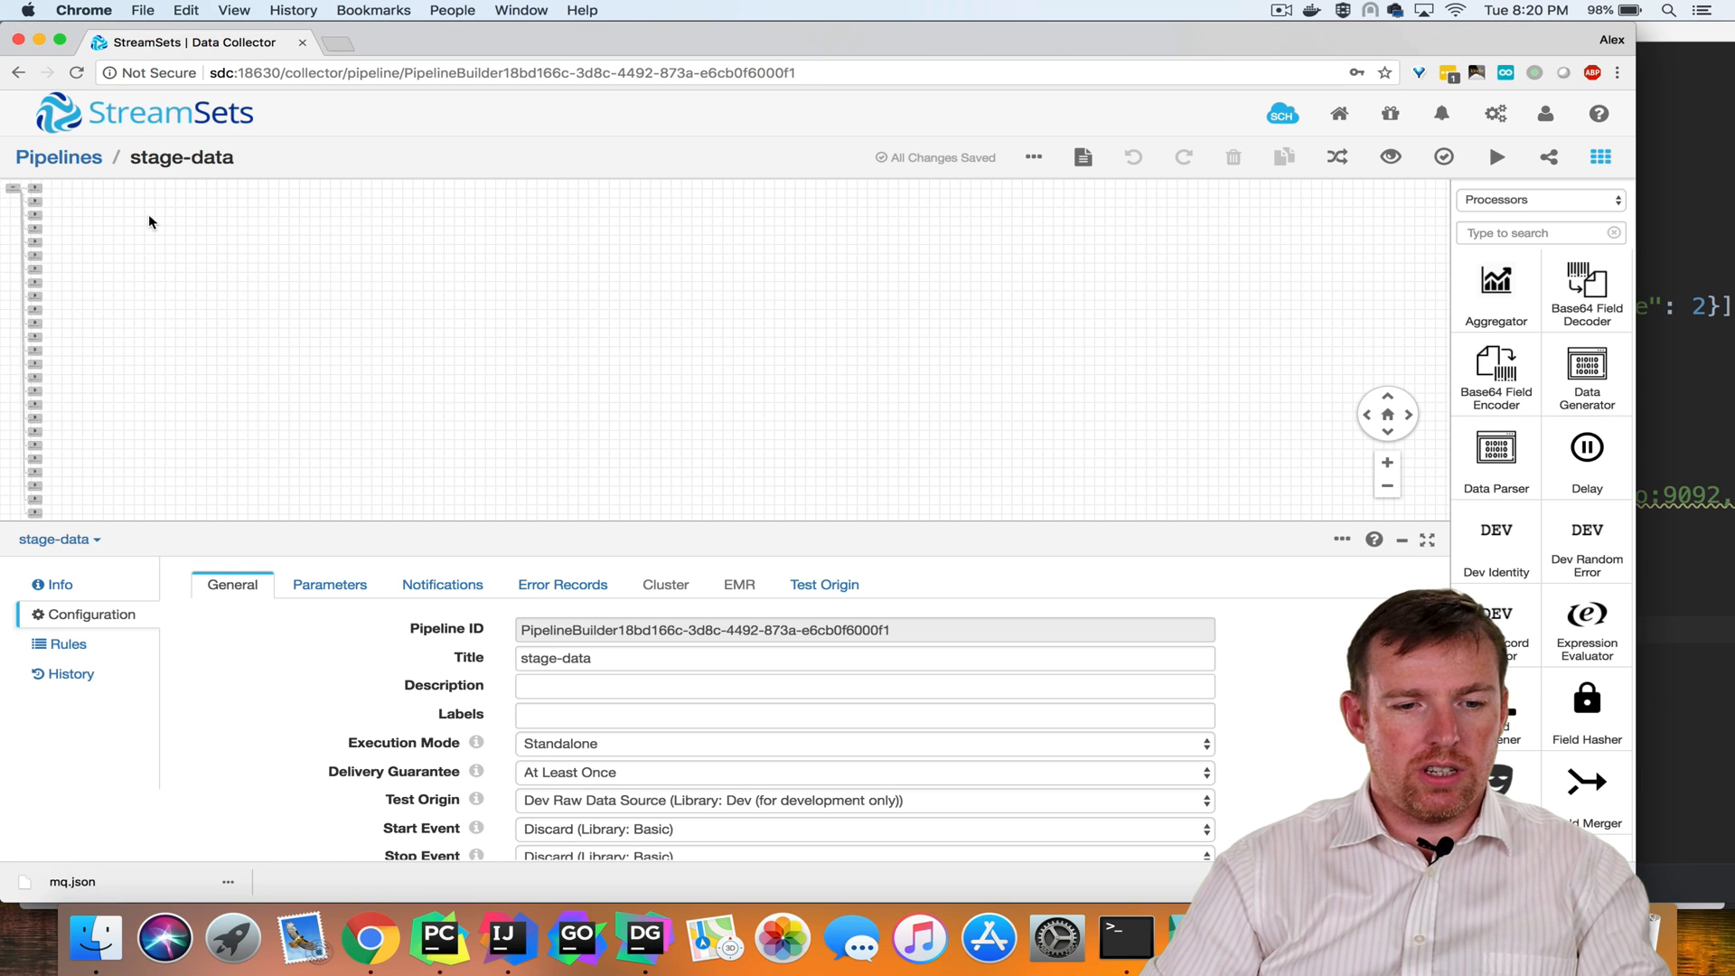
{"action": "left_click", "coordinate": [15, 192]}
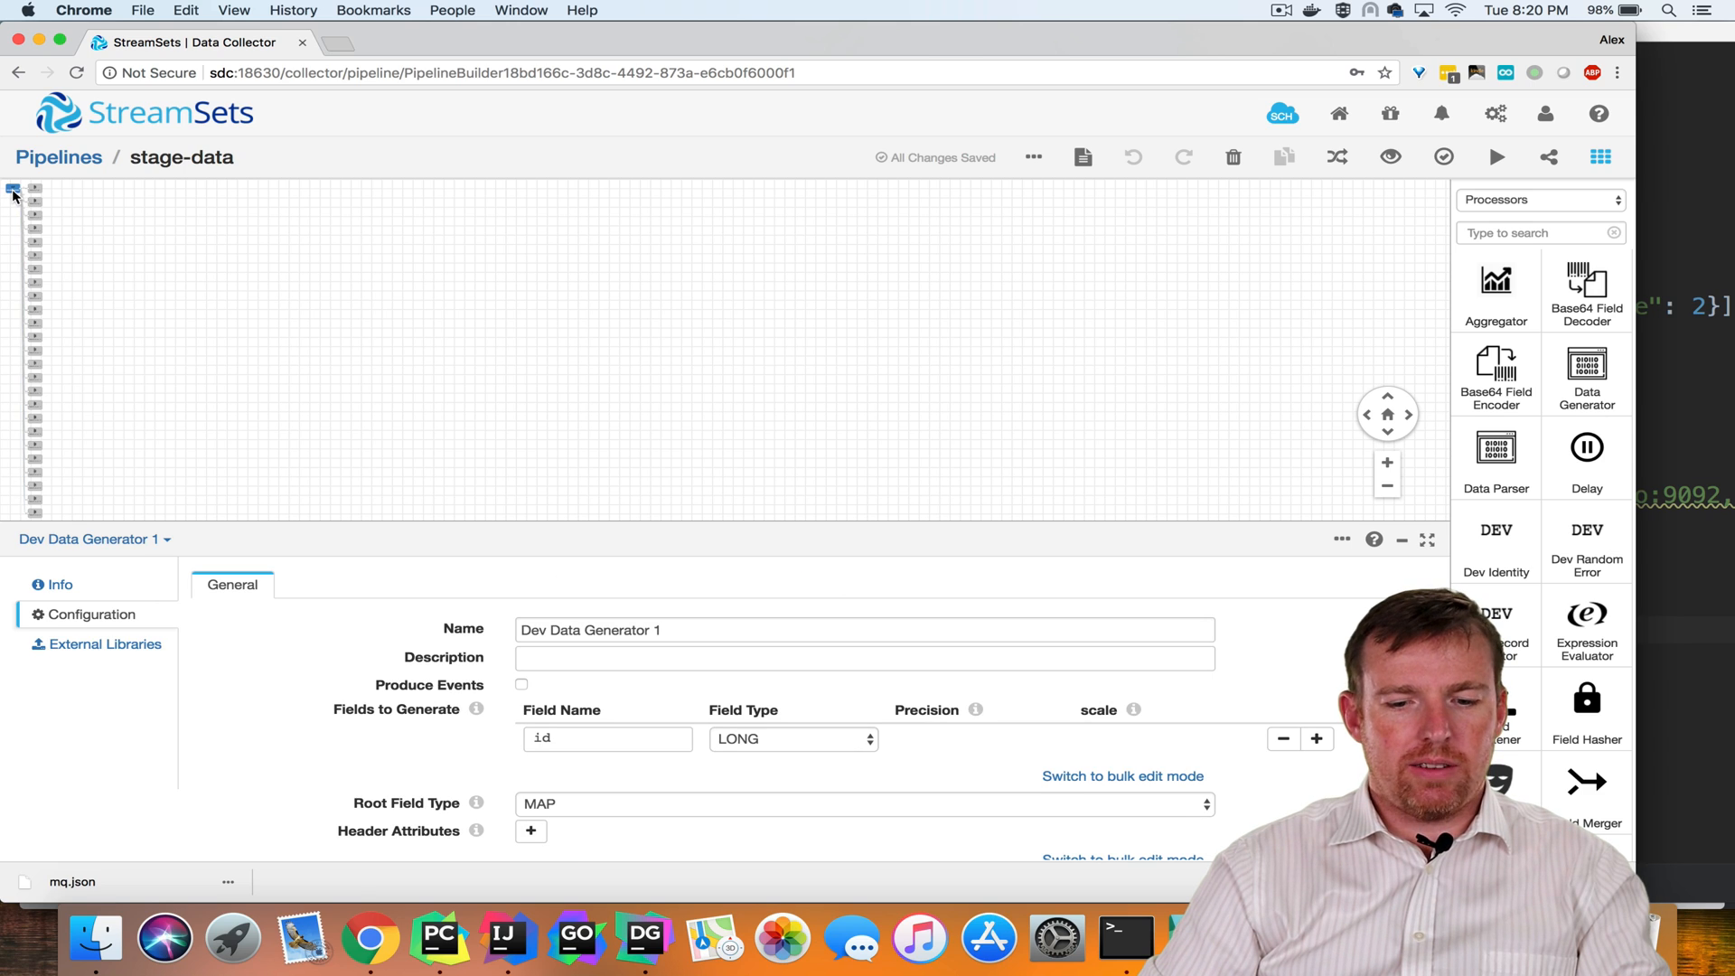
{"action": "left_click", "coordinate": [34, 188]}
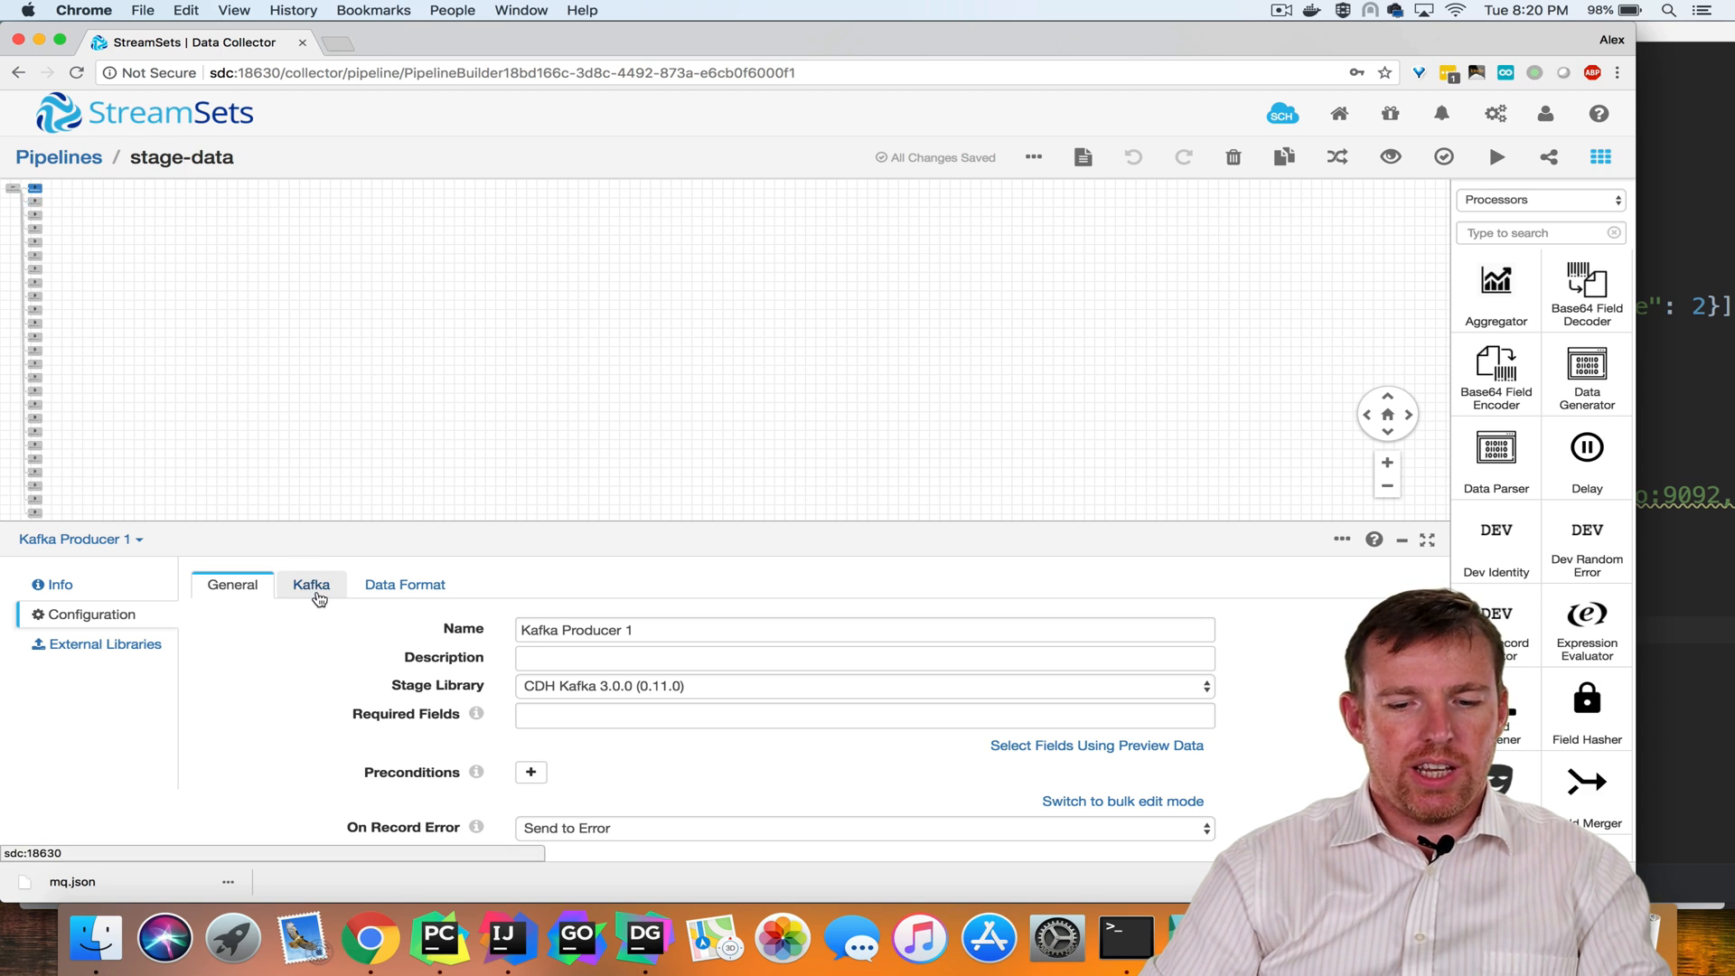
{"action": "left_click", "coordinate": [311, 585]}
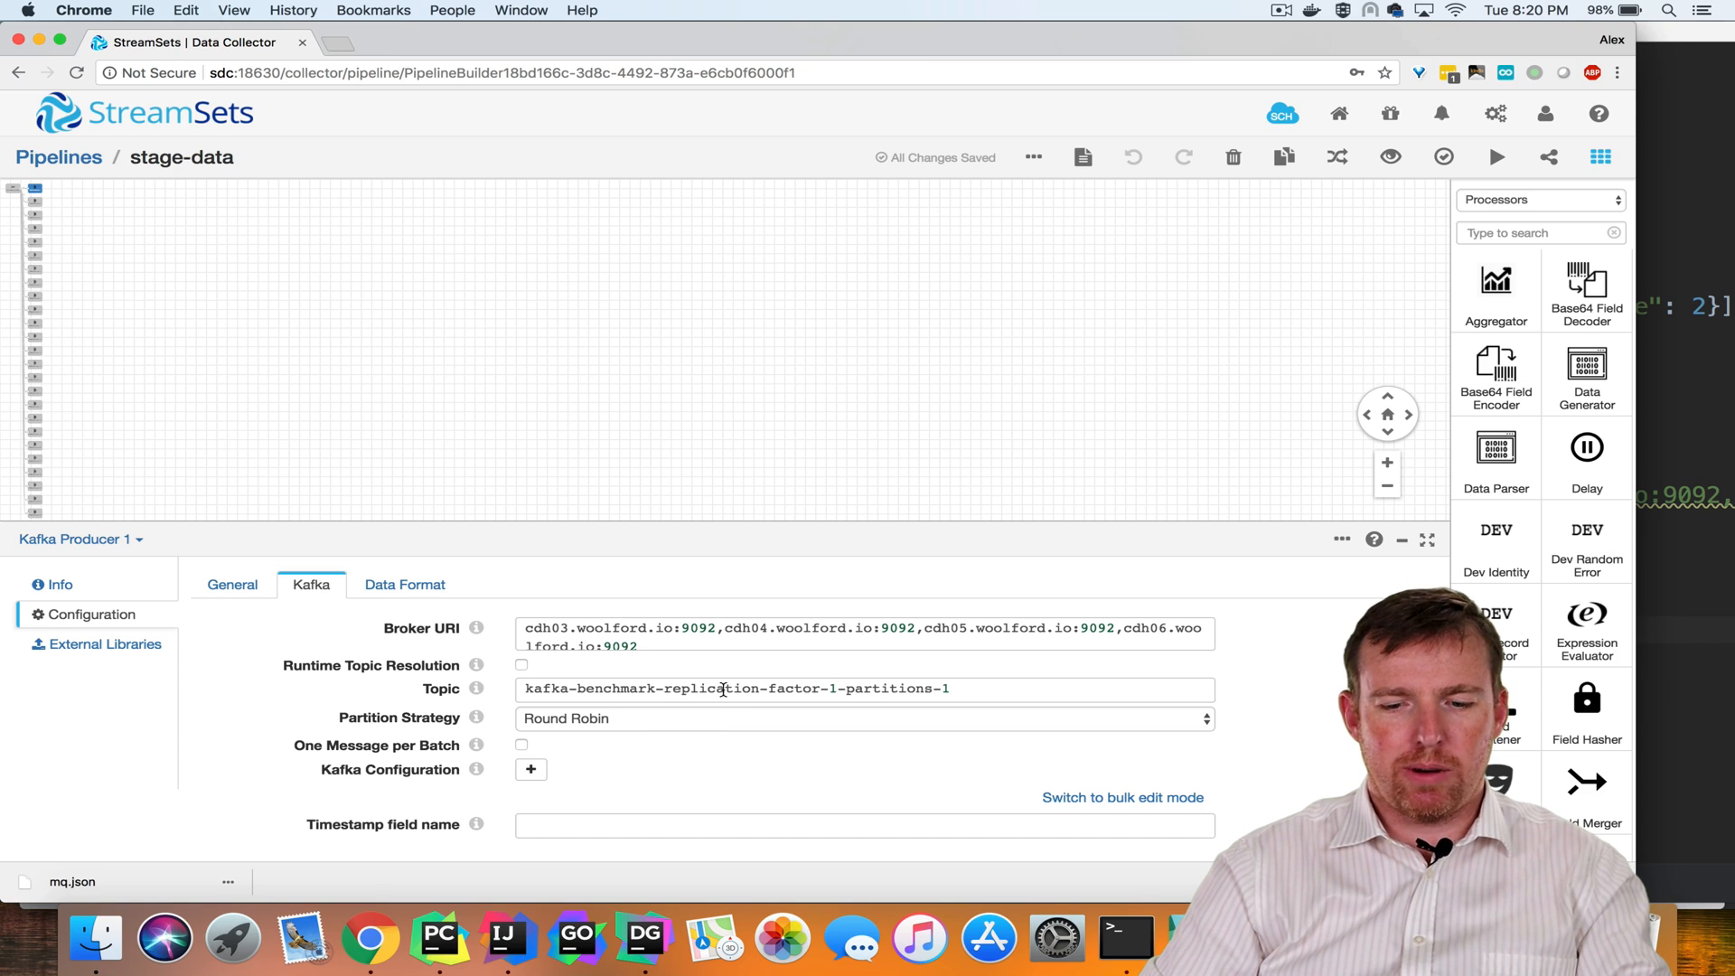
{"action": "mouse_move", "coordinate": [340, 278]}
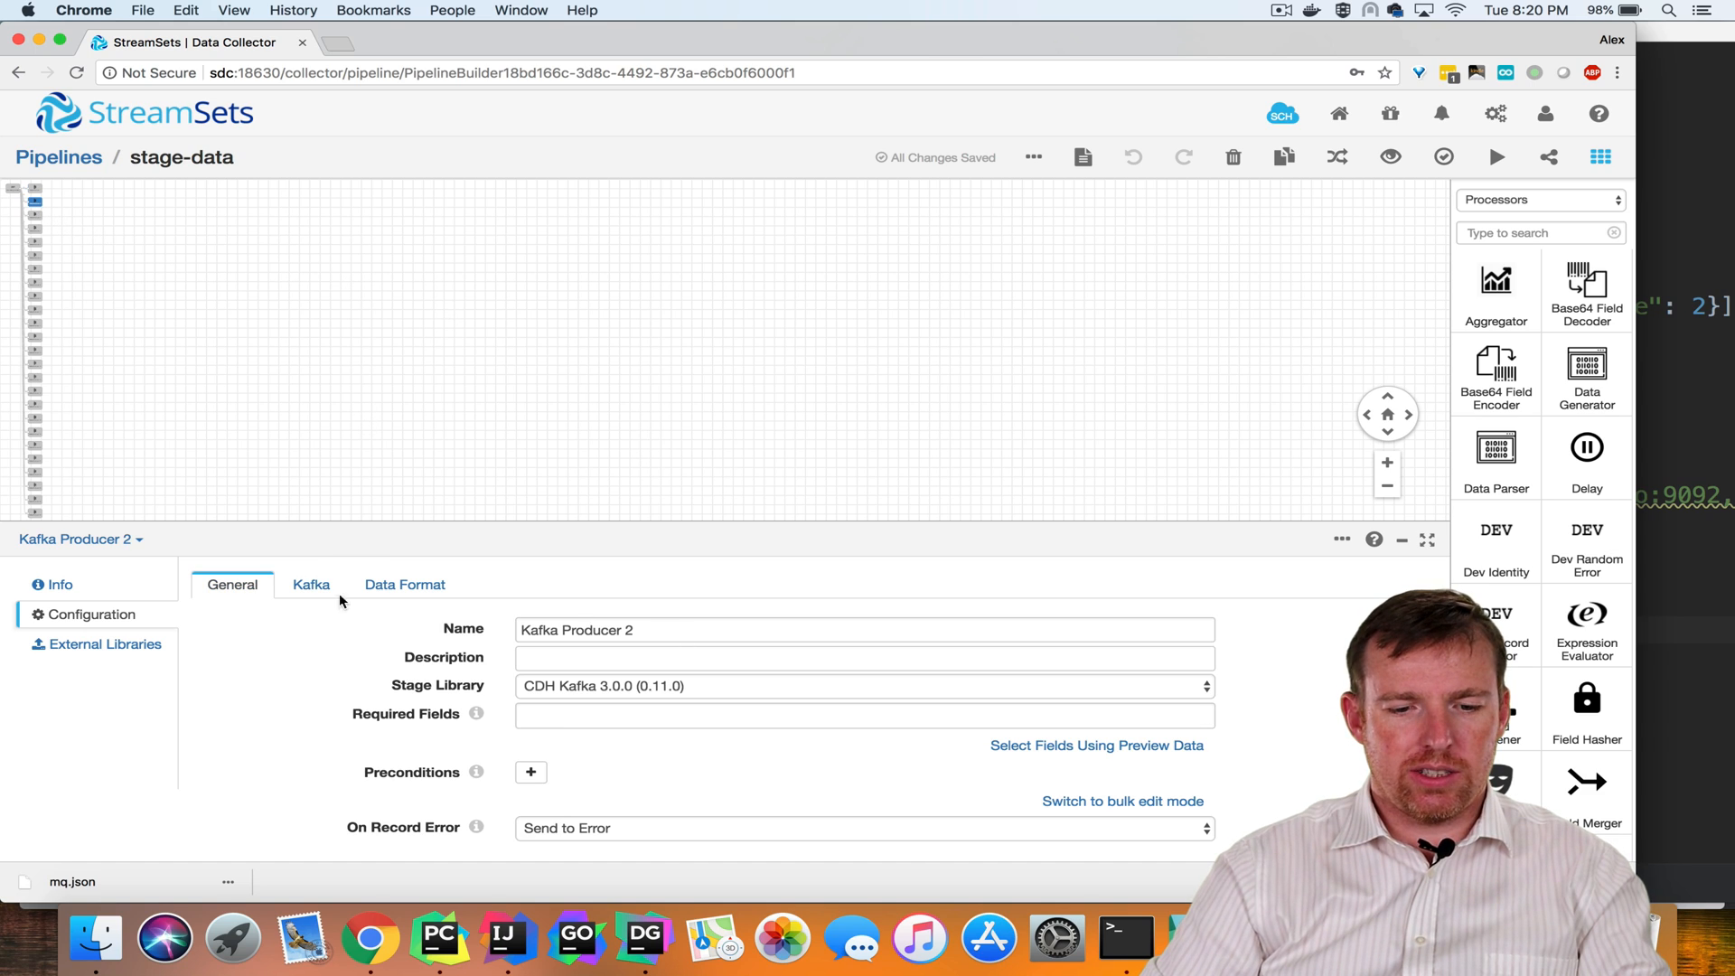
{"action": "left_click", "coordinate": [311, 585]}
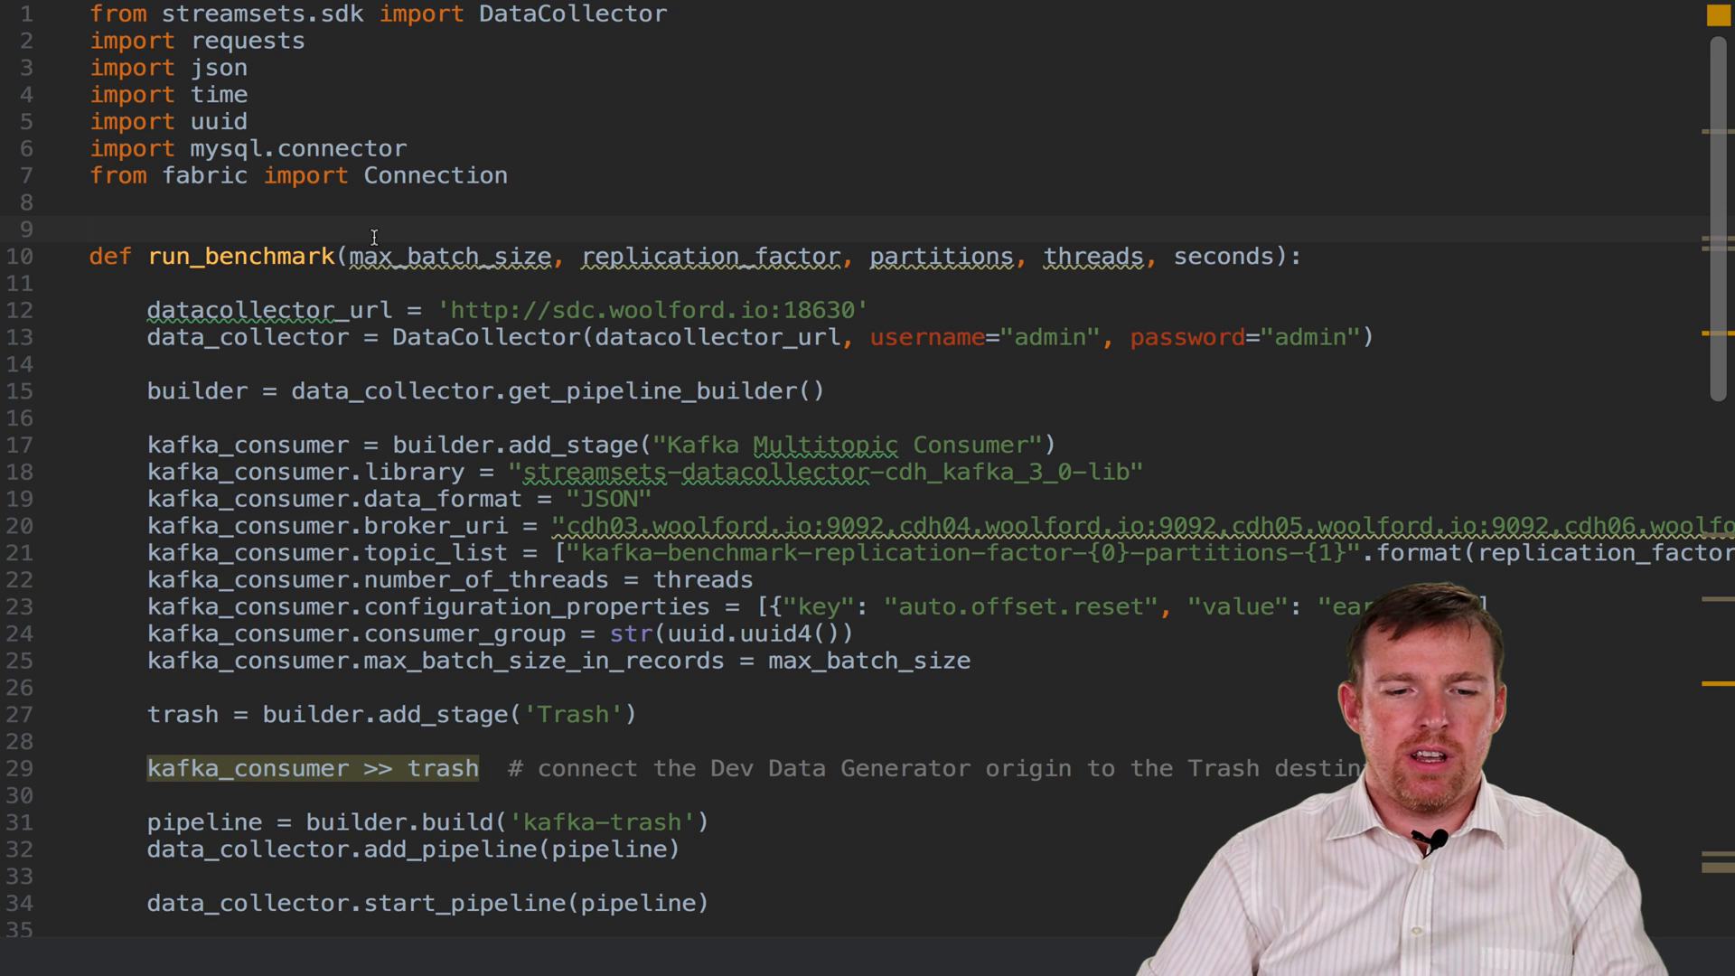
Step: Highlight run_benchmark, its seconds parameter and the kafka_consumer configuration, scrolling through the function
{"action": "double_click", "coordinate": [238, 256]}
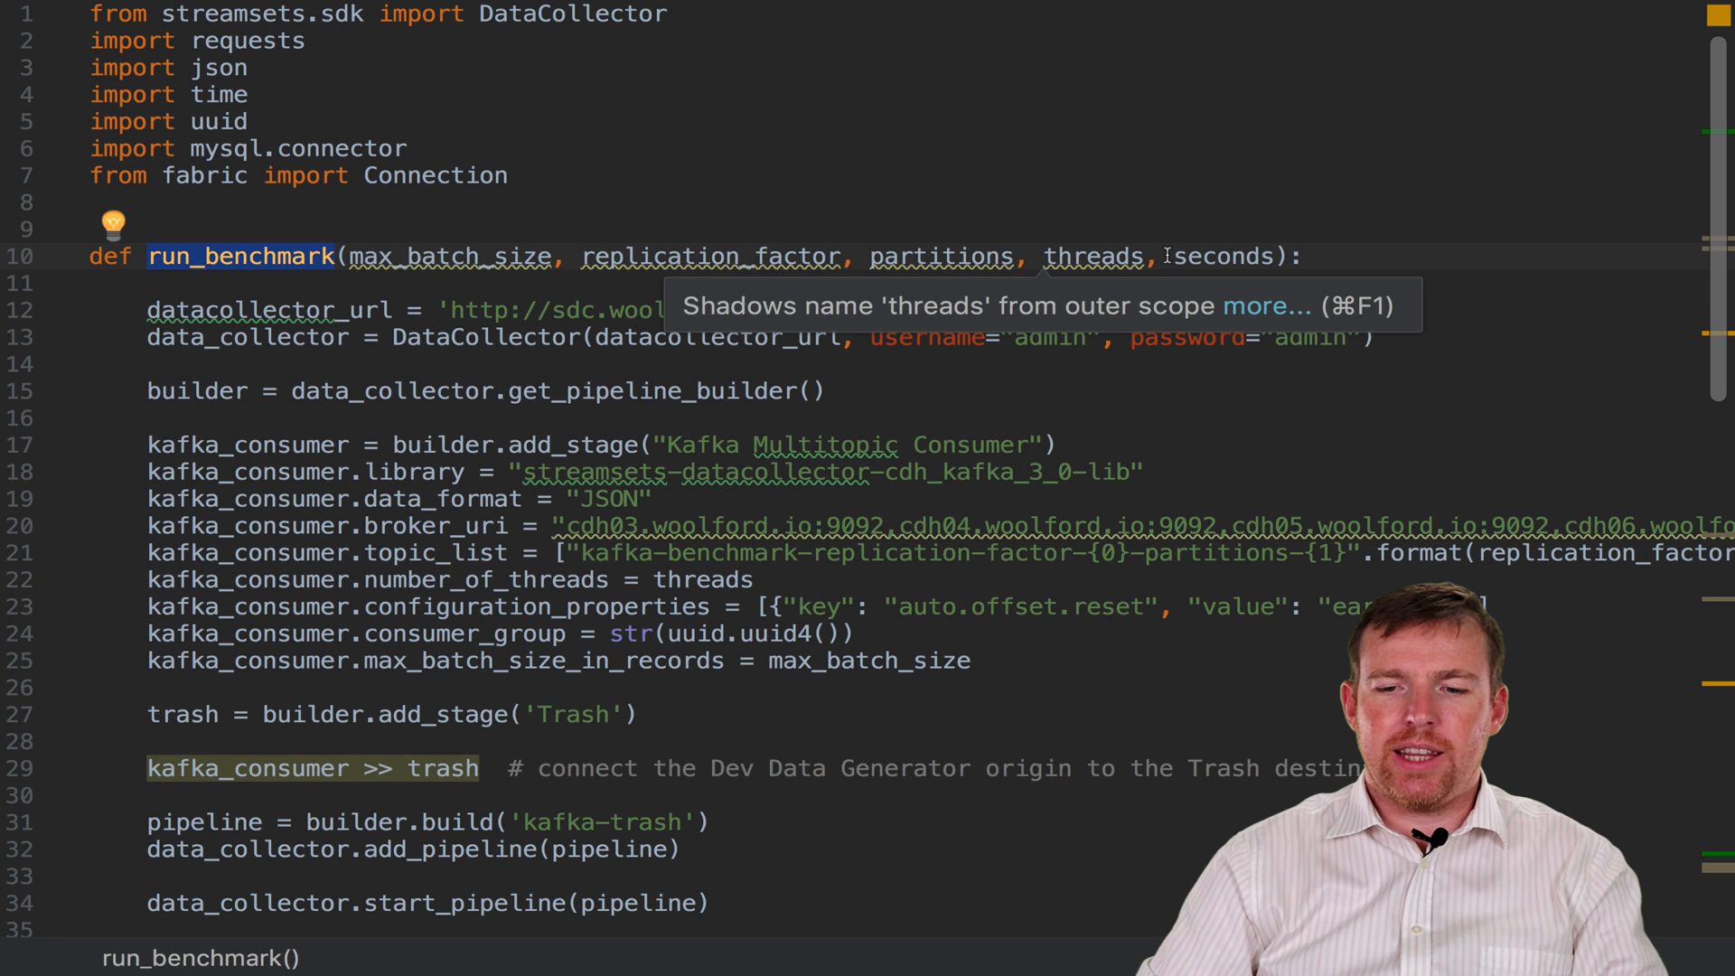
{"action": "double_click", "coordinate": [1223, 256]}
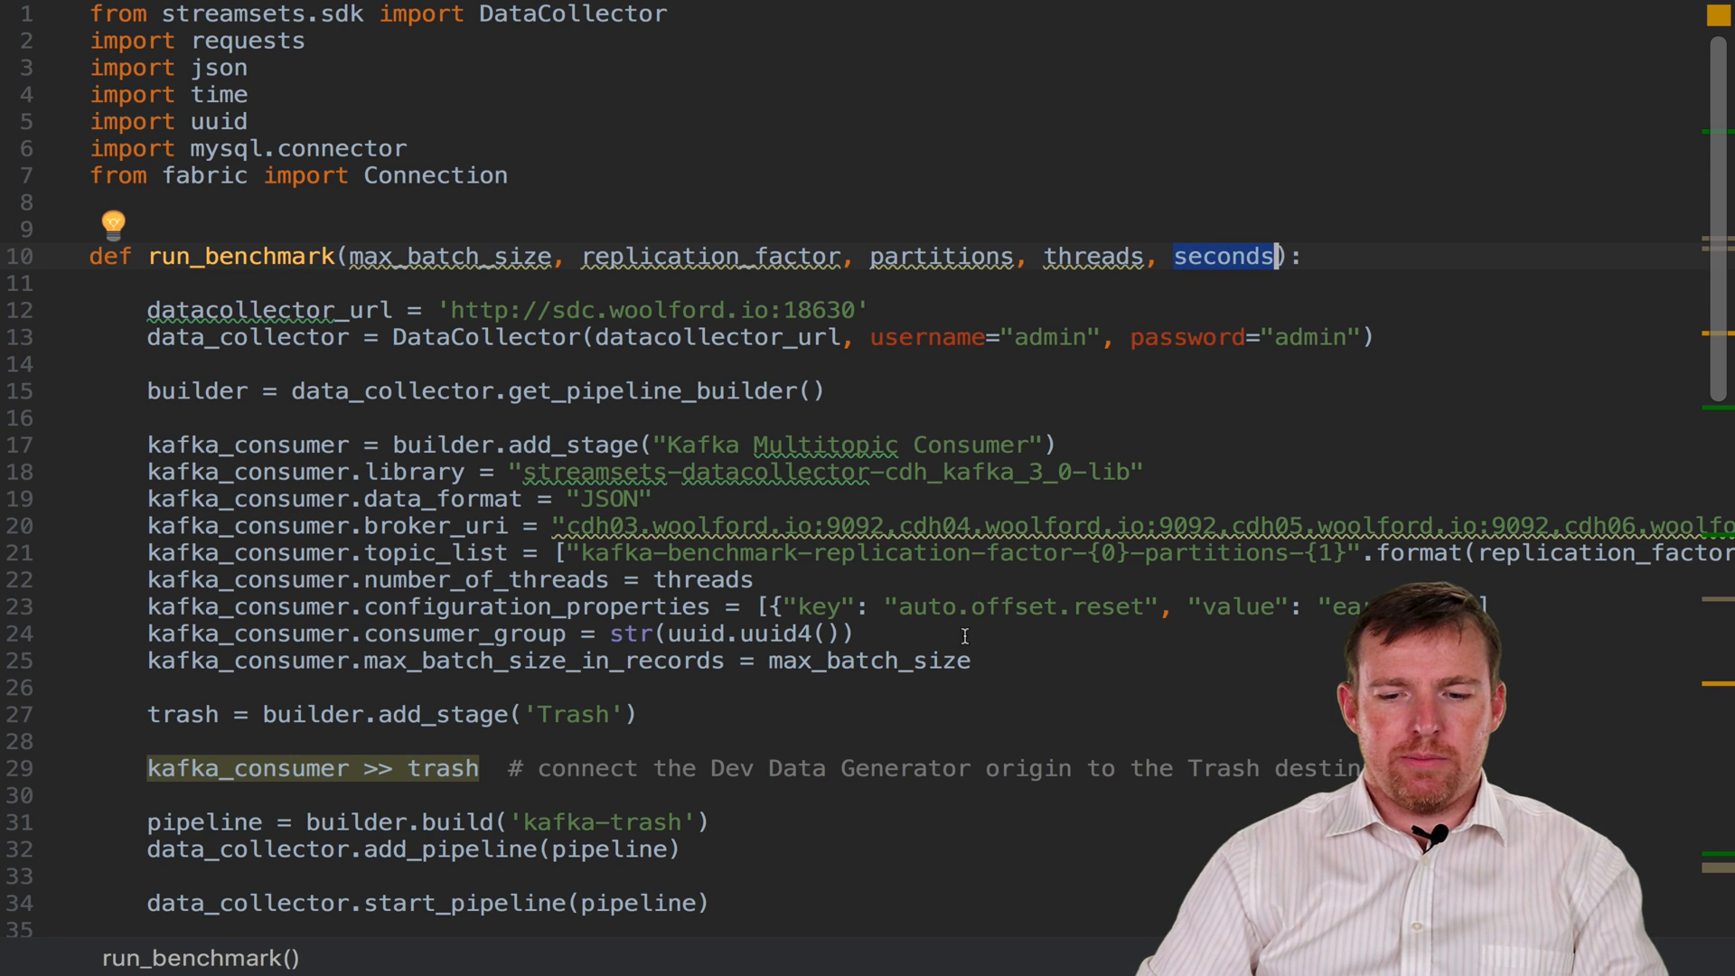
{"action": "left_click_drag", "start_coordinate": [147, 415], "coordinate": [974, 660]}
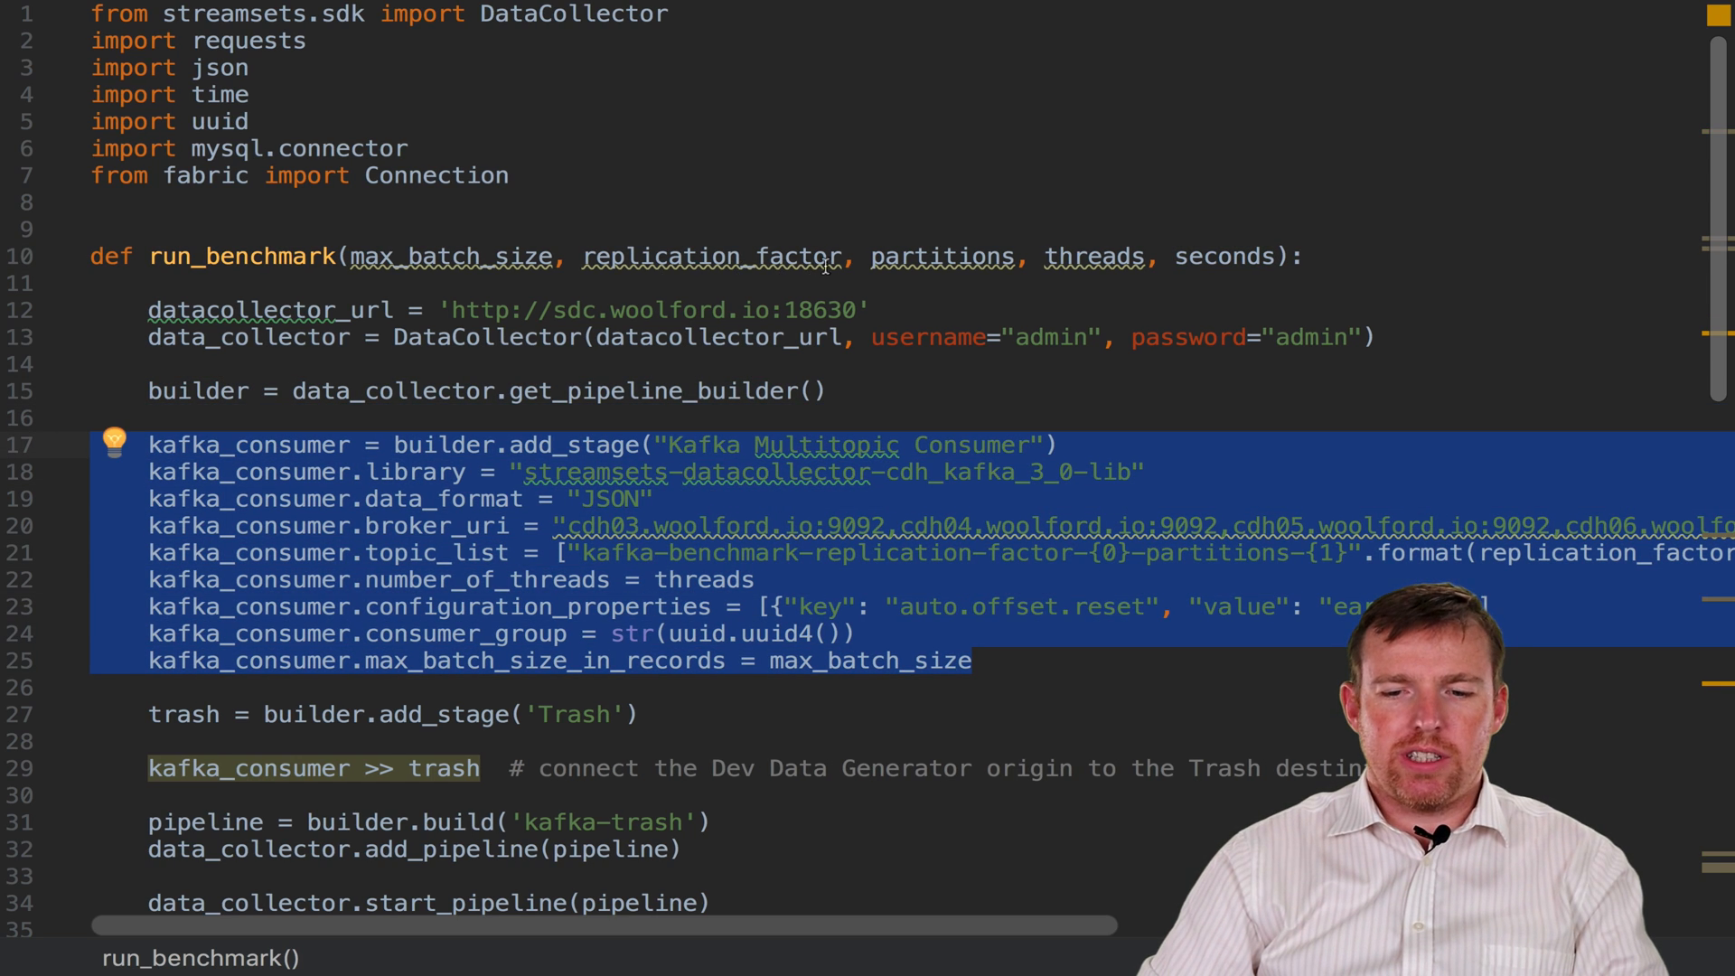
{"action": "scroll", "scroll_direction": "down", "scroll_amount": 3}
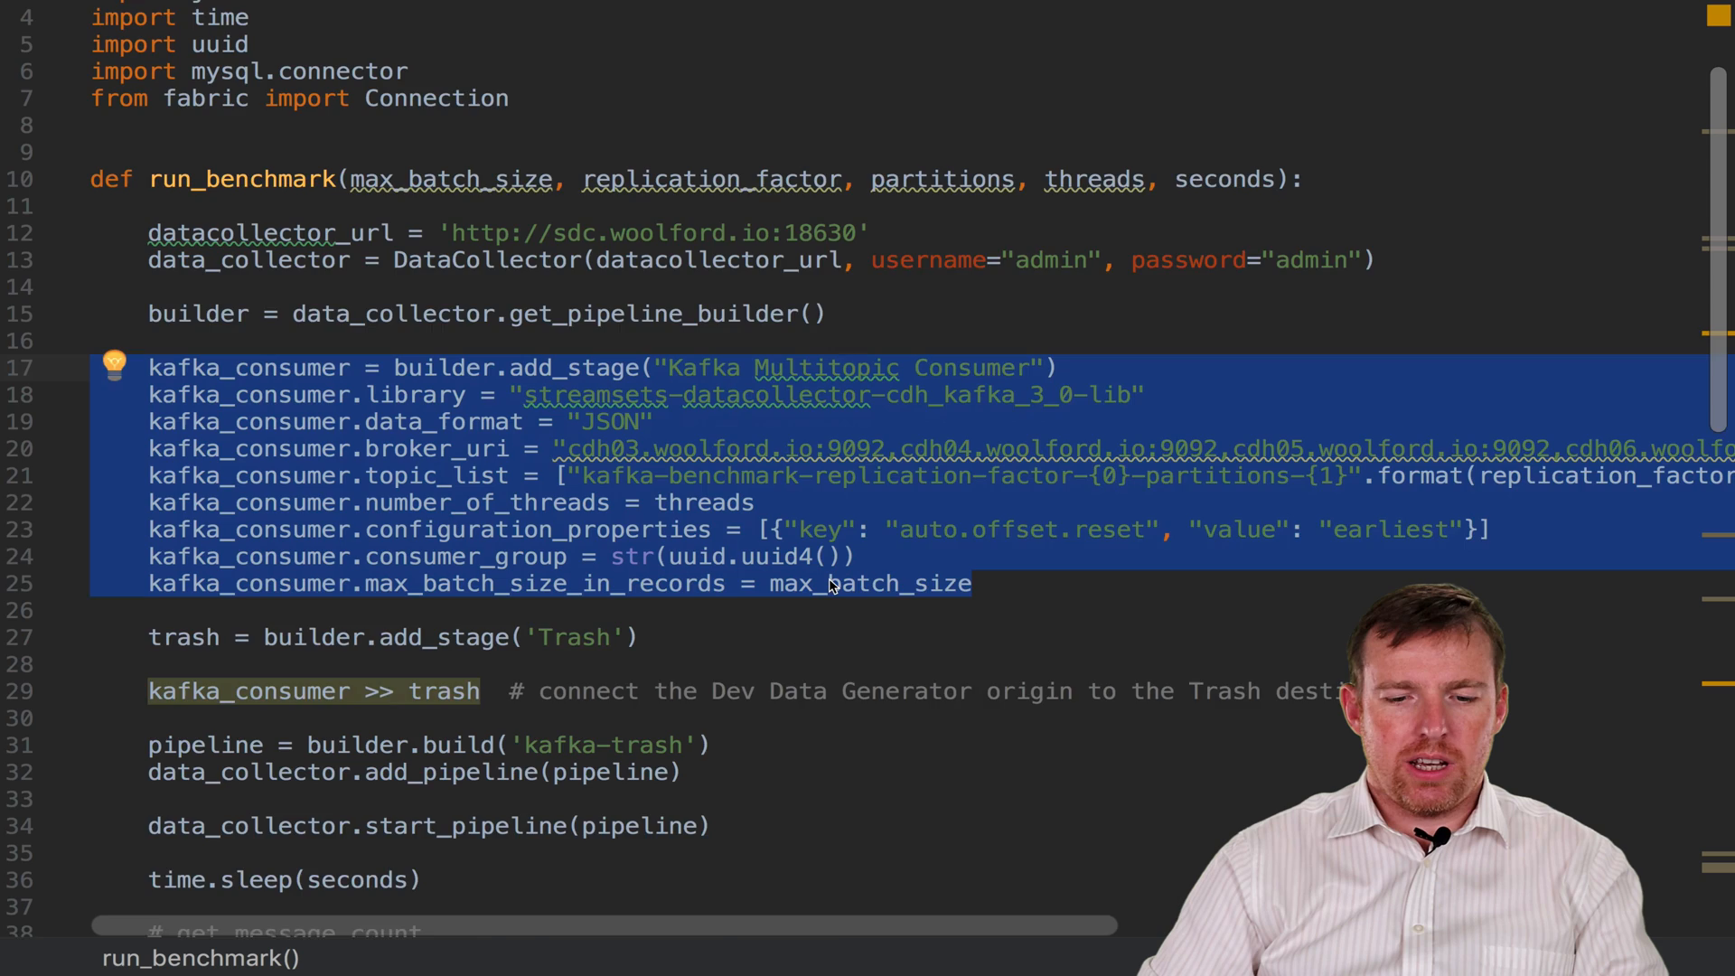
{"action": "scroll", "scroll_direction": "down", "scroll_amount": 3}
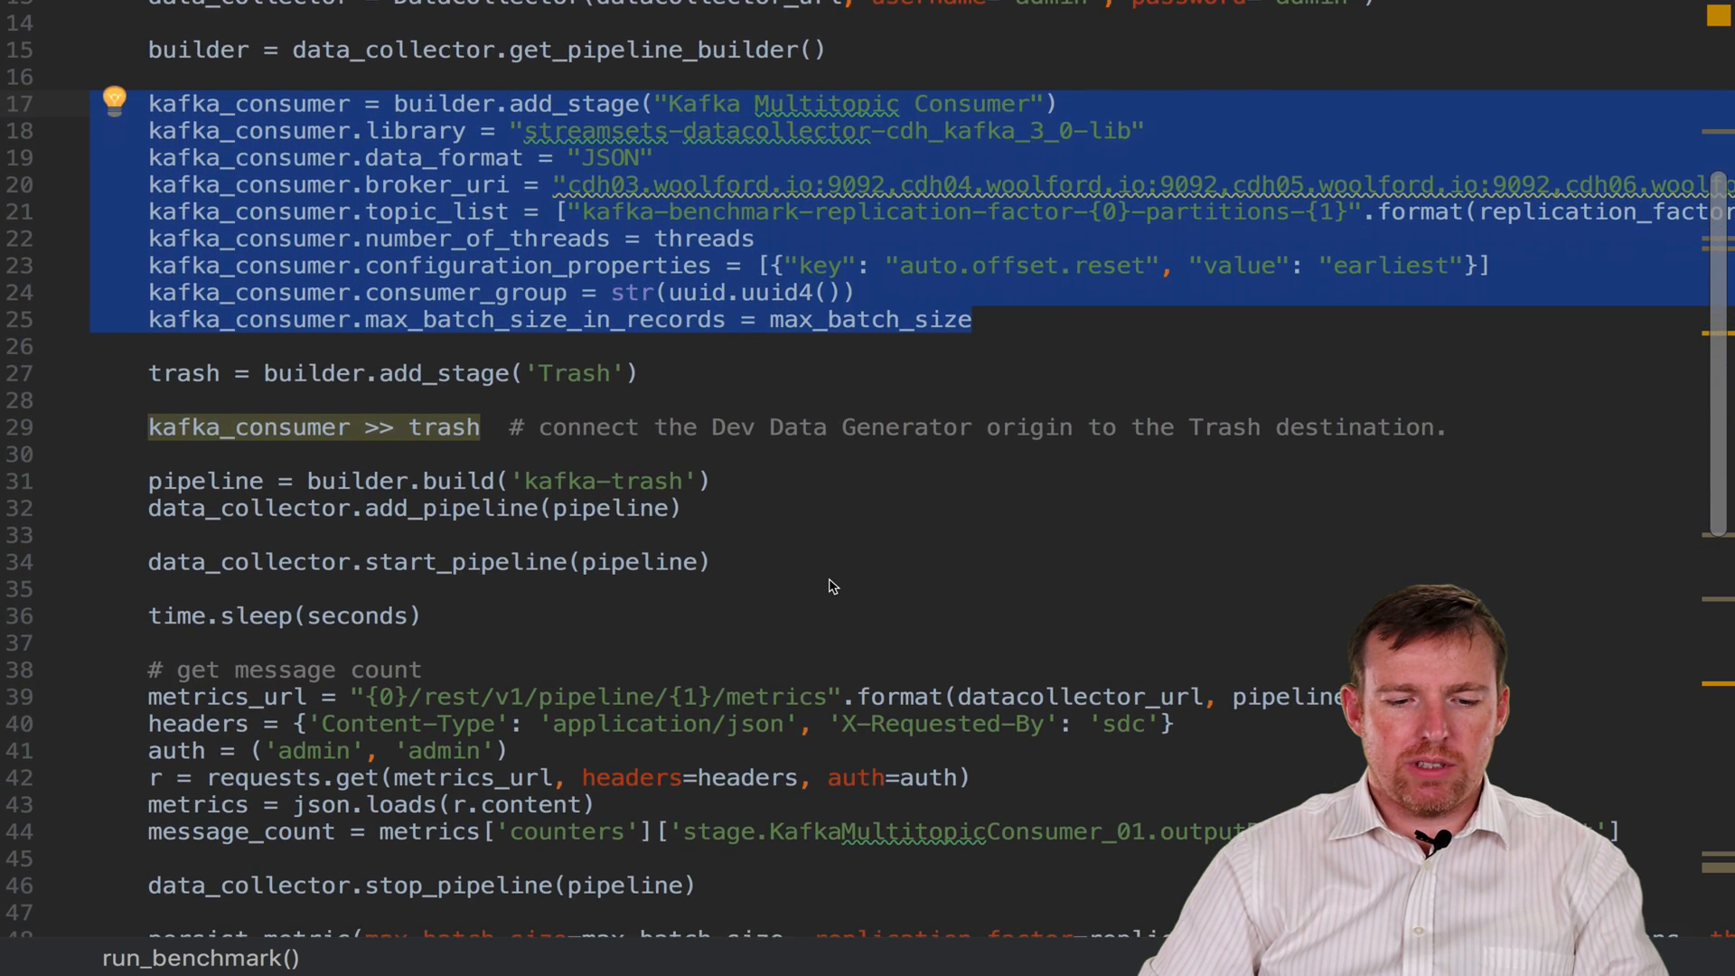
{"action": "scroll", "scroll_direction": "down", "scroll_amount": 3}
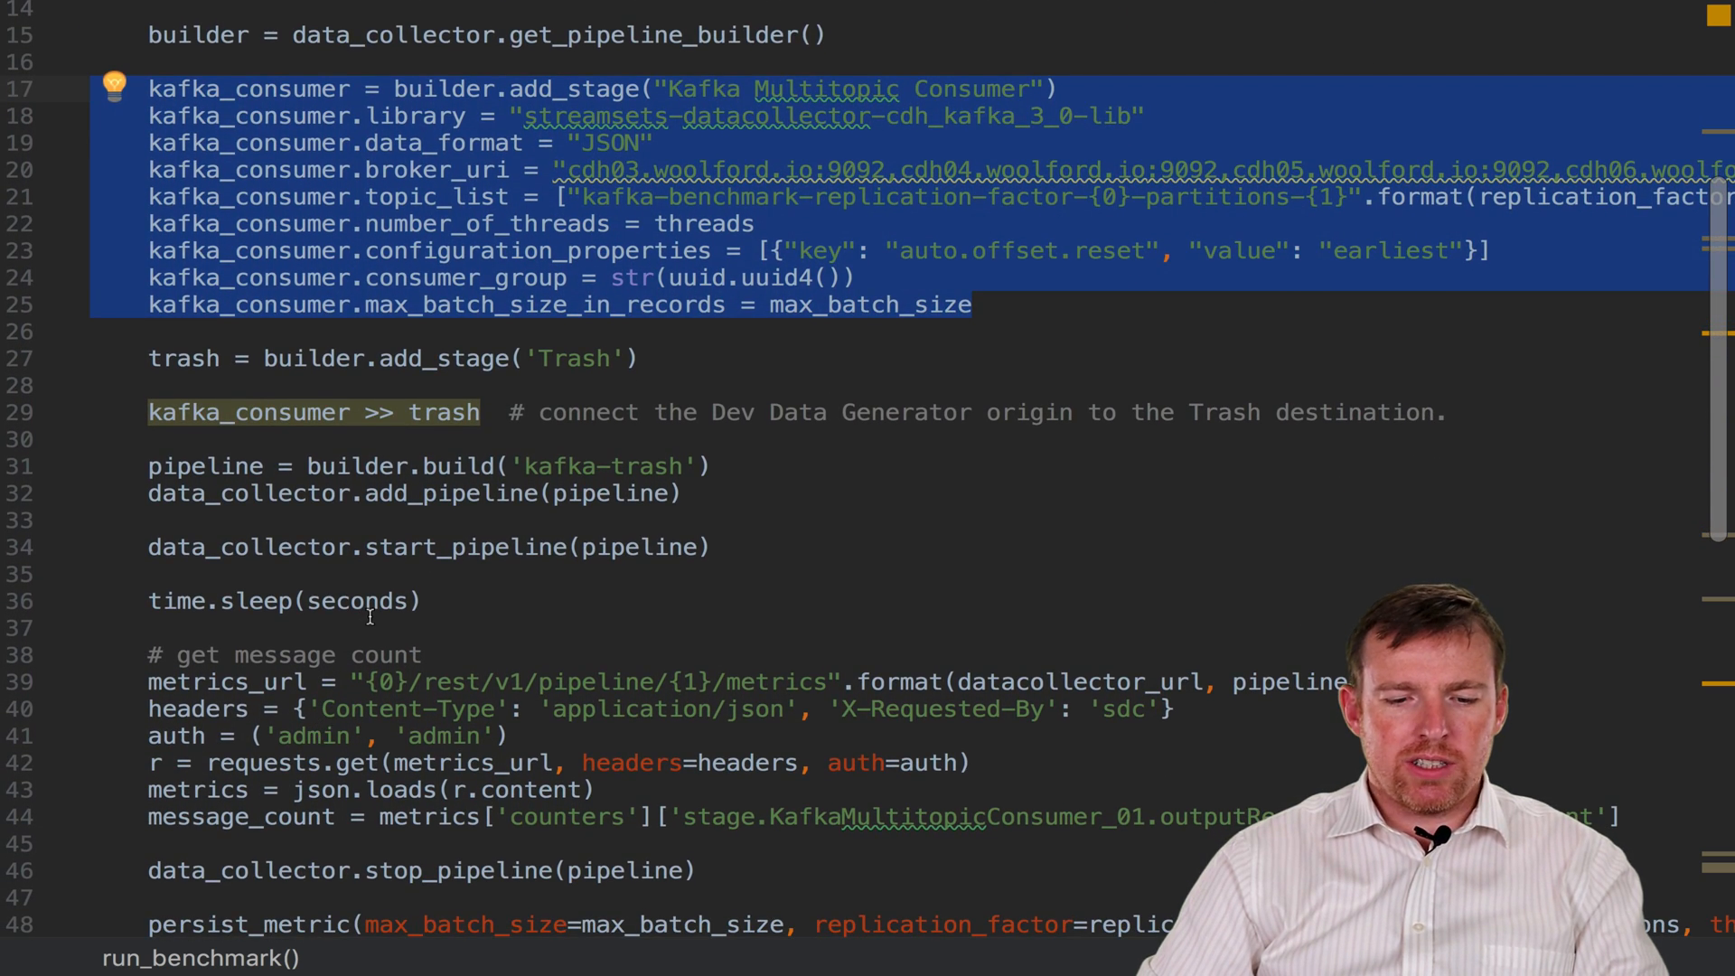
{"action": "double_click", "coordinate": [358, 601]}
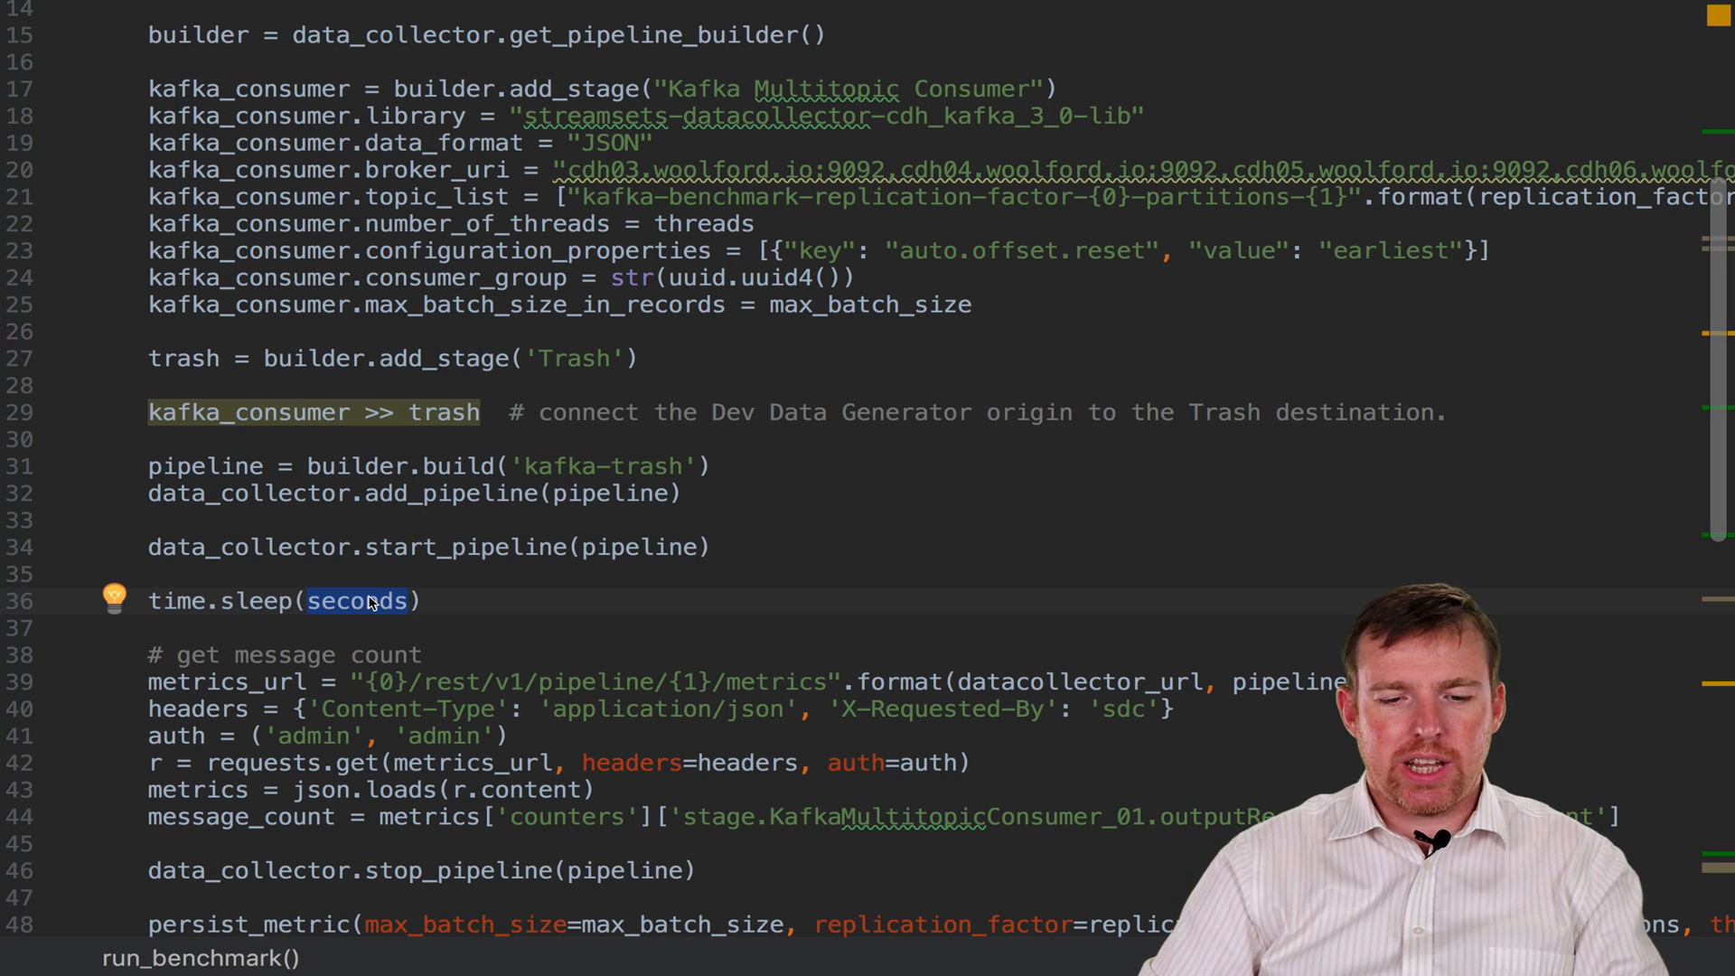
{"action": "scroll", "scroll_direction": "down", "scroll_amount": 3}
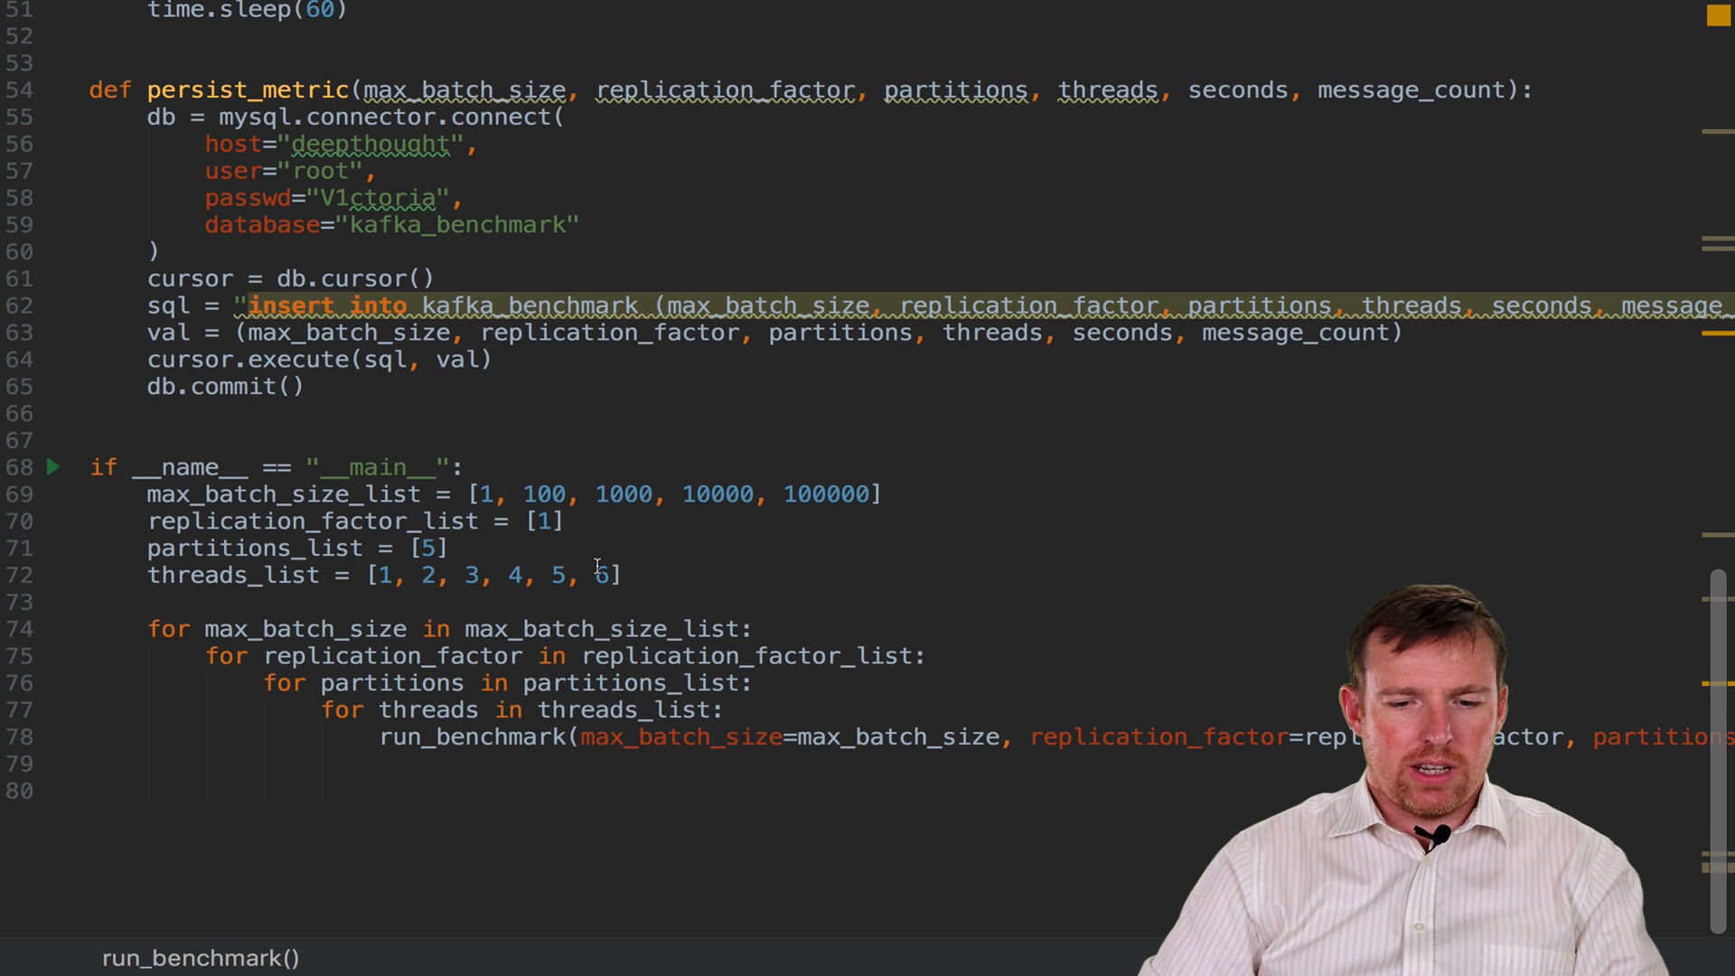
{"action": "left_click_drag", "start_coordinate": [148, 493], "coordinate": [622, 575]}
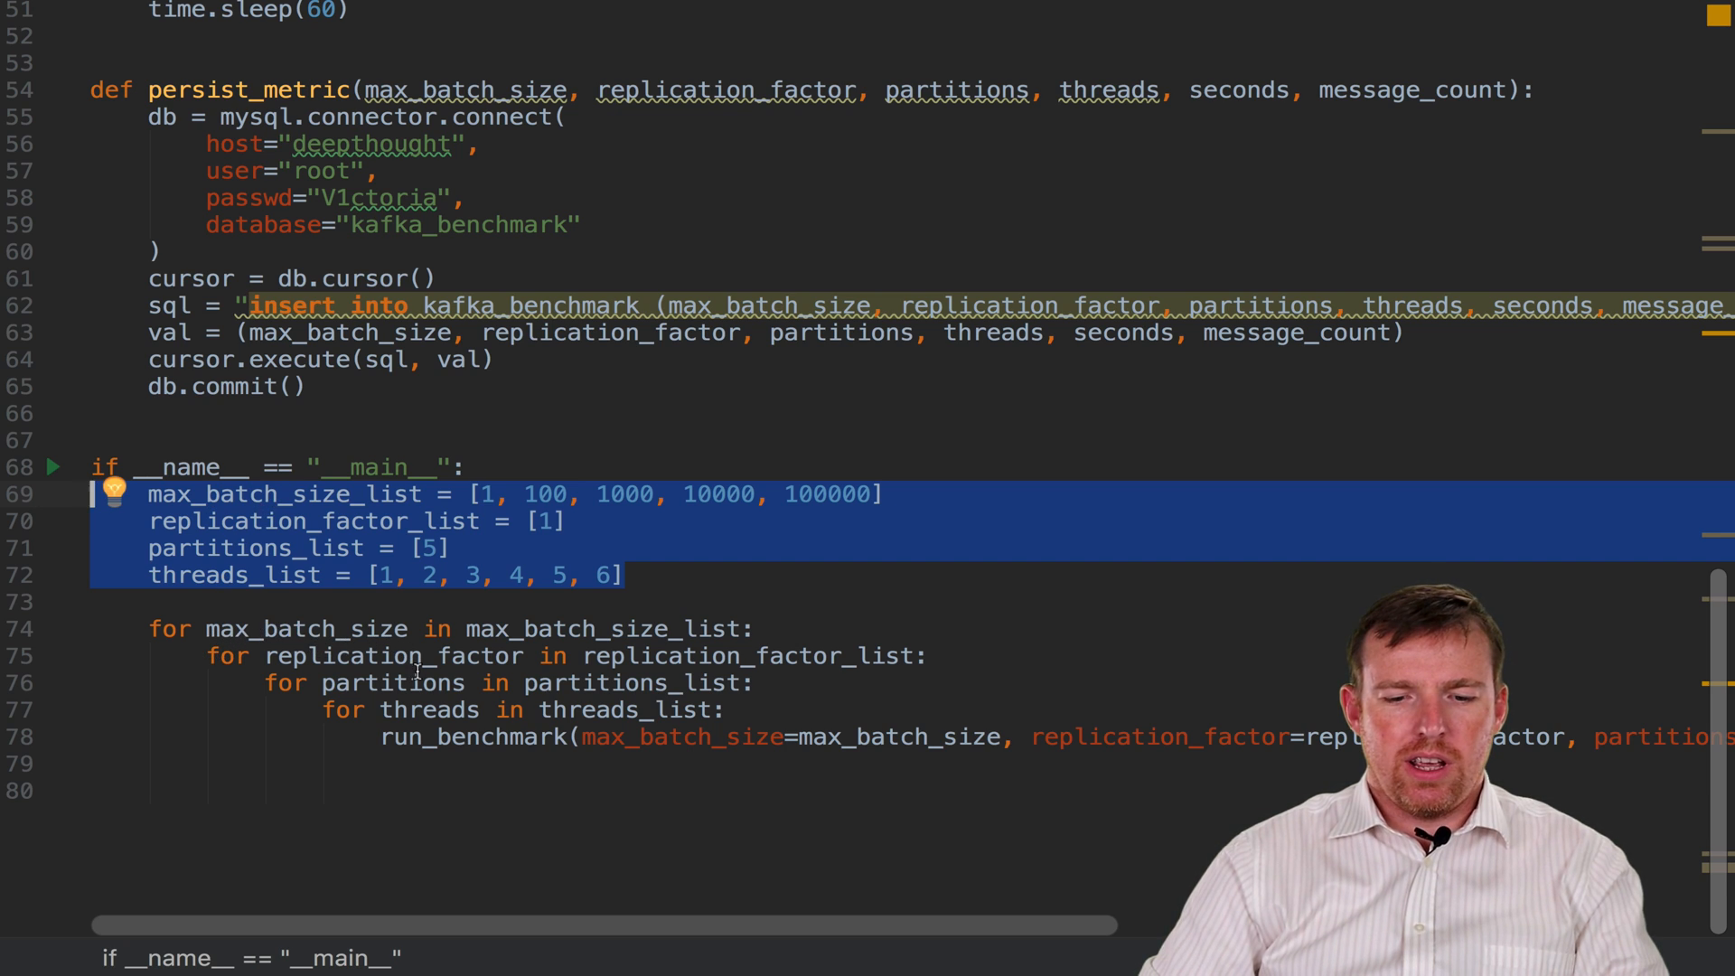
{"action": "mouse_move", "coordinate": [625, 724]}
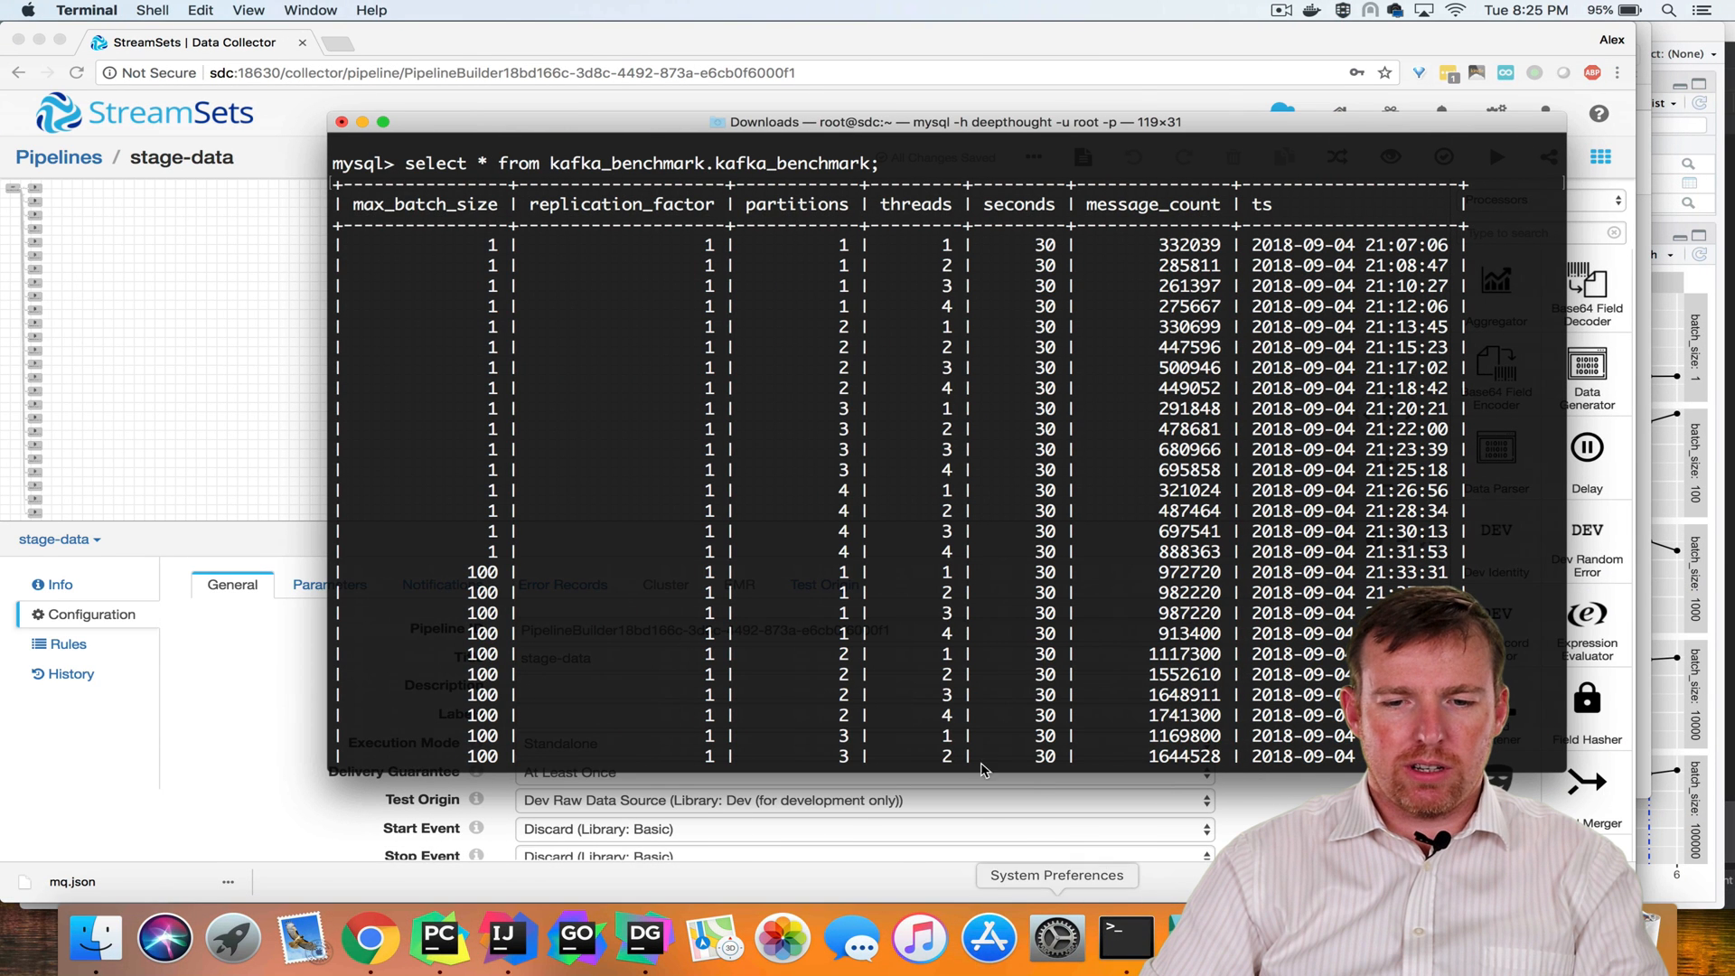
{"action": "mouse_move", "coordinate": [567, 398]}
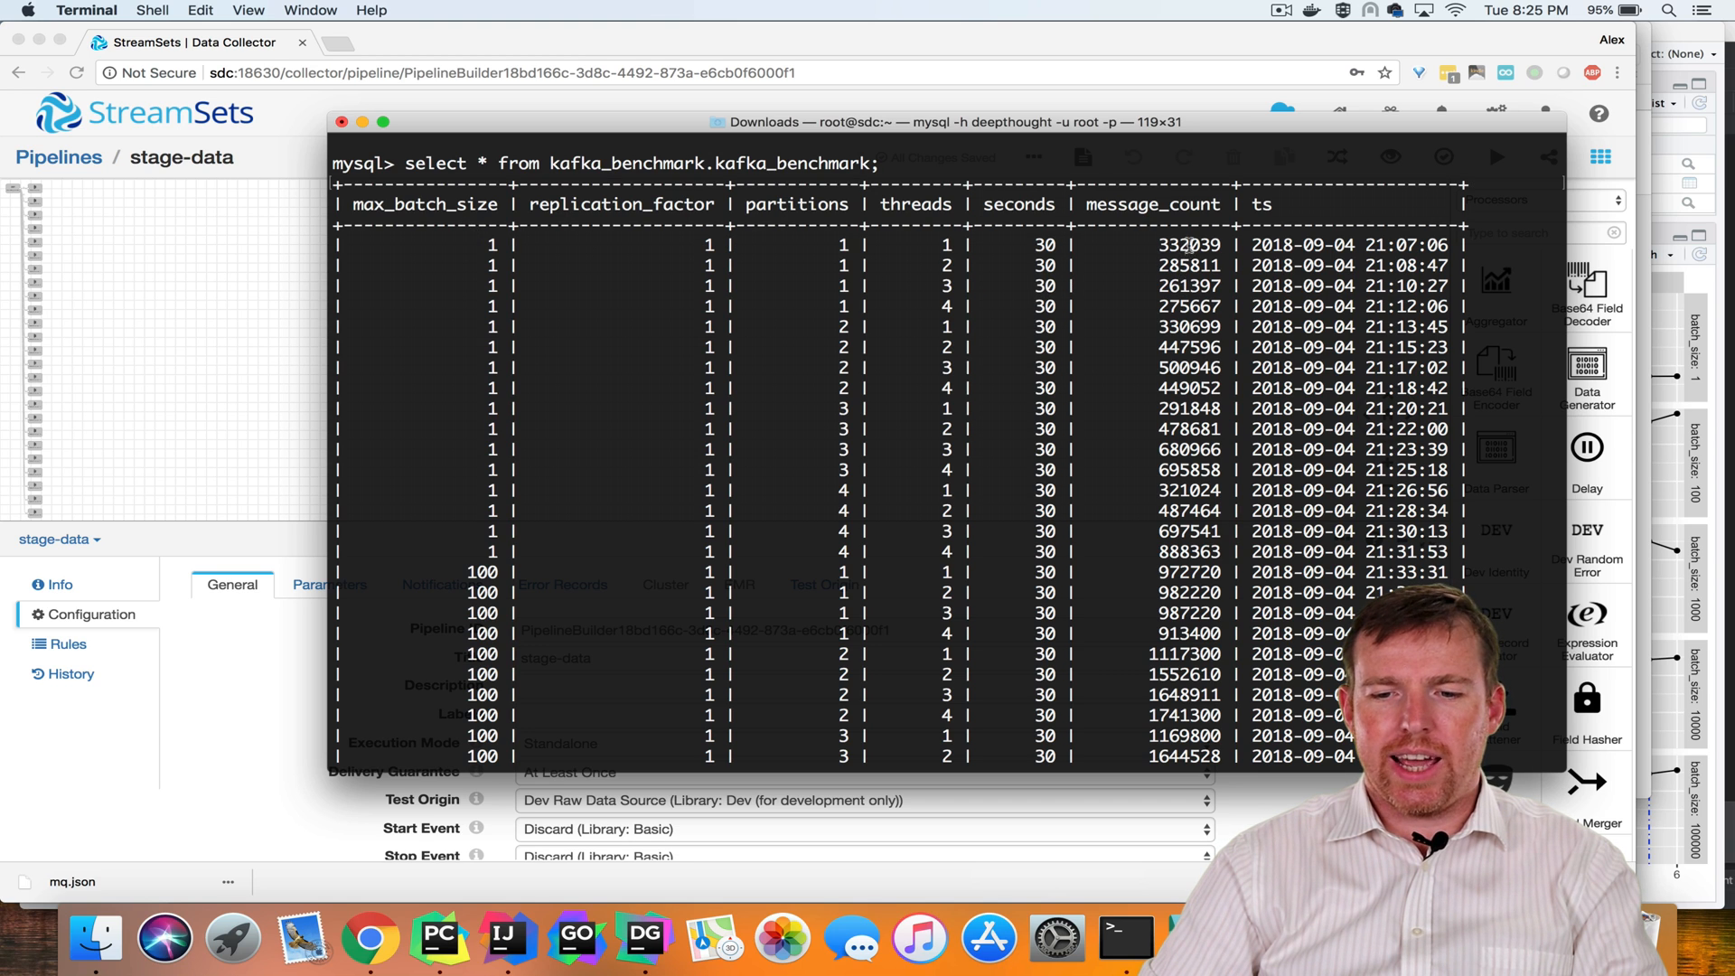
Step: Scroll through the kafka_benchmark.kafka_benchmark query output in the mysql session
{"action": "scroll", "scroll_direction": "down", "scroll_amount": 3}
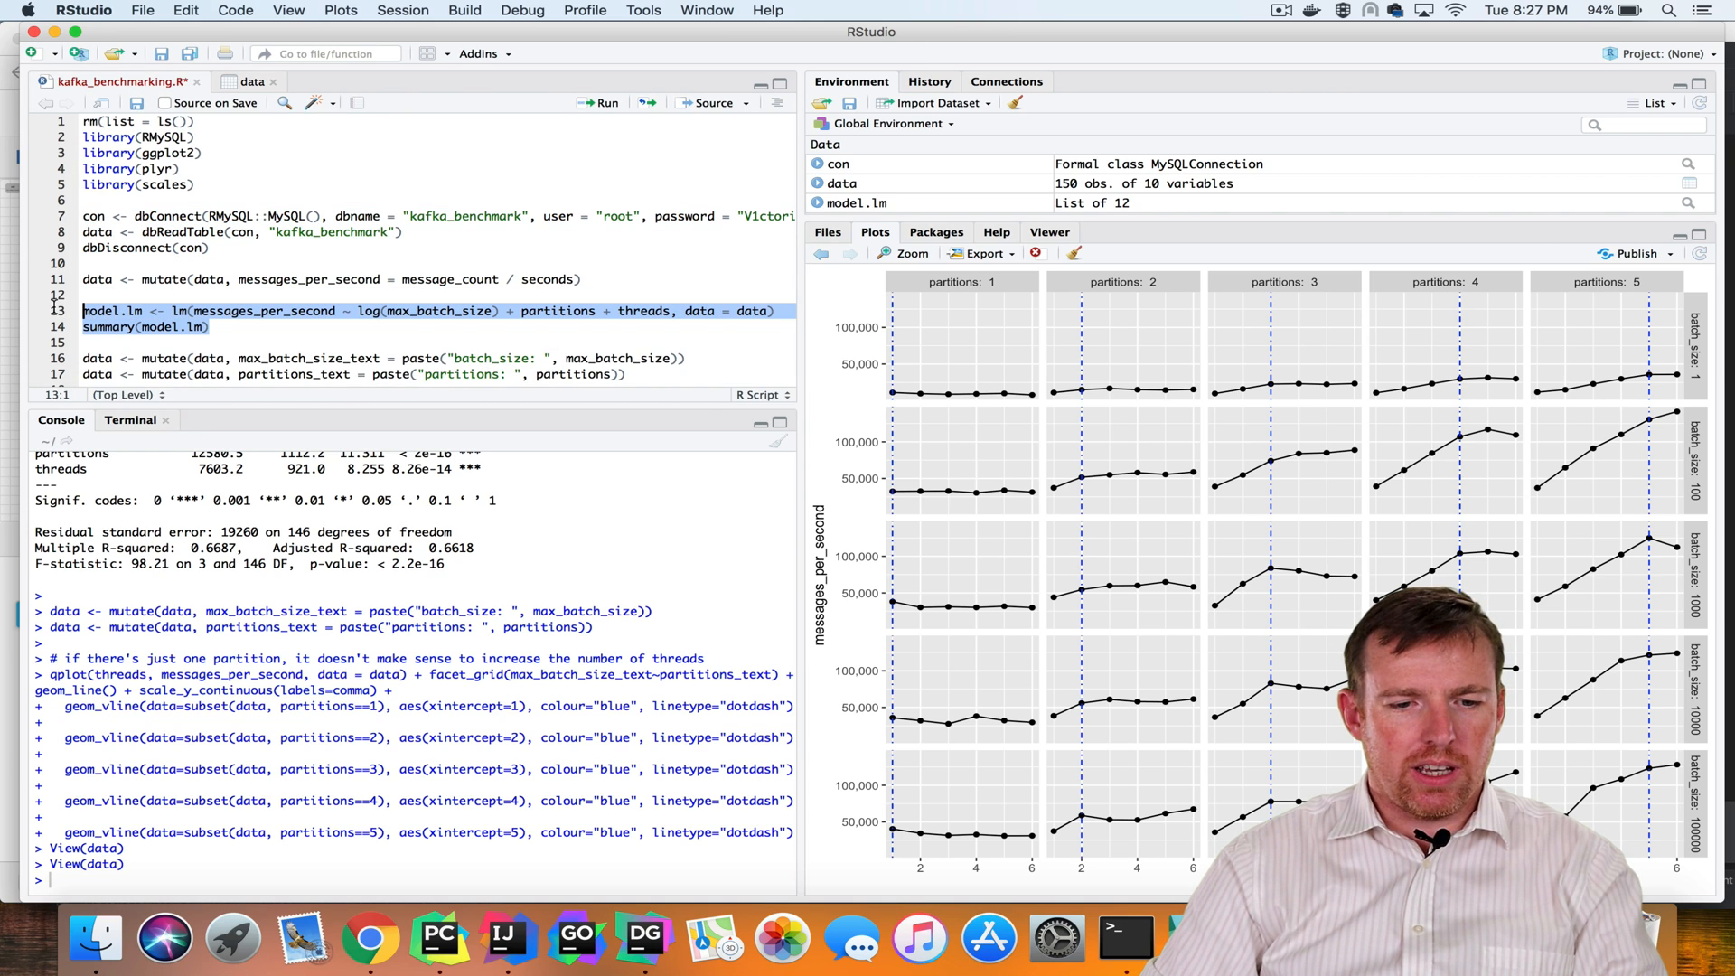
Step: Show model.lm's batch size, partitions and threads coefficients and highlight messages_per_second
{"action": "scroll", "scroll_direction": "down", "scroll_amount": 3}
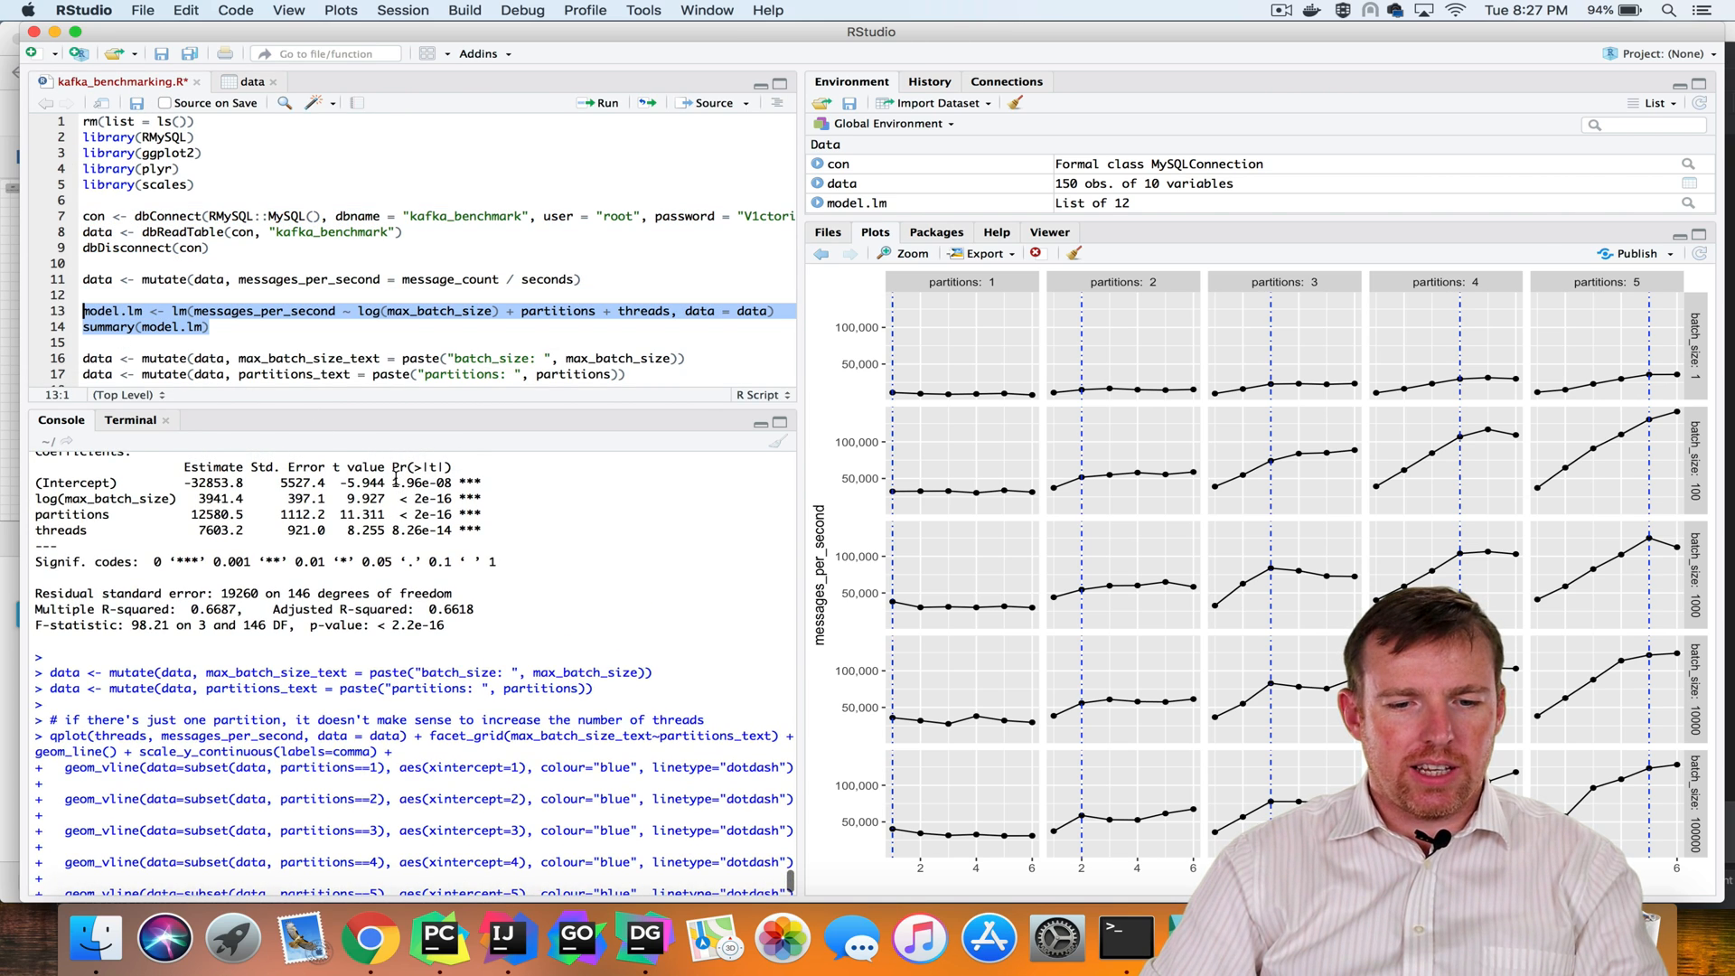
{"action": "double_click", "coordinate": [263, 310]}
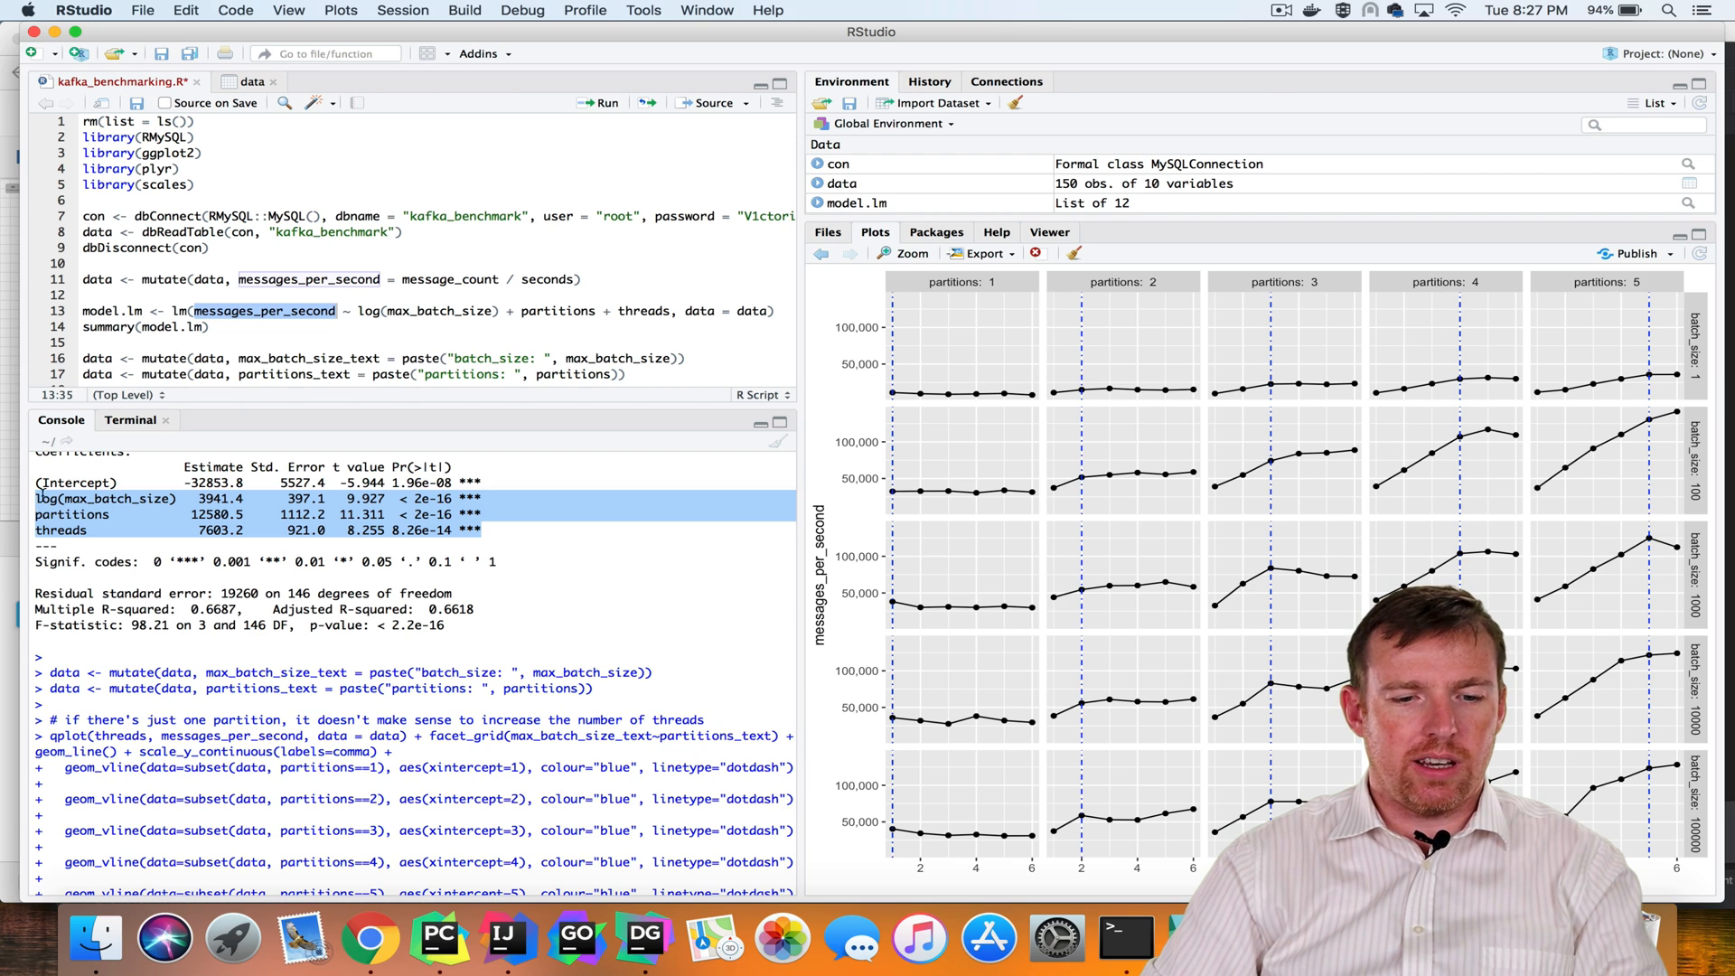
{"action": "scroll", "scroll_direction": "down", "scroll_amount": 3}
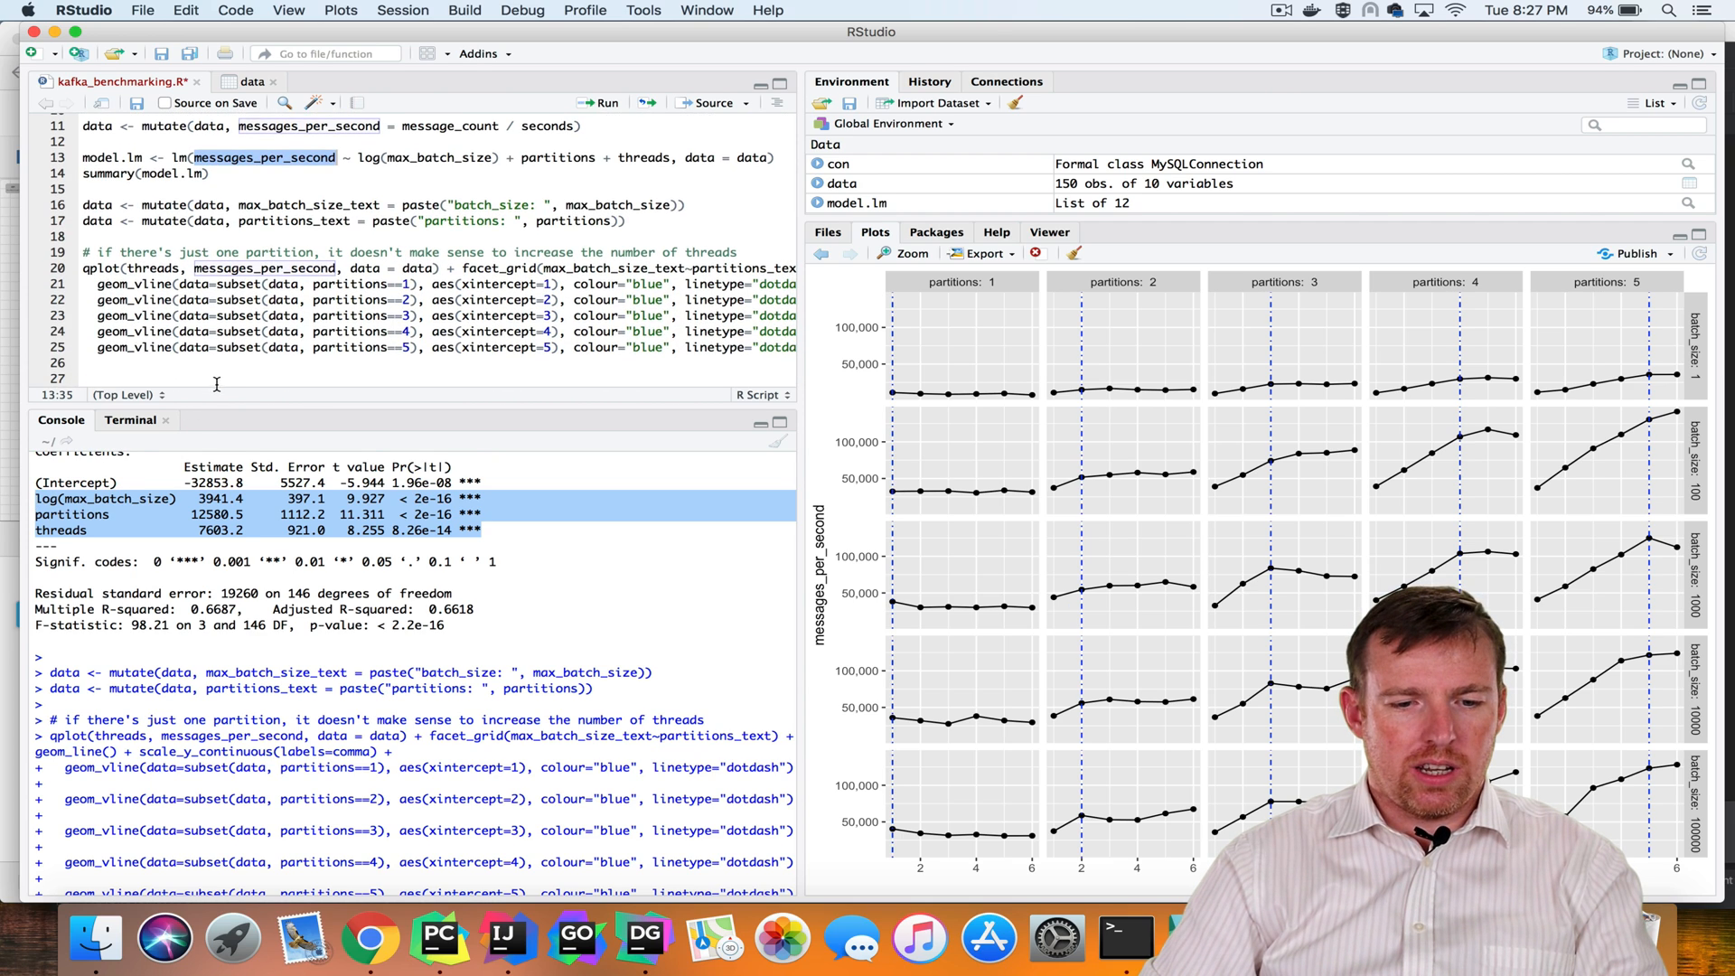
{"action": "left_click", "coordinate": [906, 253]}
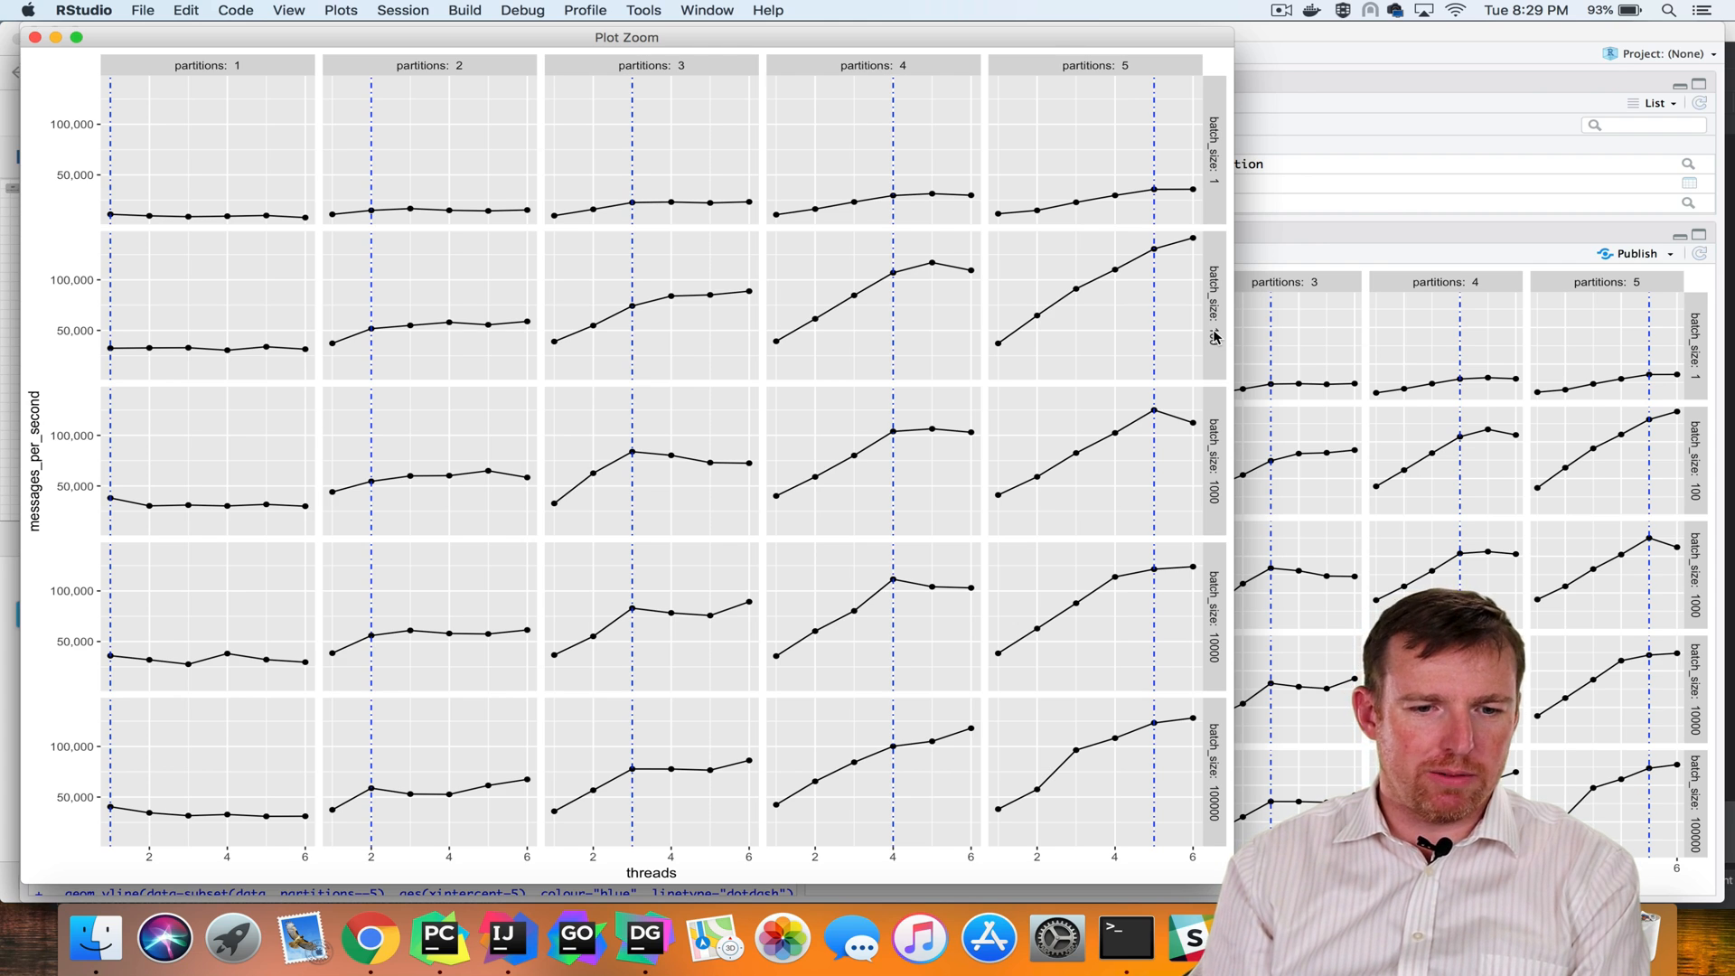
{"action": "mouse_move", "coordinate": [77, 183]}
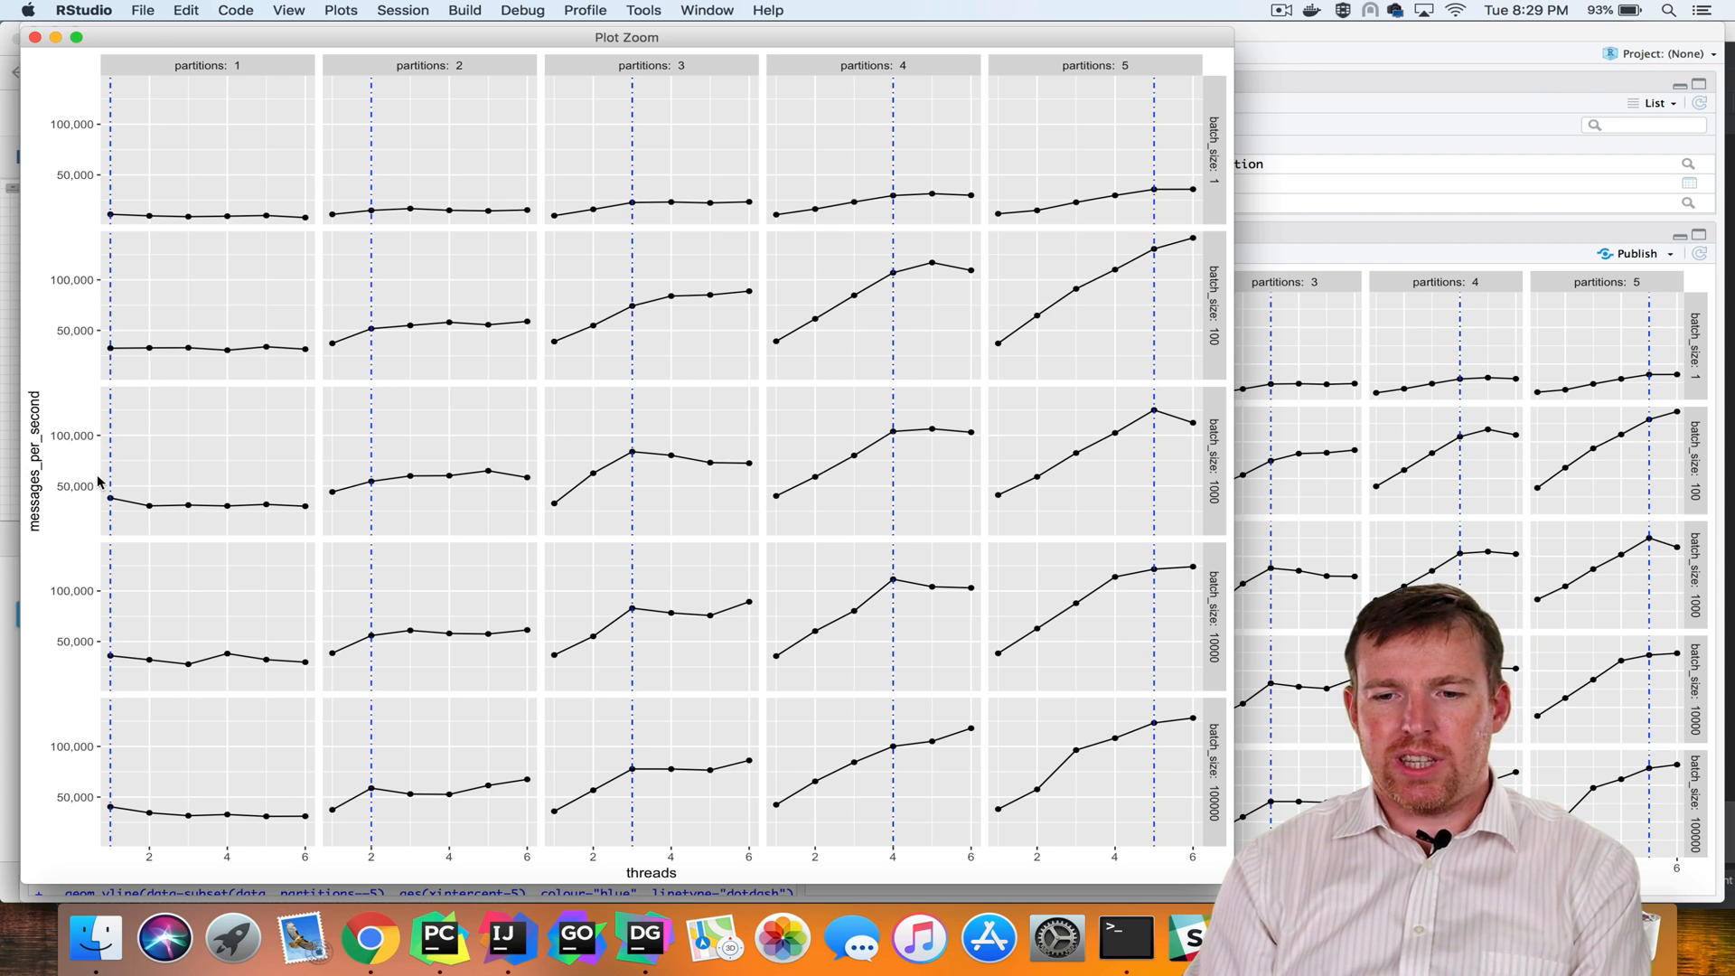
{"action": "mouse_move", "coordinate": [199, 72]}
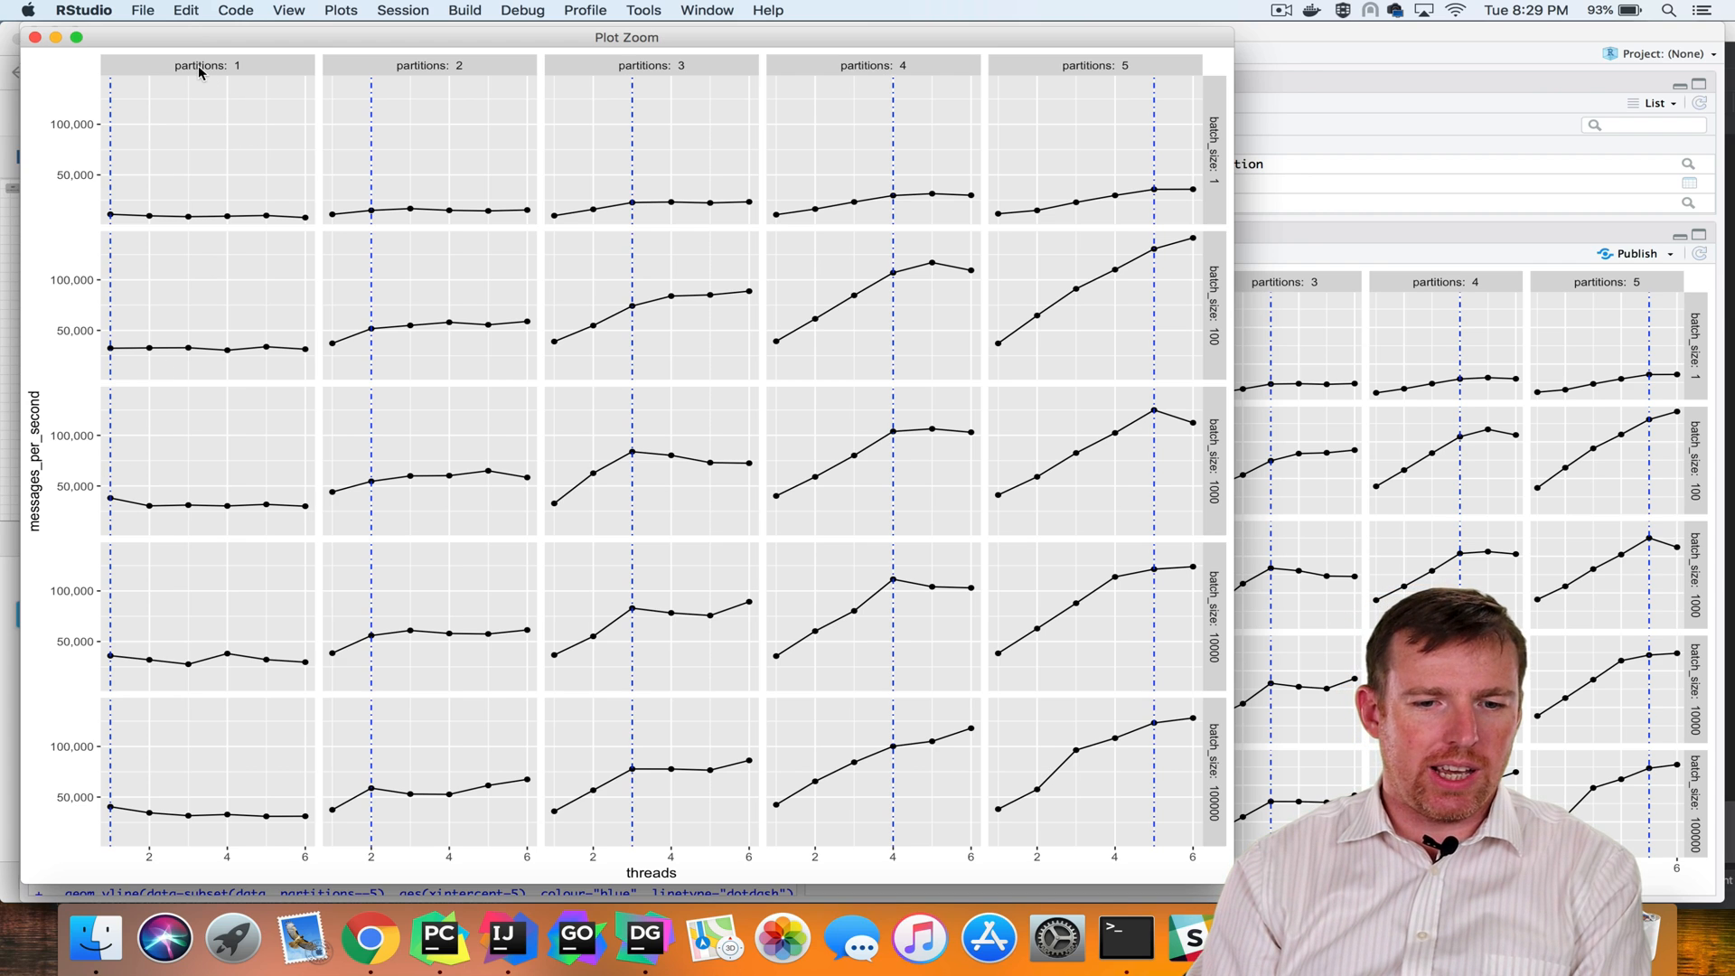
{"action": "mouse_move", "coordinate": [683, 82]}
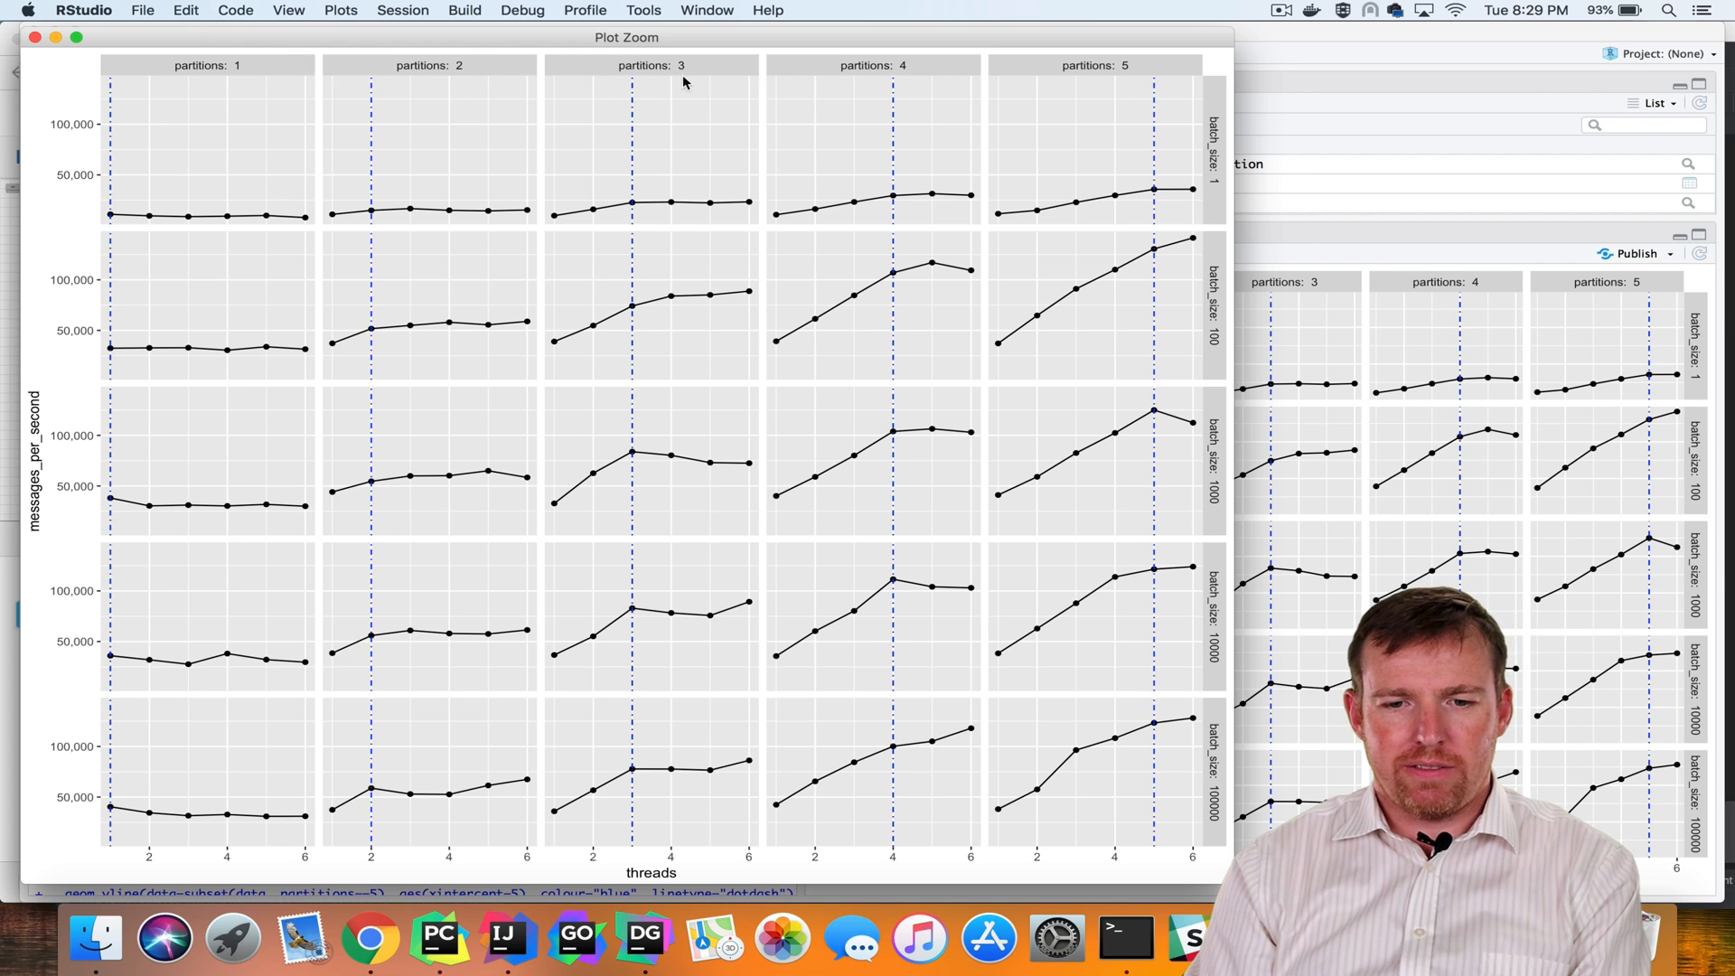
{"action": "mouse_move", "coordinate": [1212, 119]}
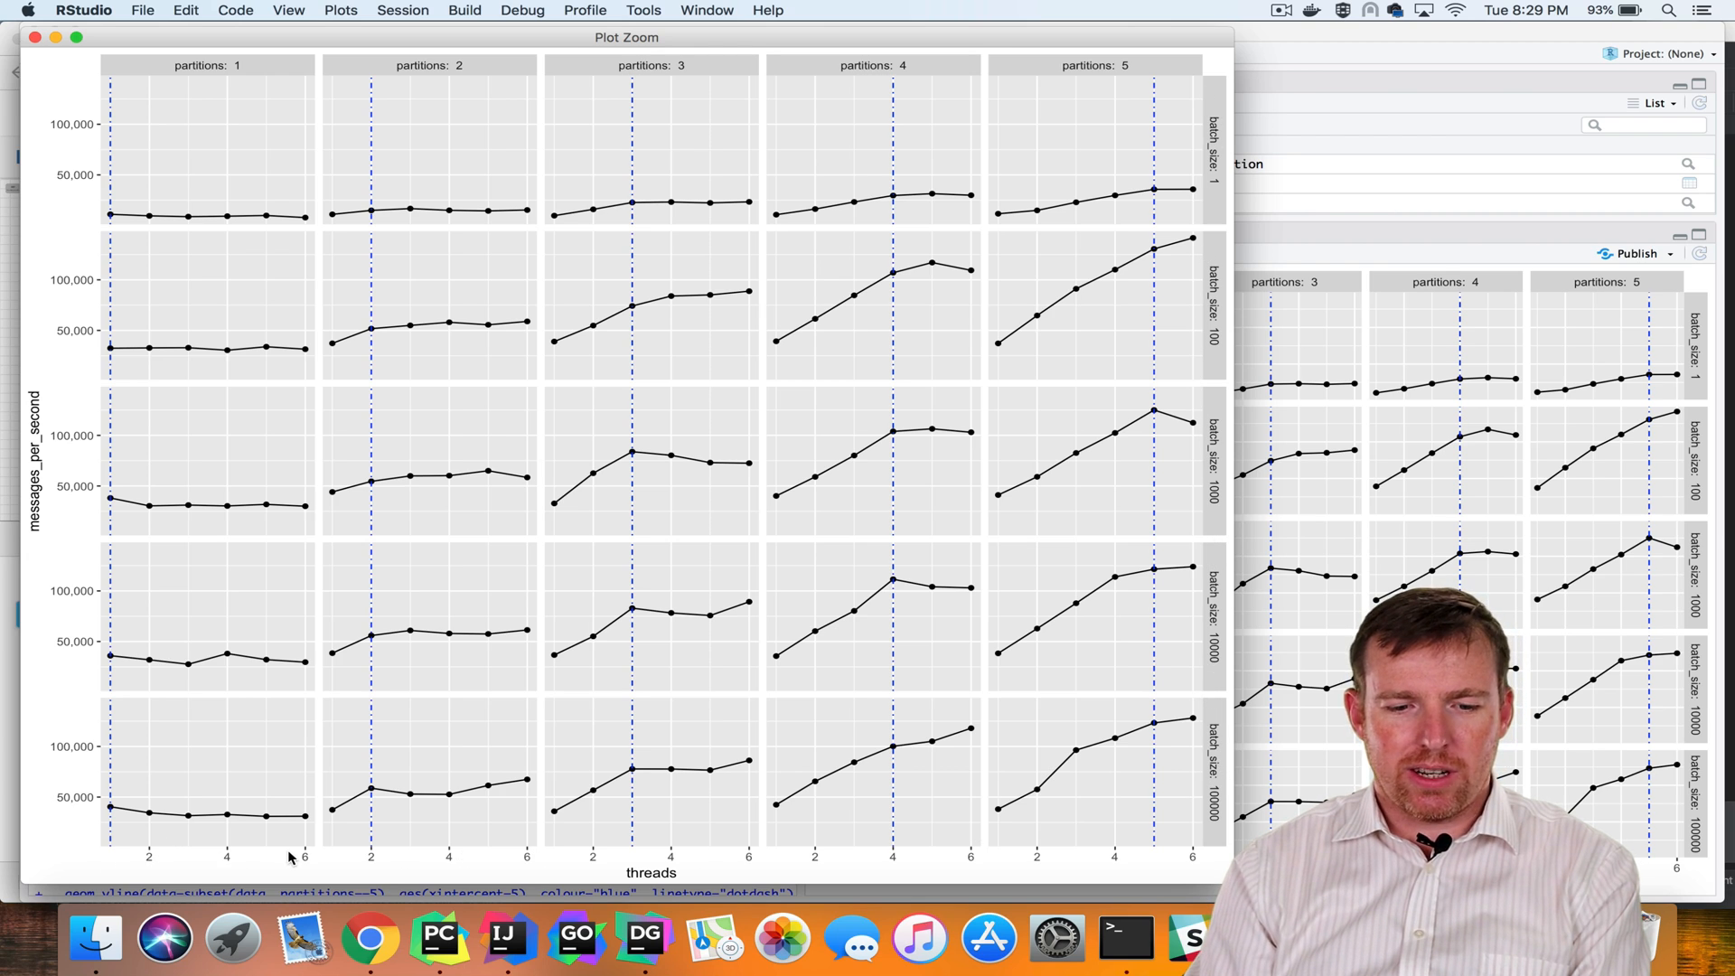
{"action": "mouse_move", "coordinate": [225, 306]}
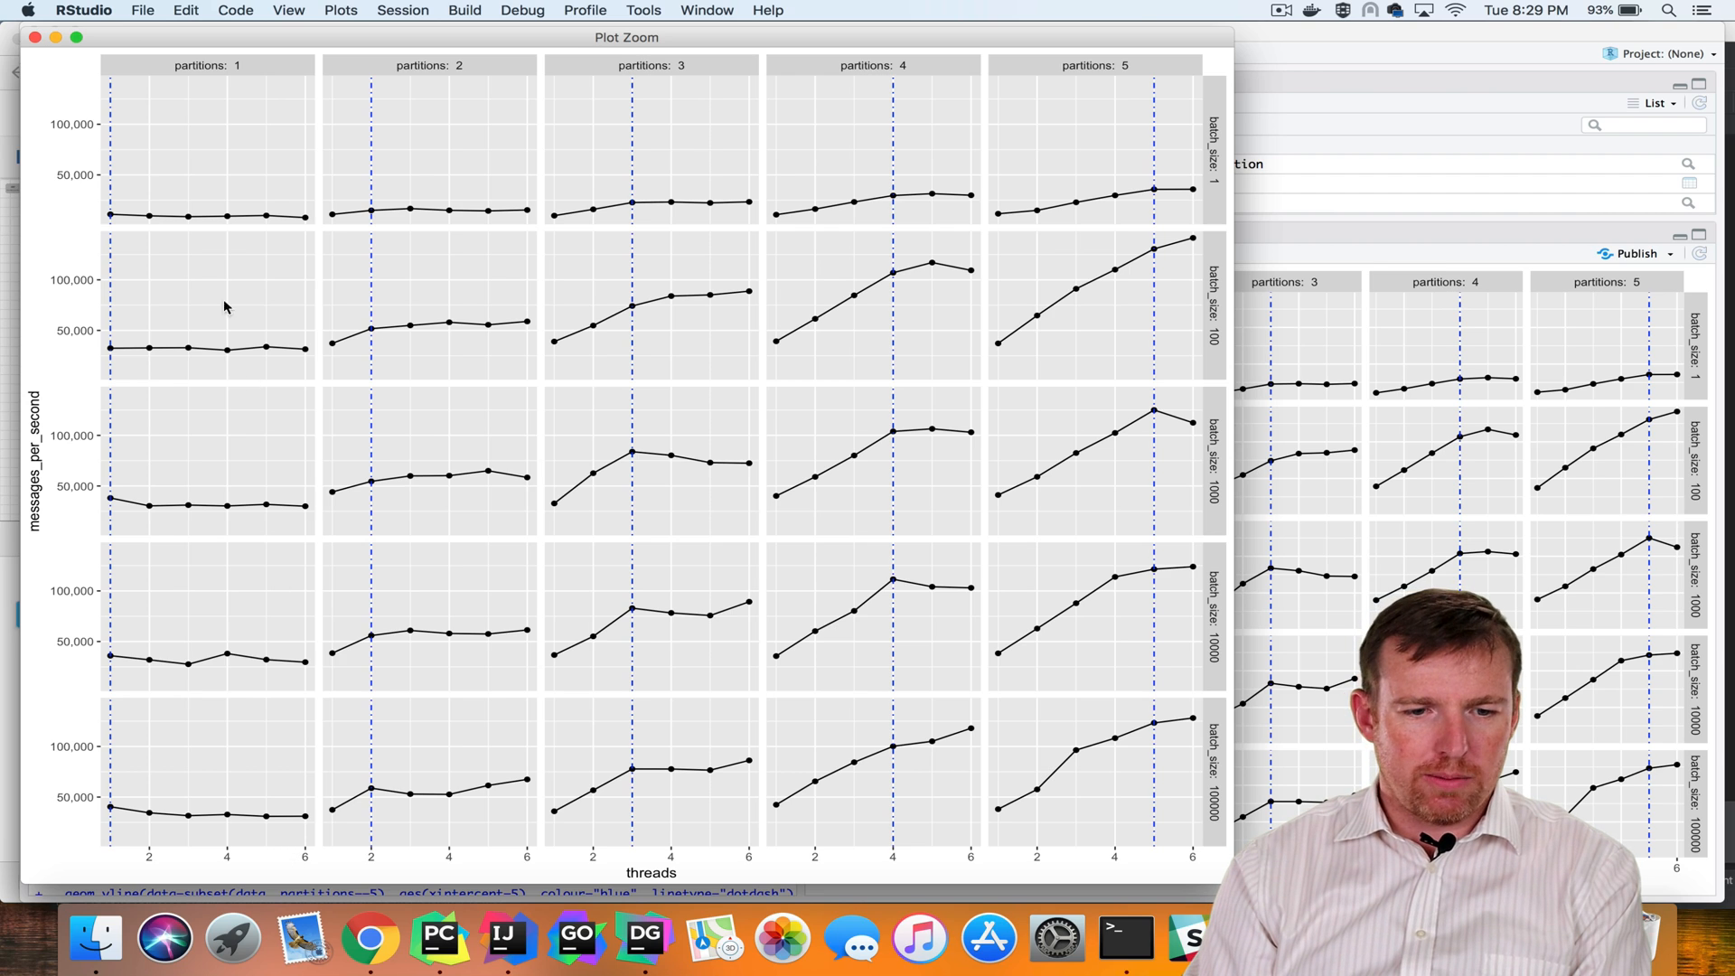
{"action": "mouse_move", "coordinate": [147, 109]}
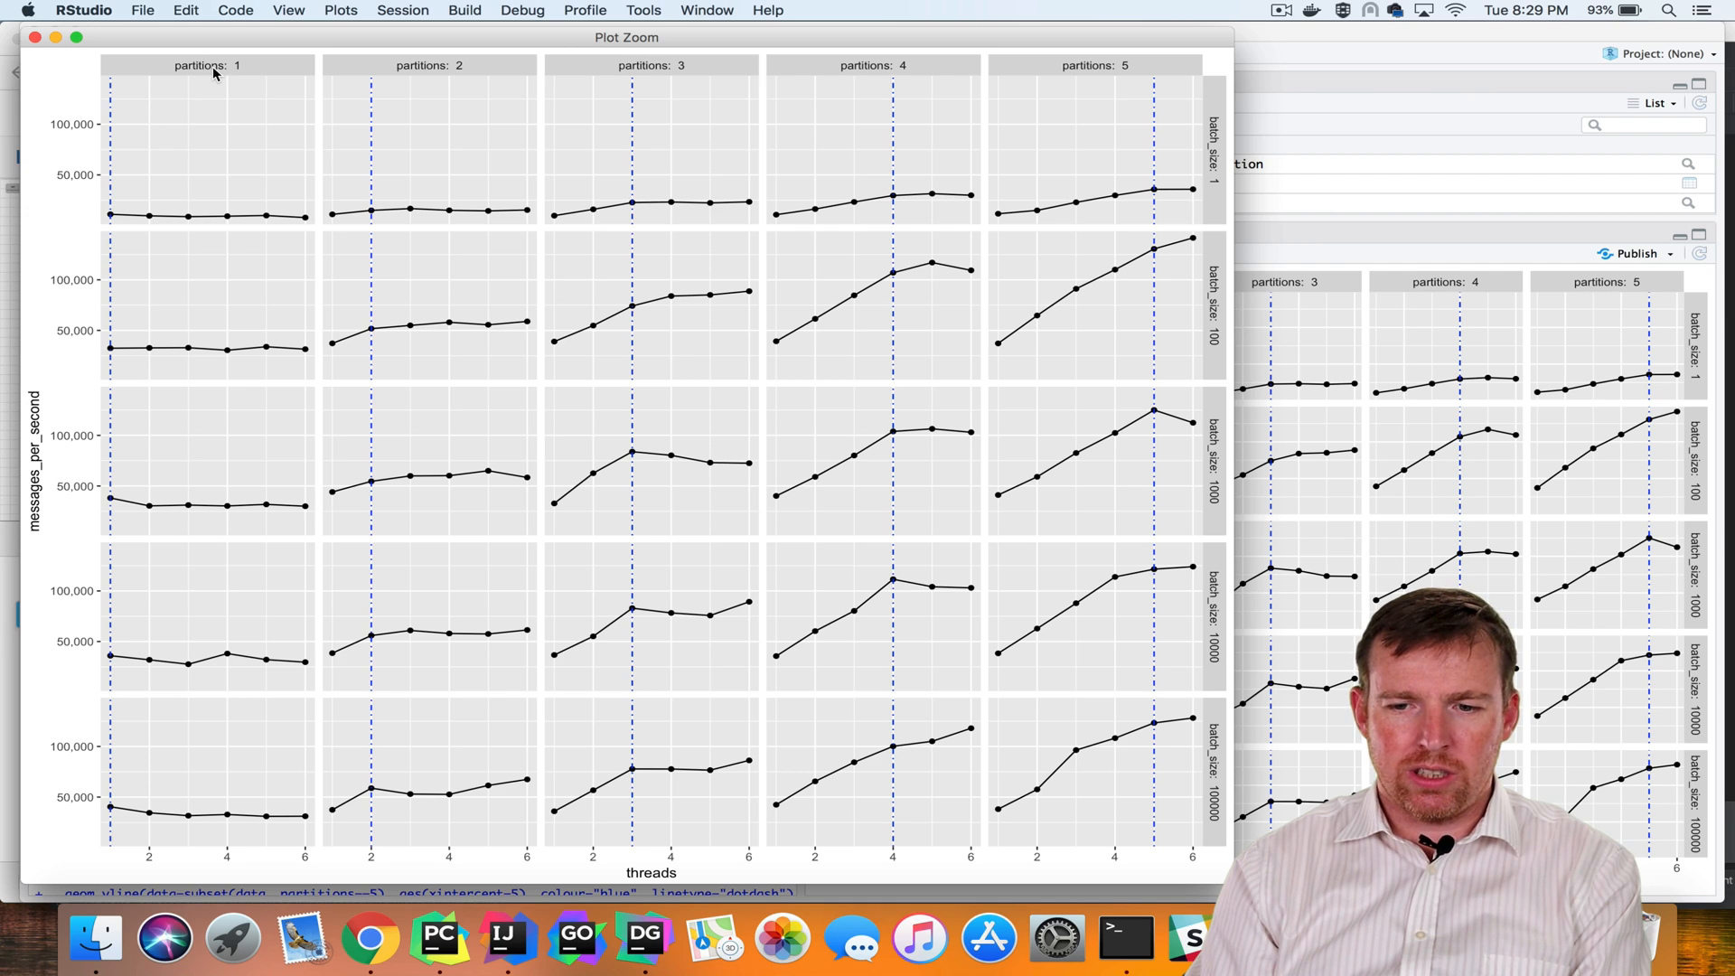
{"action": "mouse_move", "coordinate": [343, 132]}
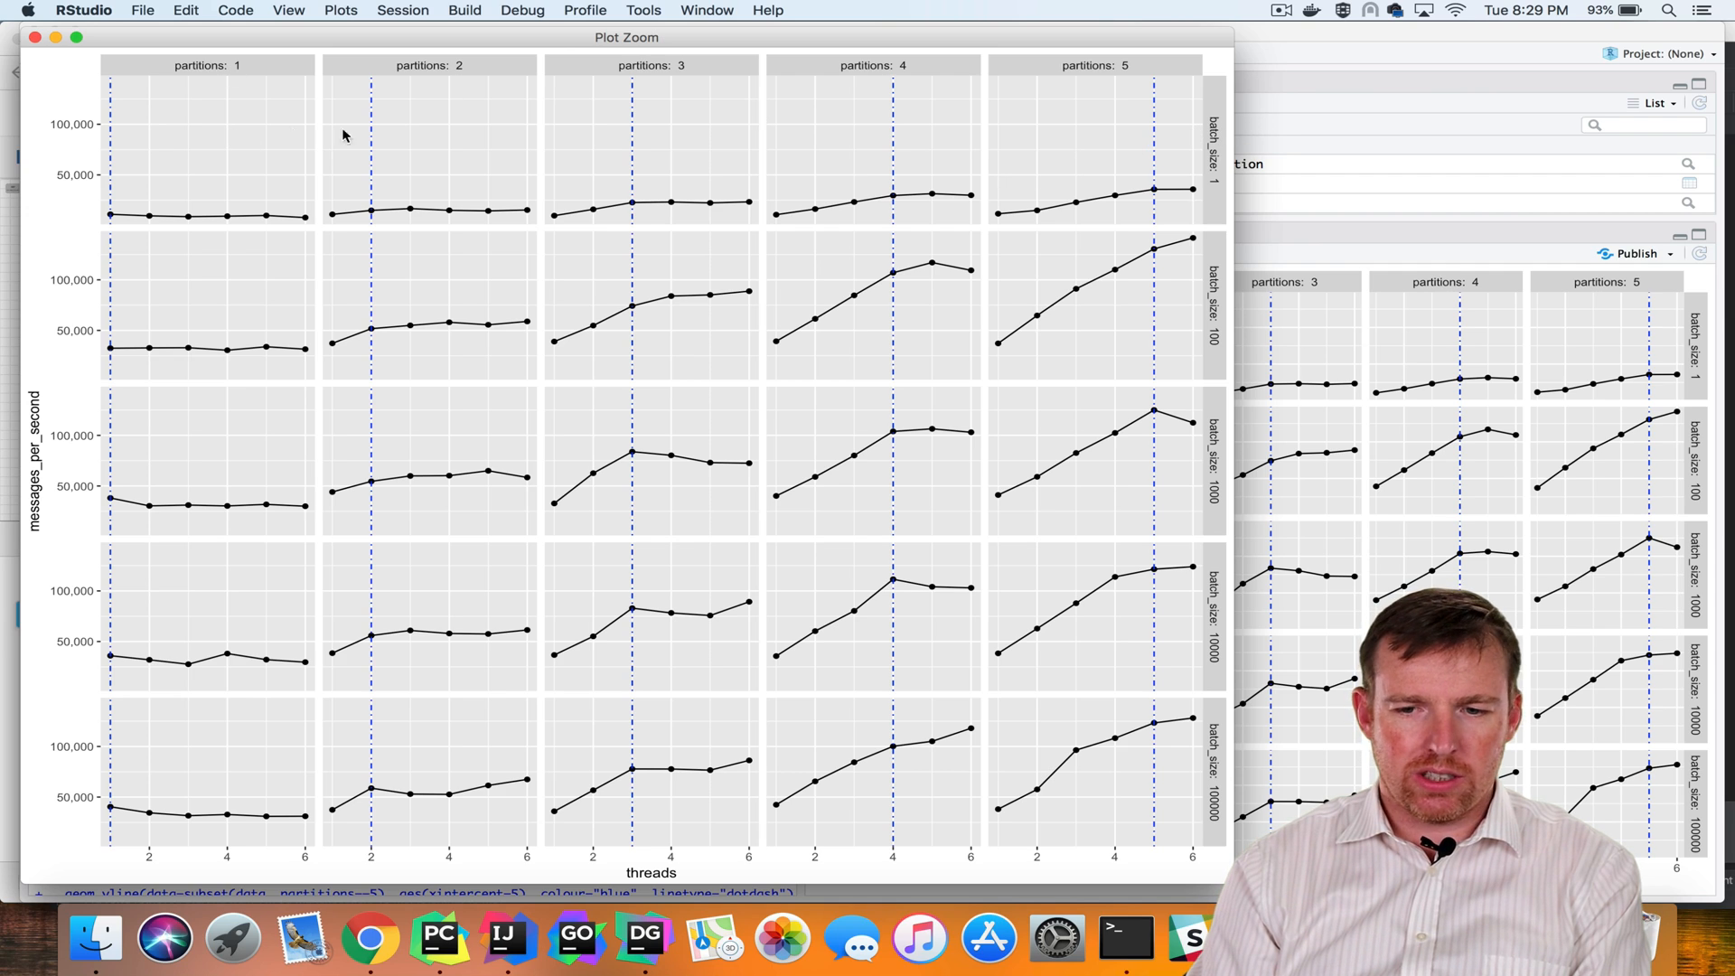
{"action": "mouse_move", "coordinate": [197, 172]}
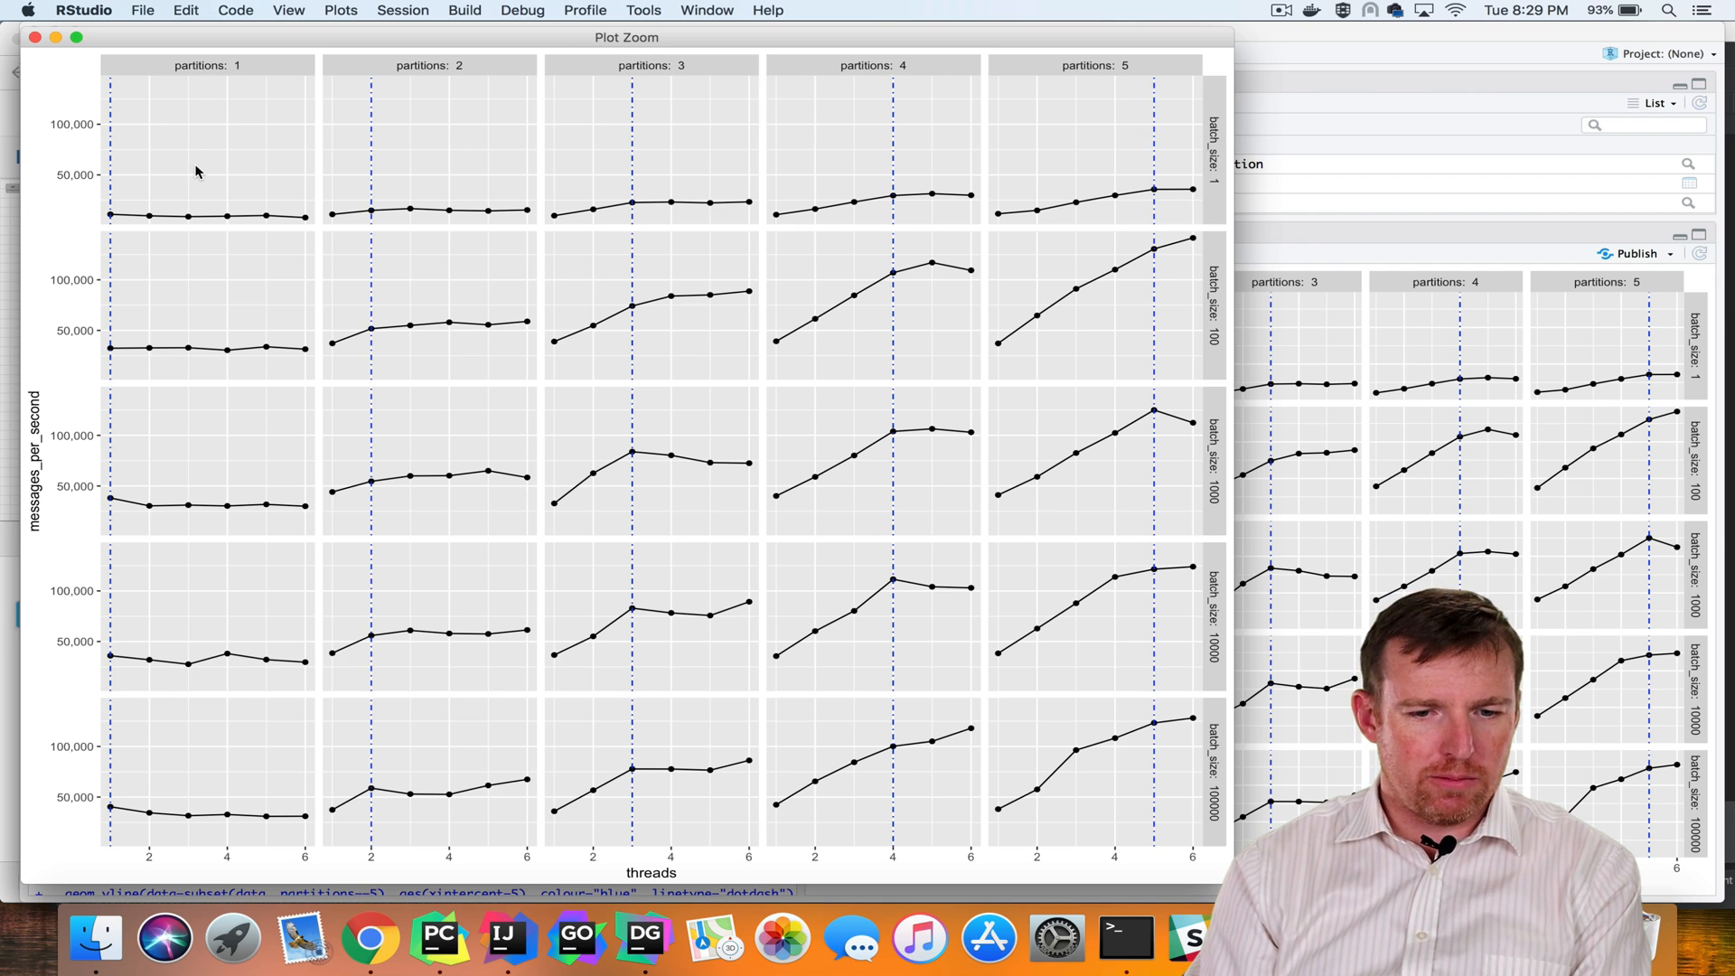
{"action": "mouse_move", "coordinate": [146, 218]}
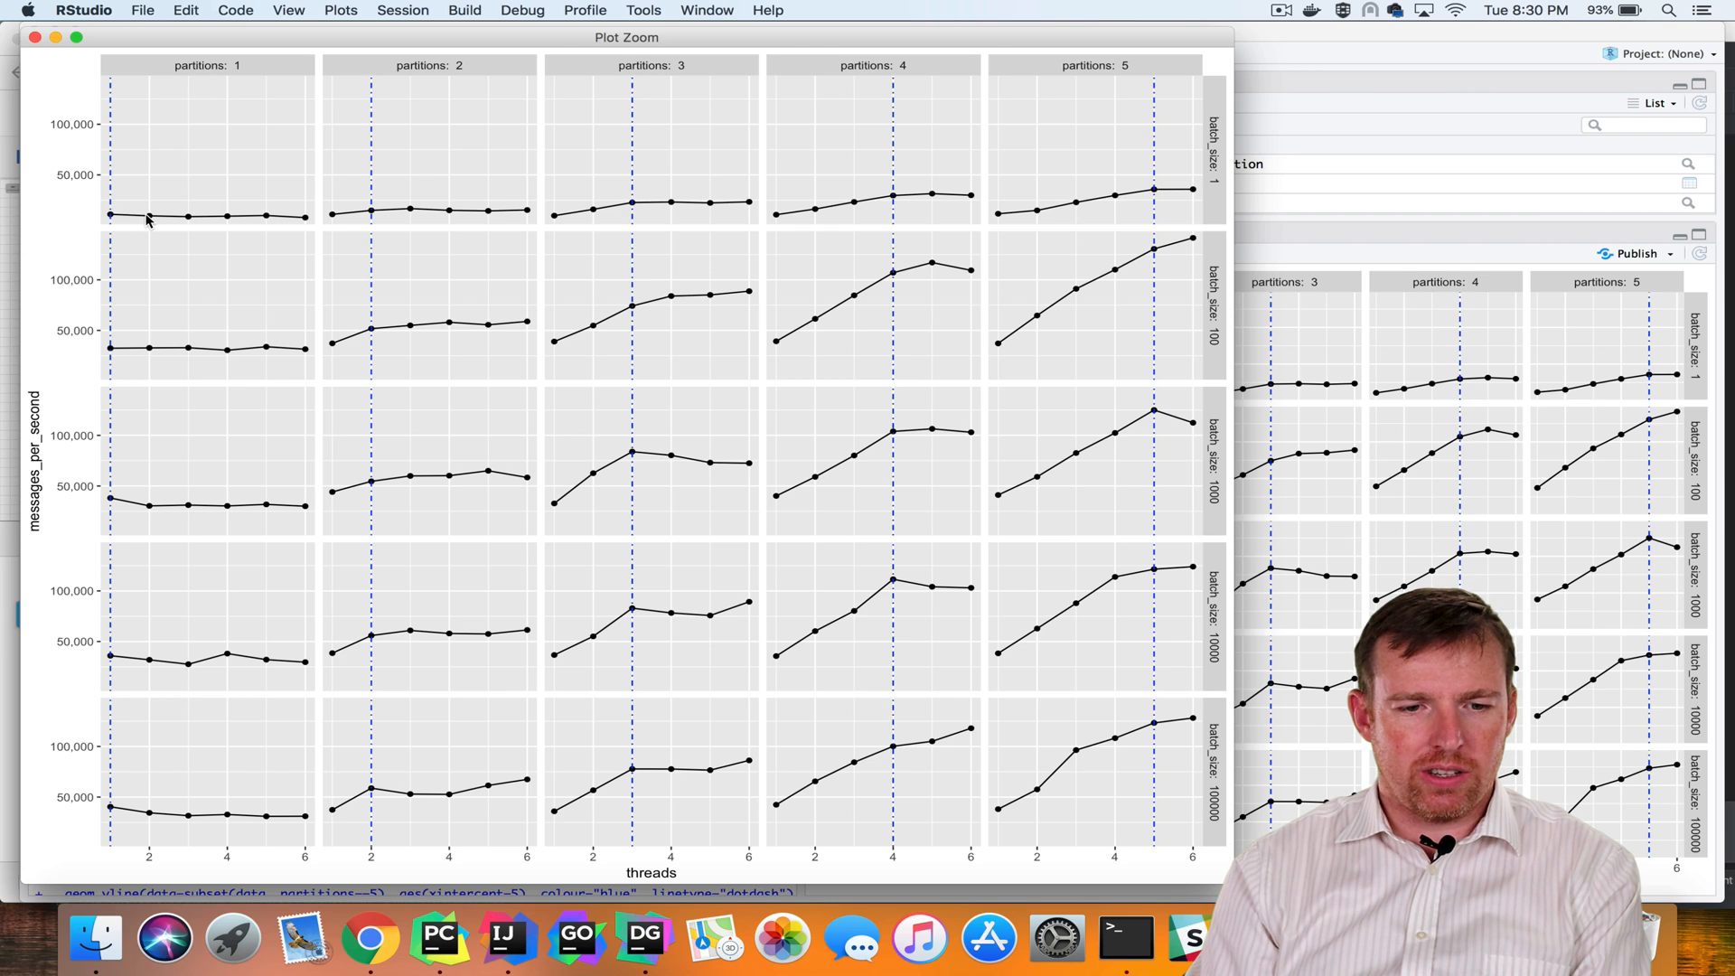
{"action": "mouse_move", "coordinate": [252, 218]}
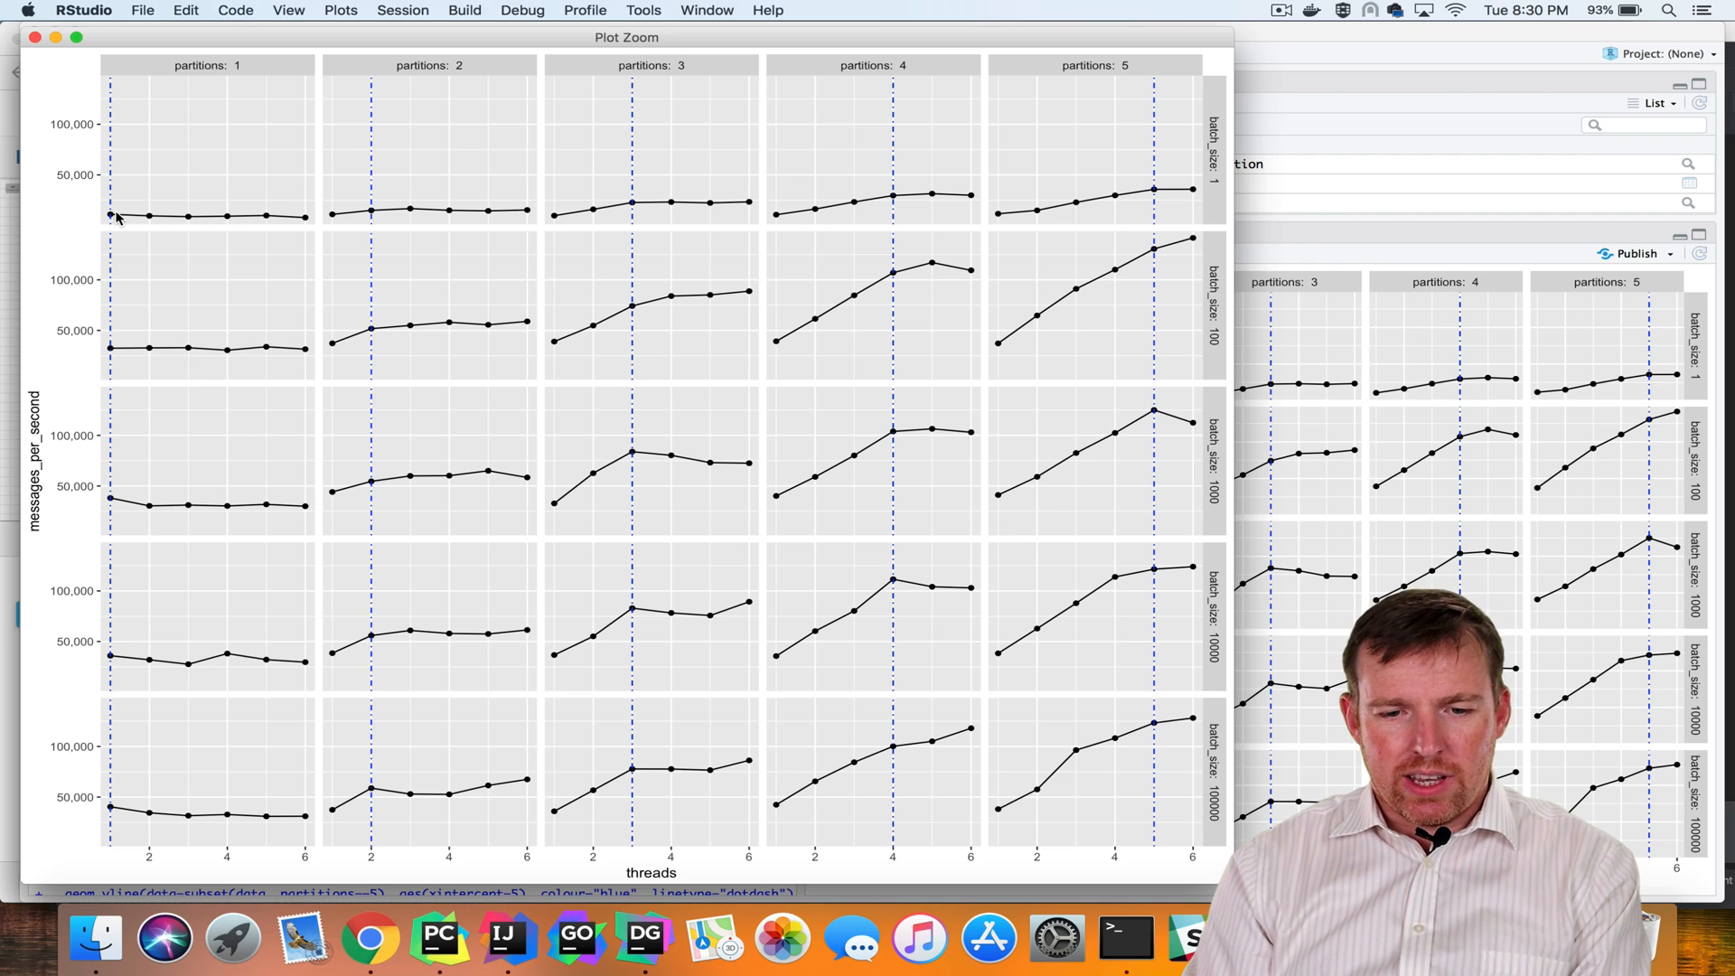
{"action": "mouse_move", "coordinate": [600, 346]}
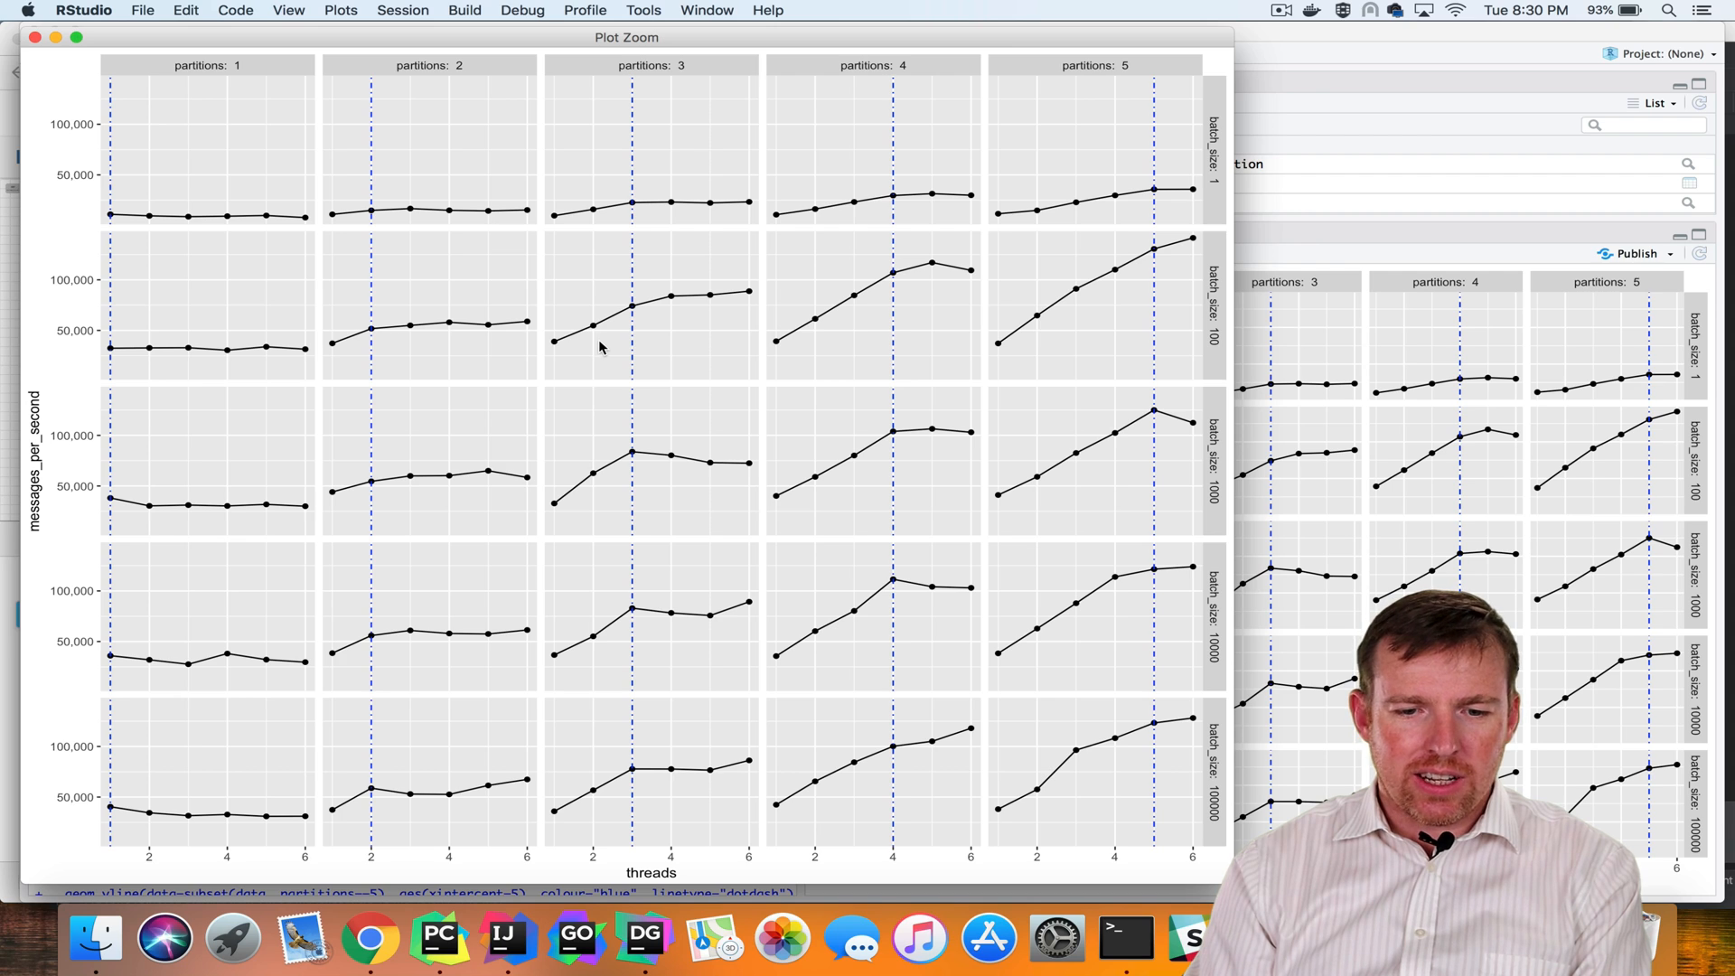
{"action": "mouse_move", "coordinate": [385, 351]}
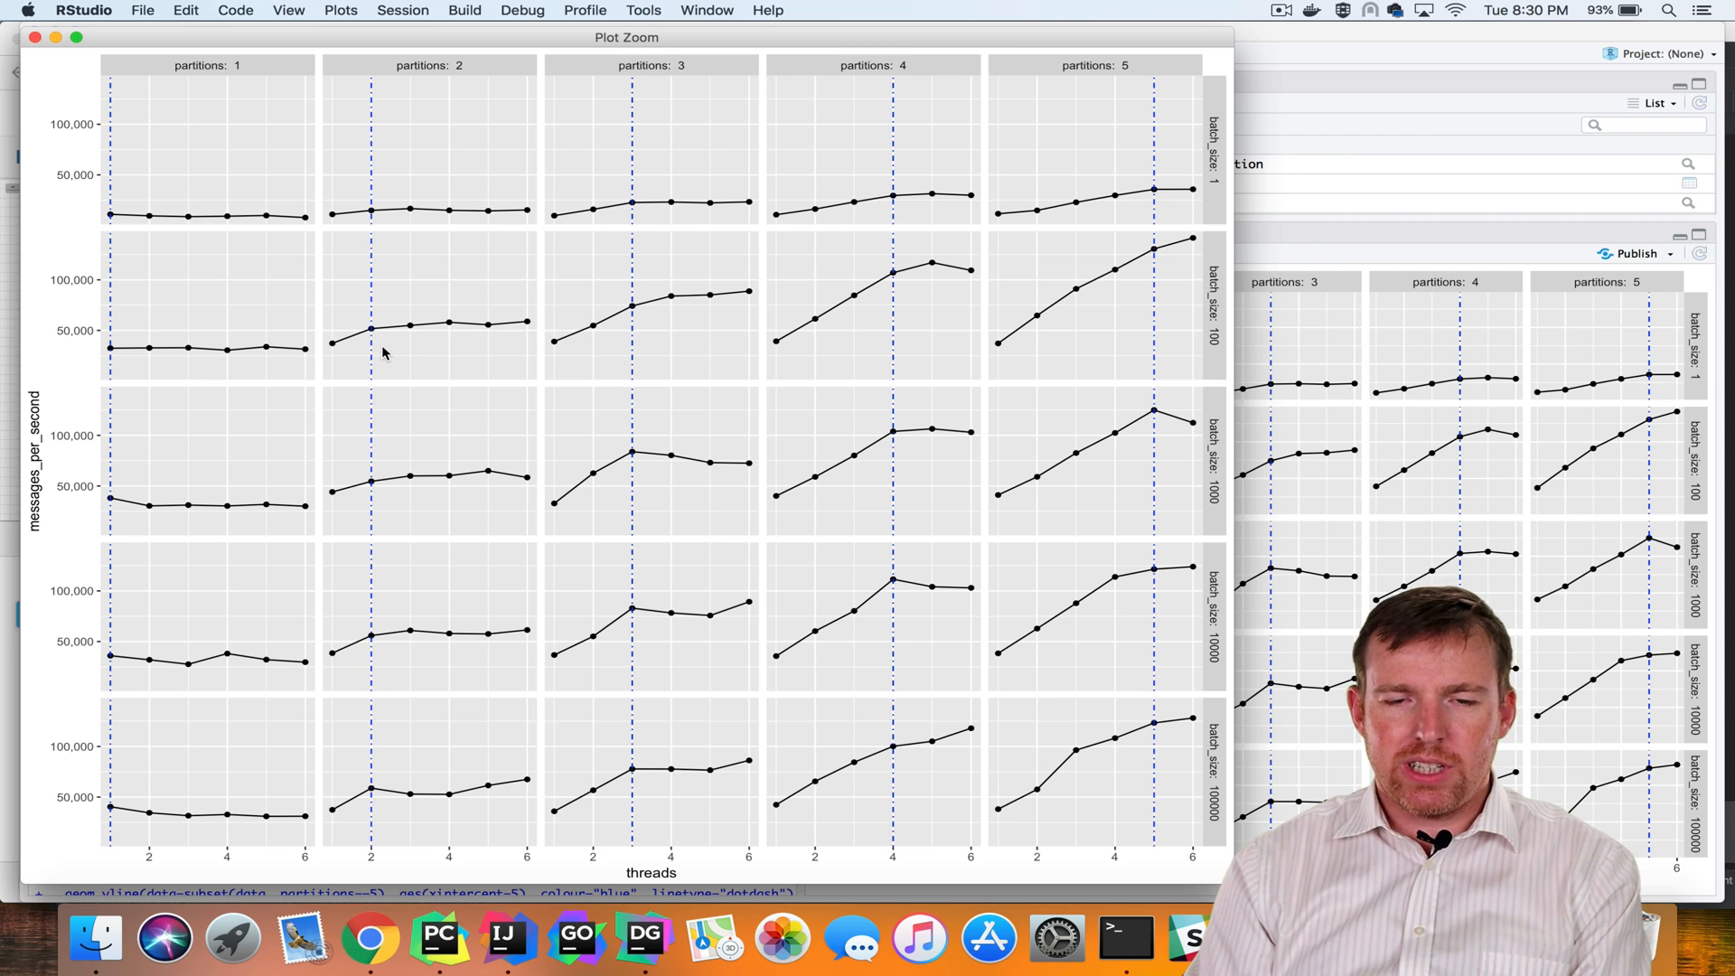
{"action": "mouse_move", "coordinate": [625, 531]}
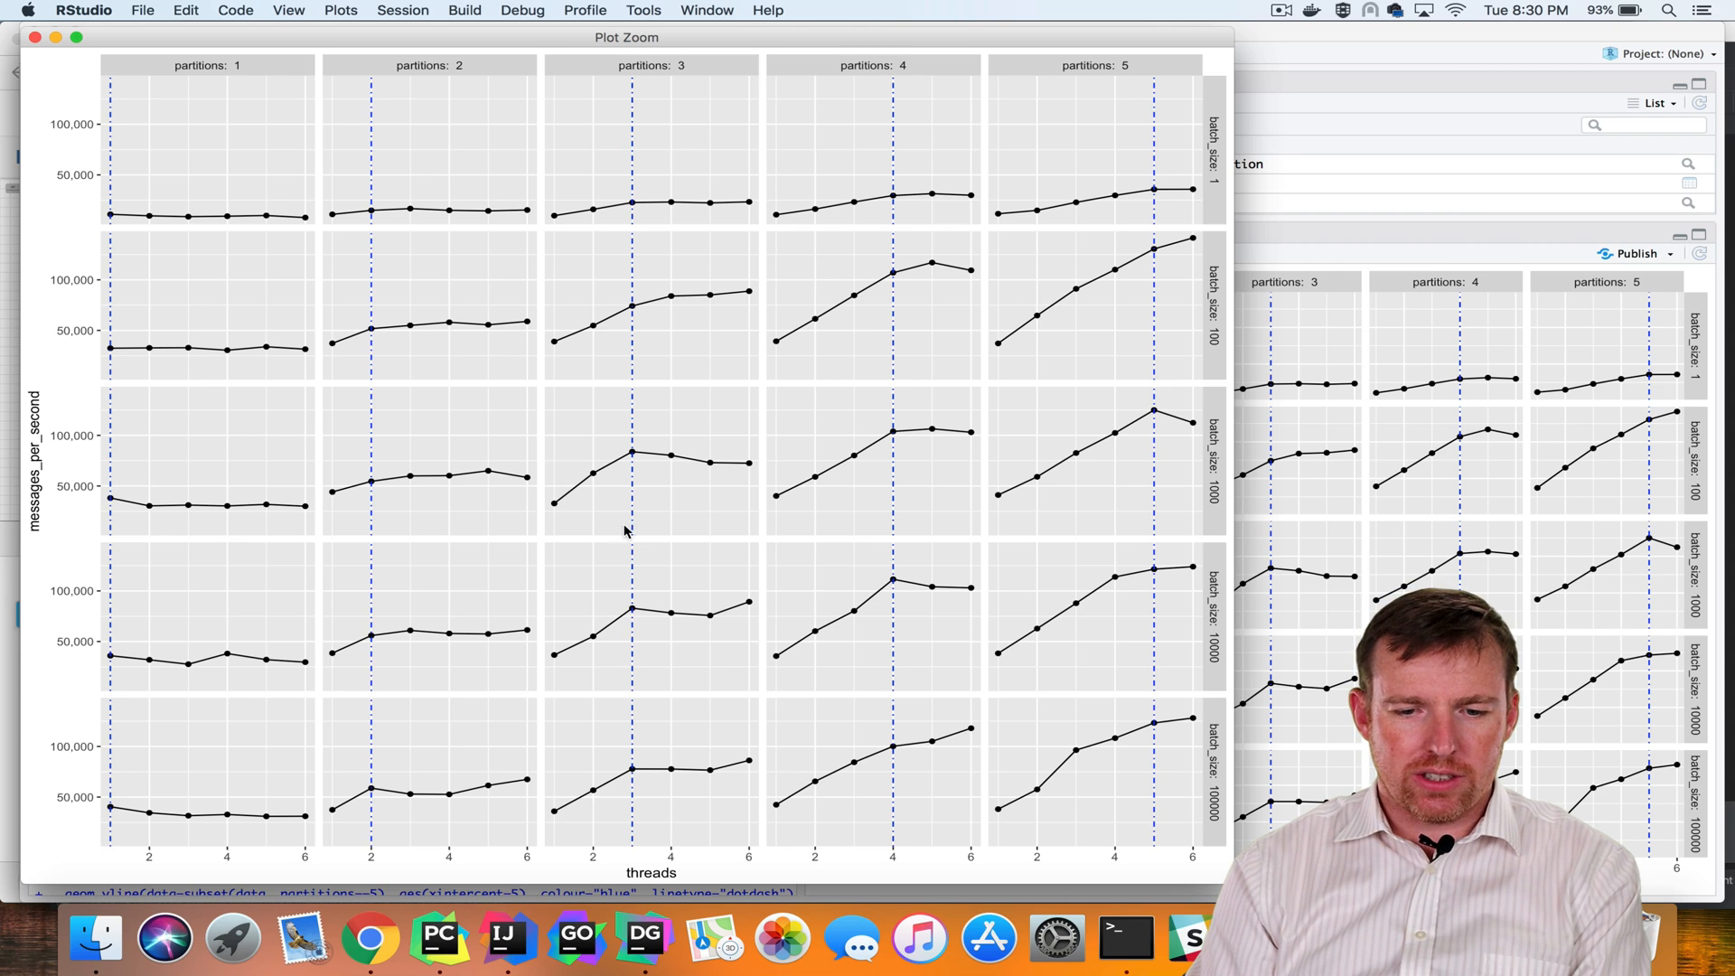
{"action": "mouse_move", "coordinate": [634, 455]}
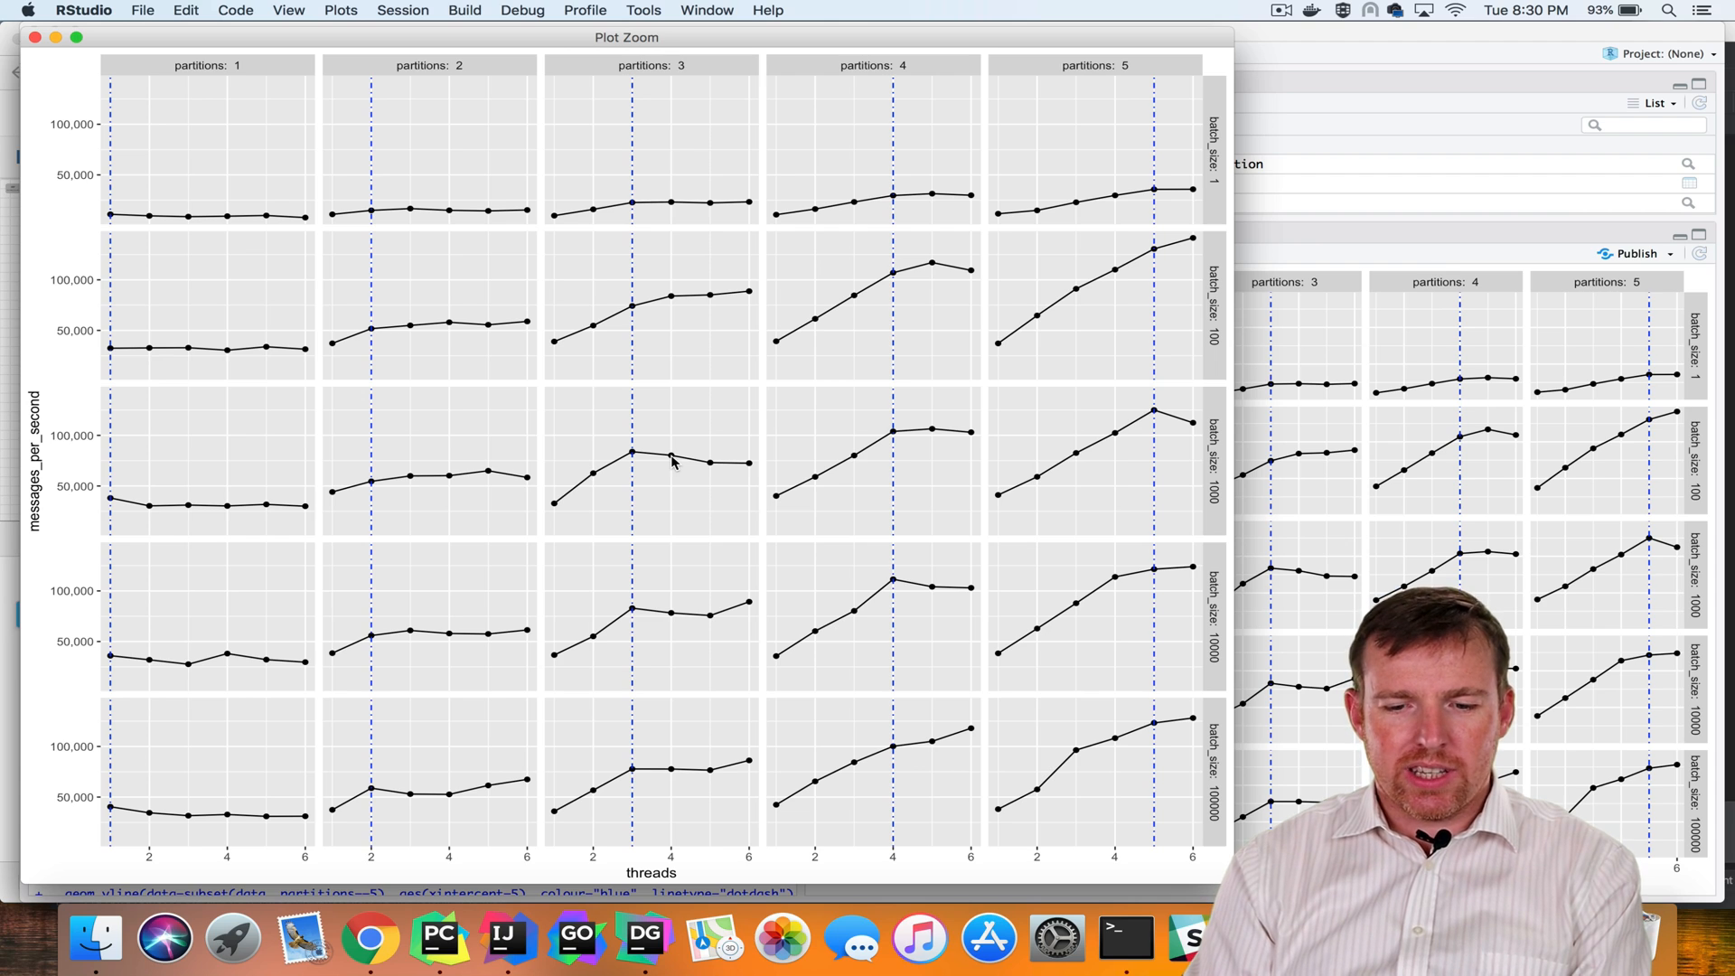
{"action": "mouse_move", "coordinate": [665, 513]}
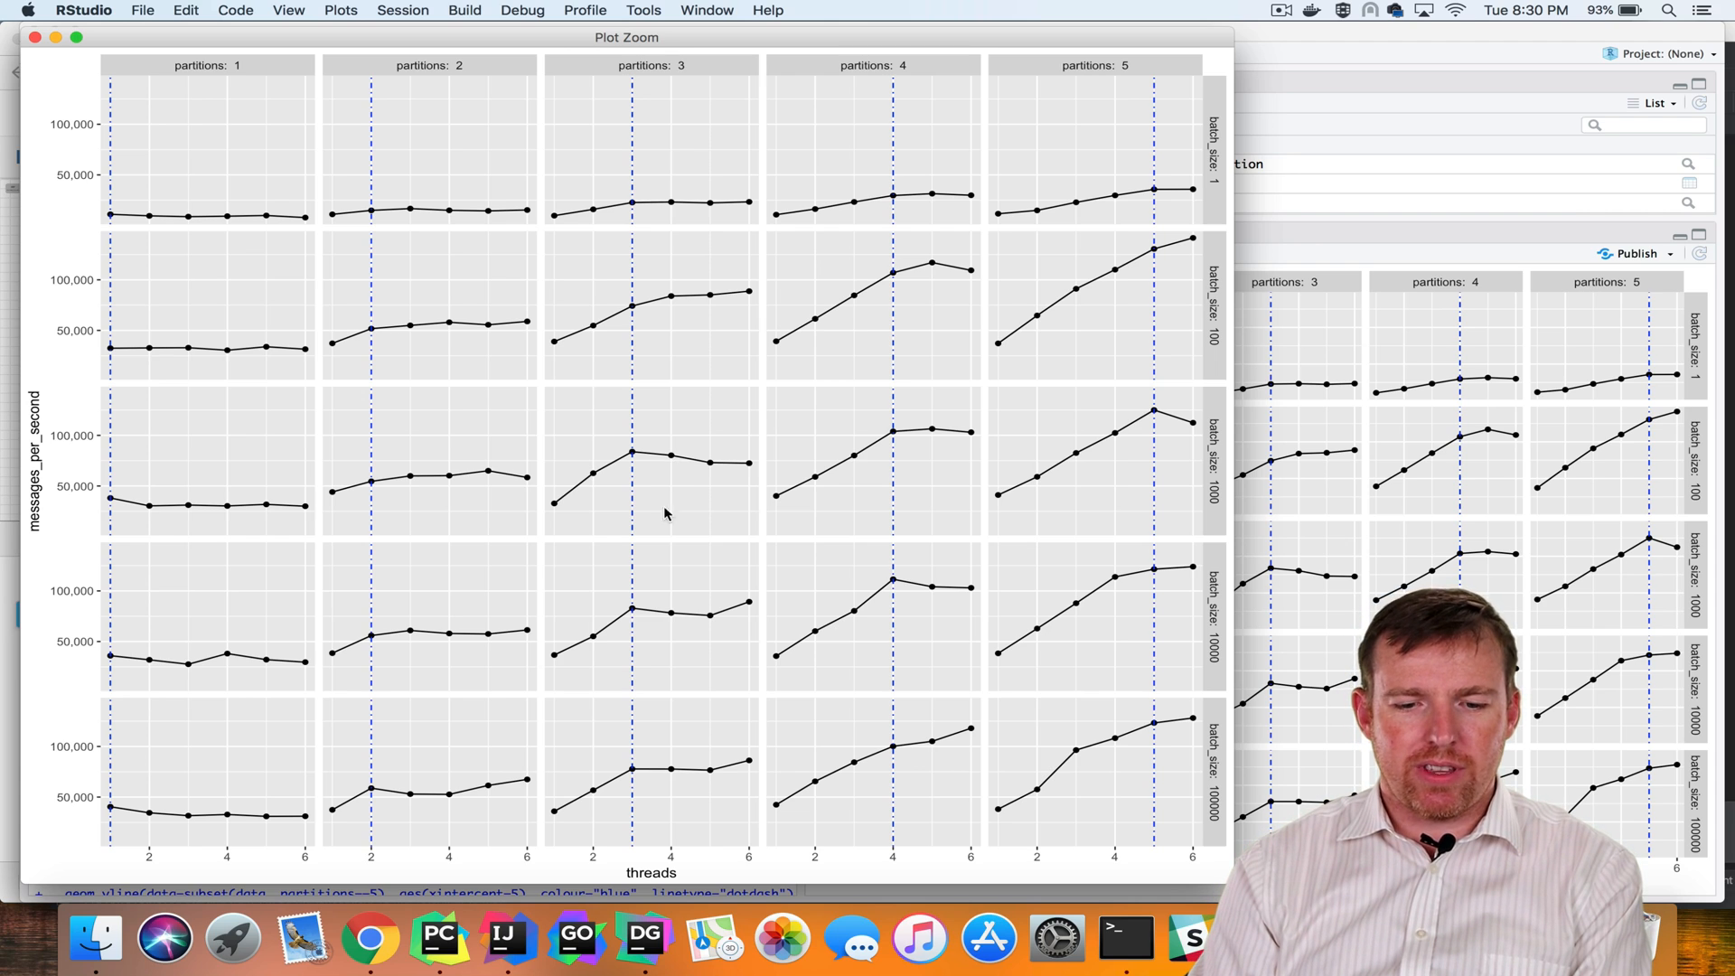
{"action": "mouse_move", "coordinate": [930, 354]}
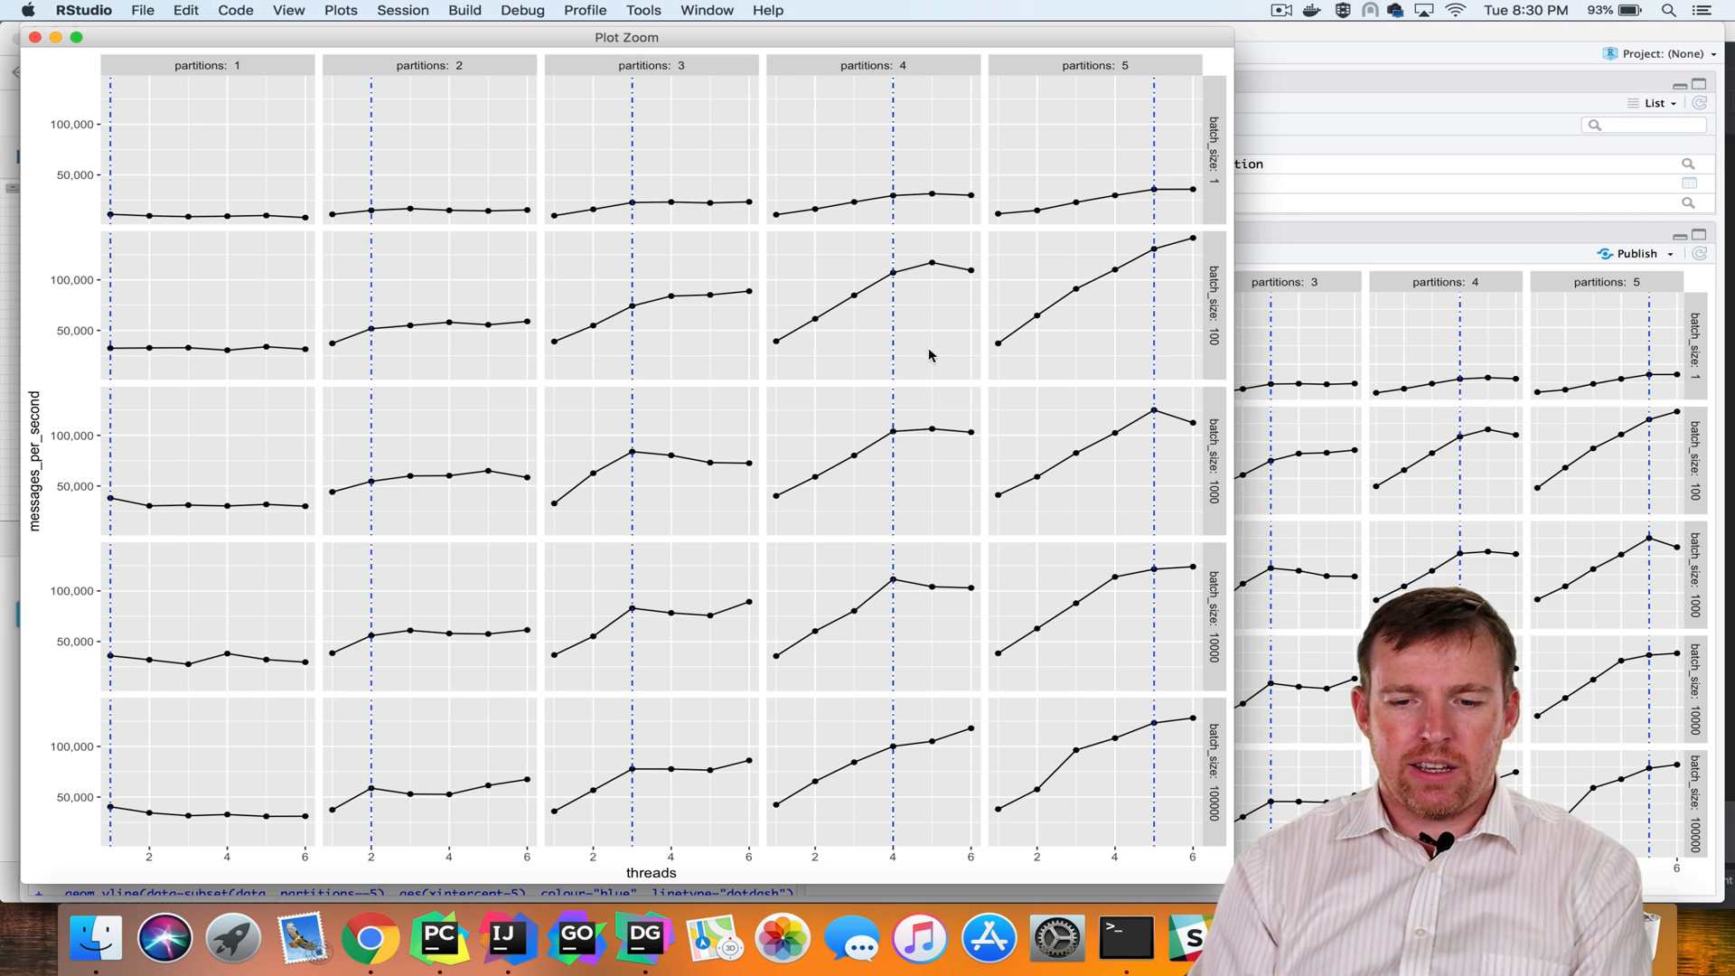
{"action": "mouse_move", "coordinate": [1153, 419]}
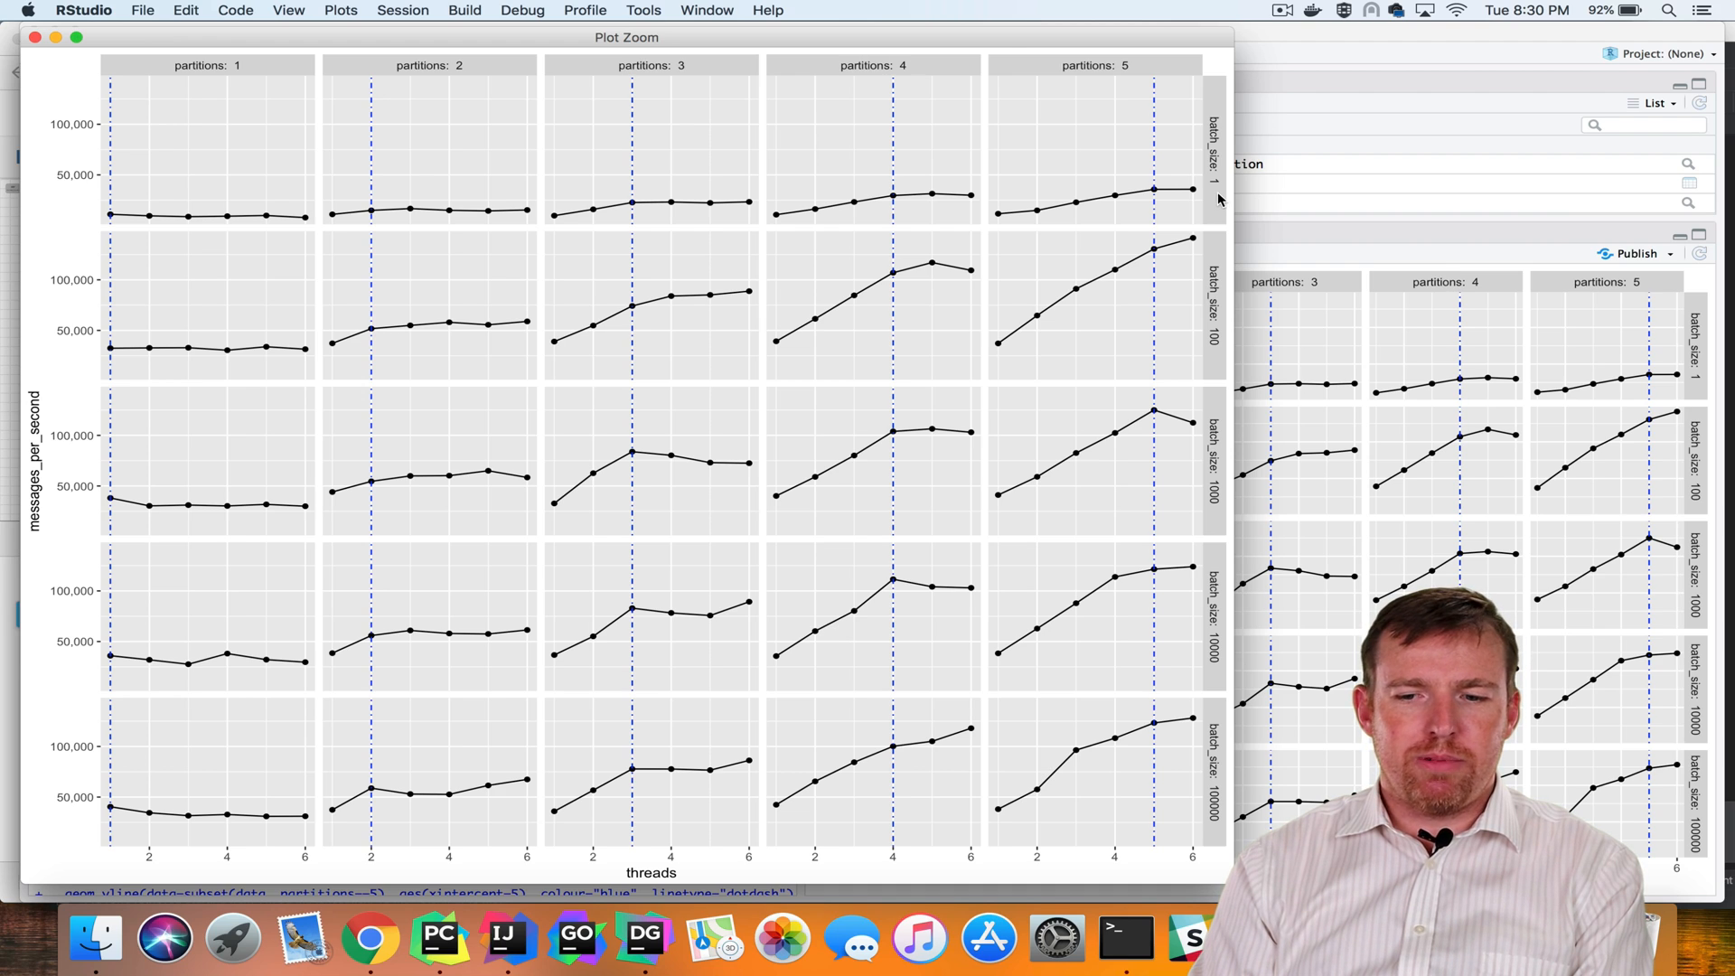
{"action": "mouse_move", "coordinate": [1225, 332]}
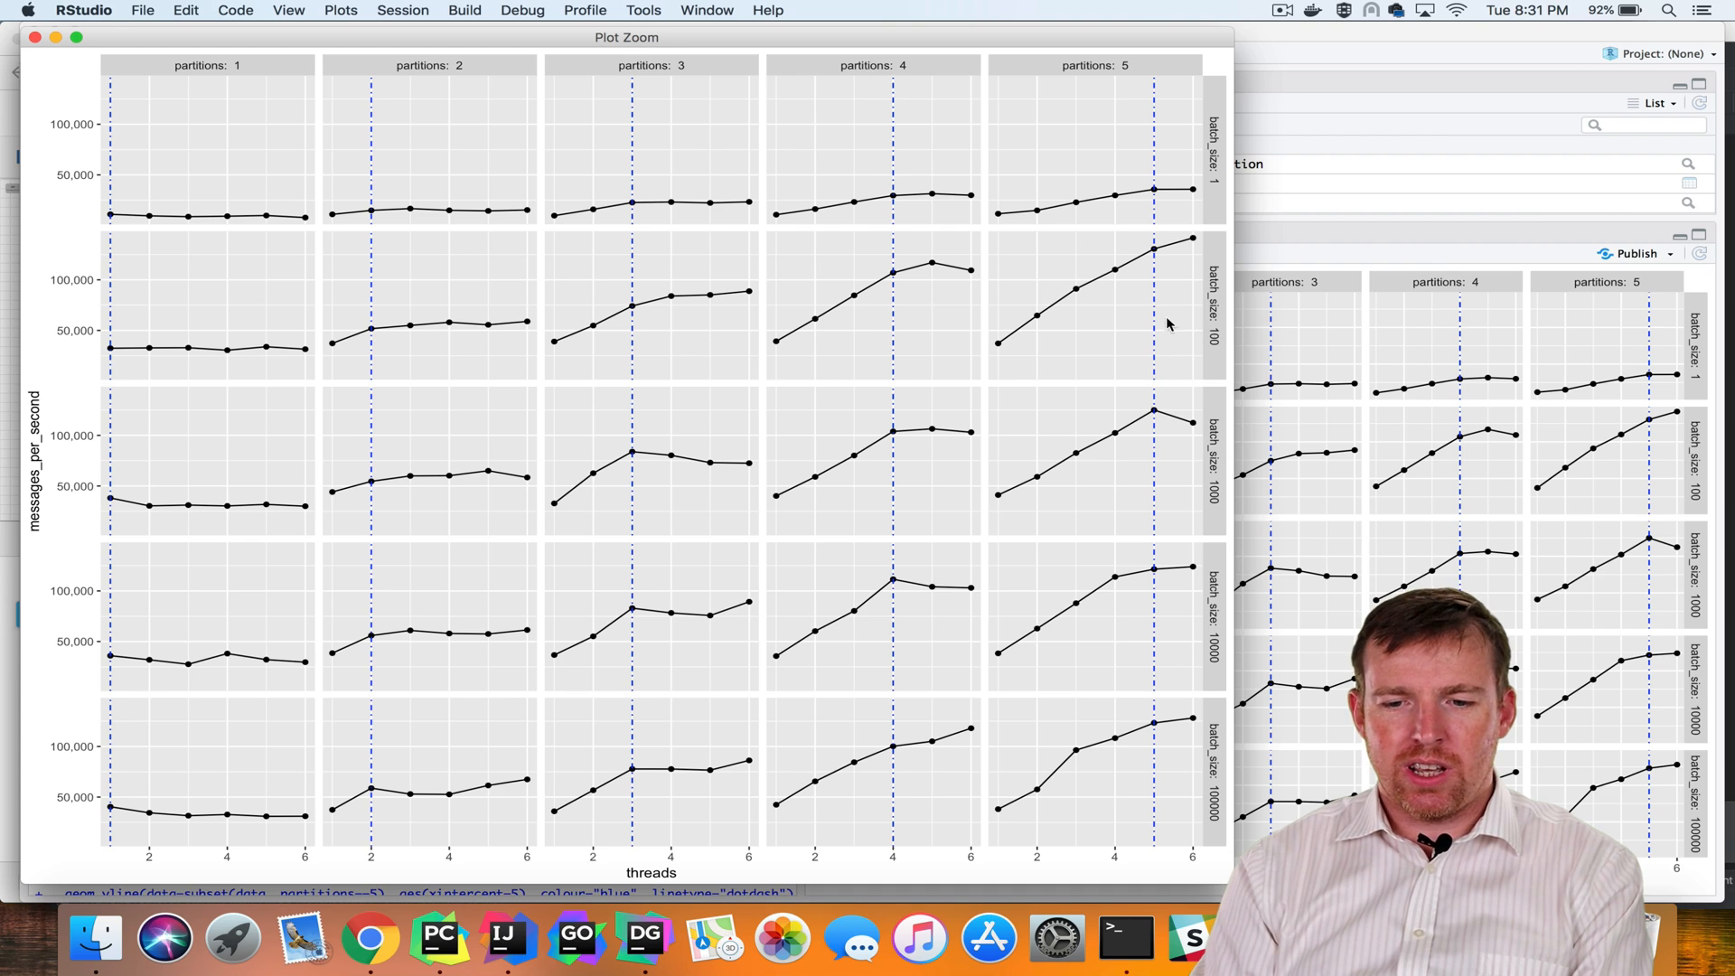
{"action": "mouse_move", "coordinate": [1190, 243]}
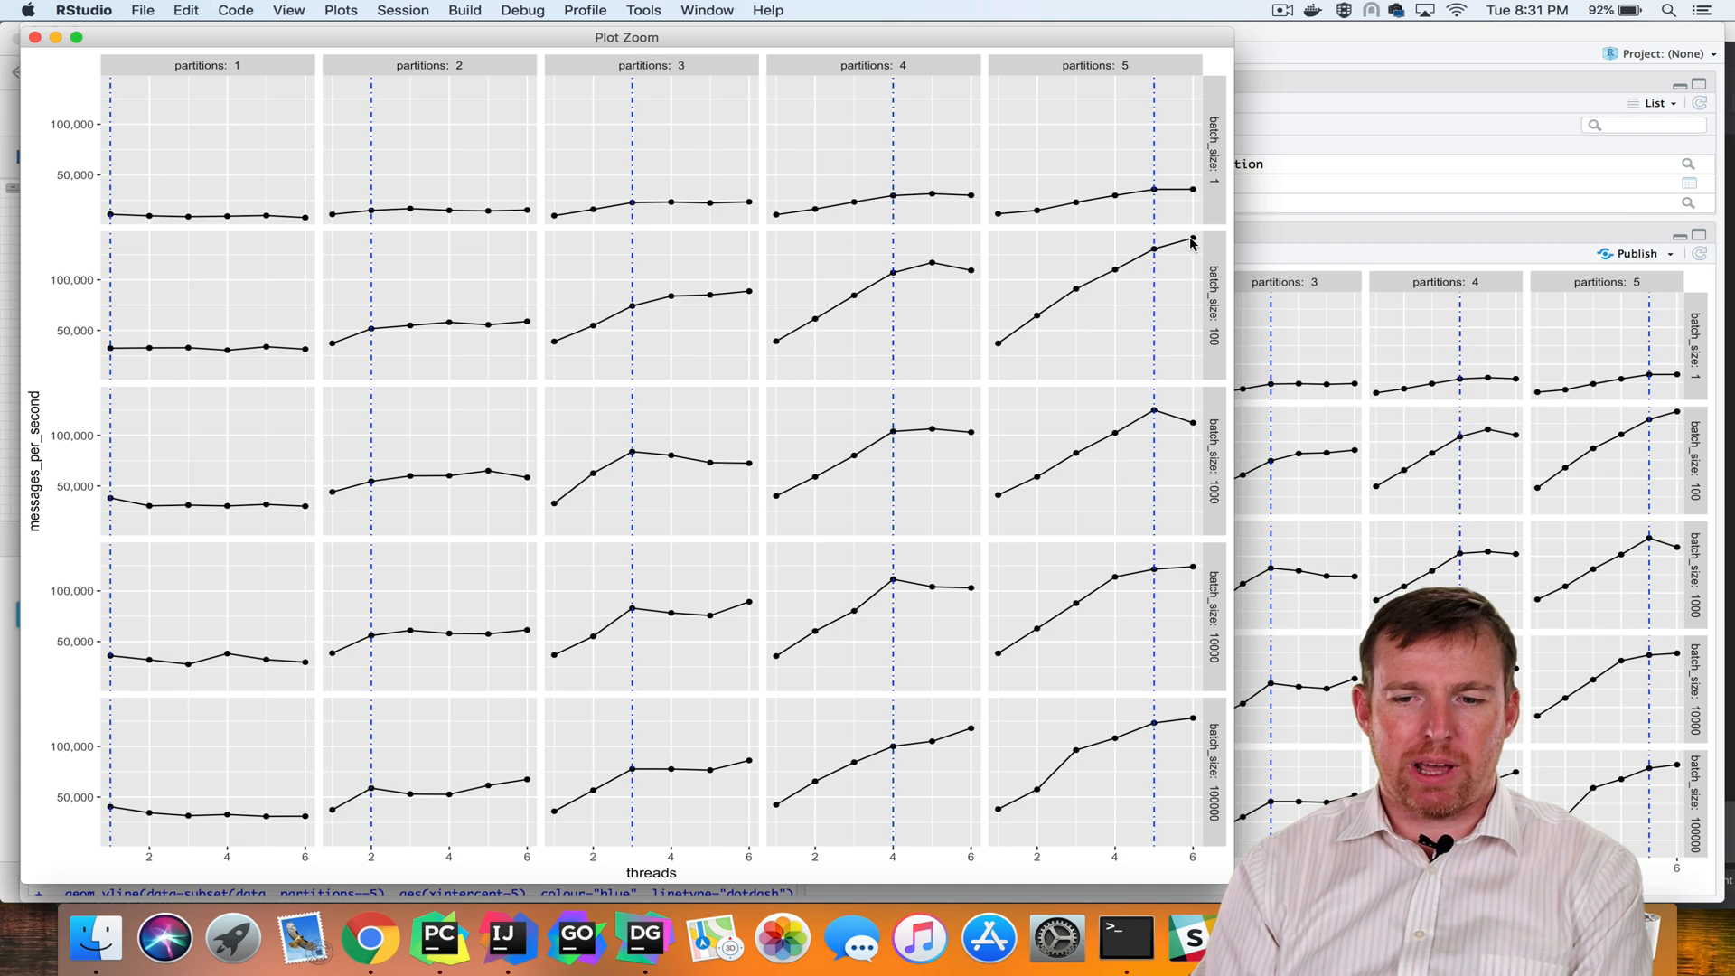
{"action": "mouse_move", "coordinate": [1209, 438]}
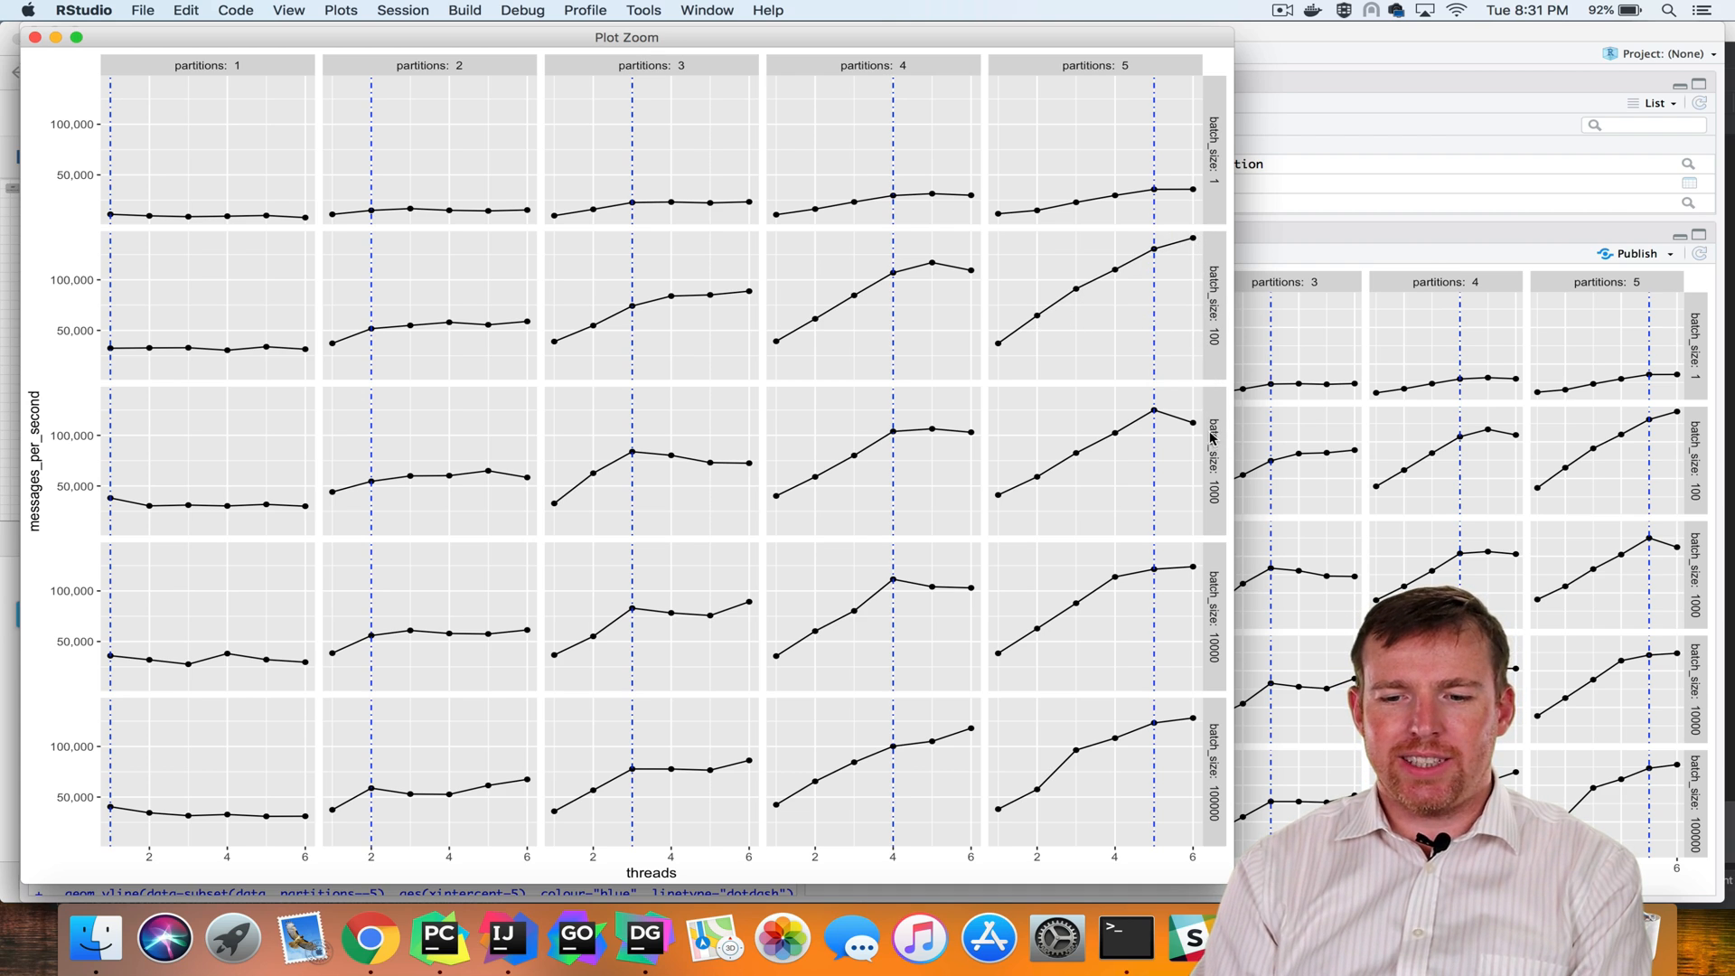